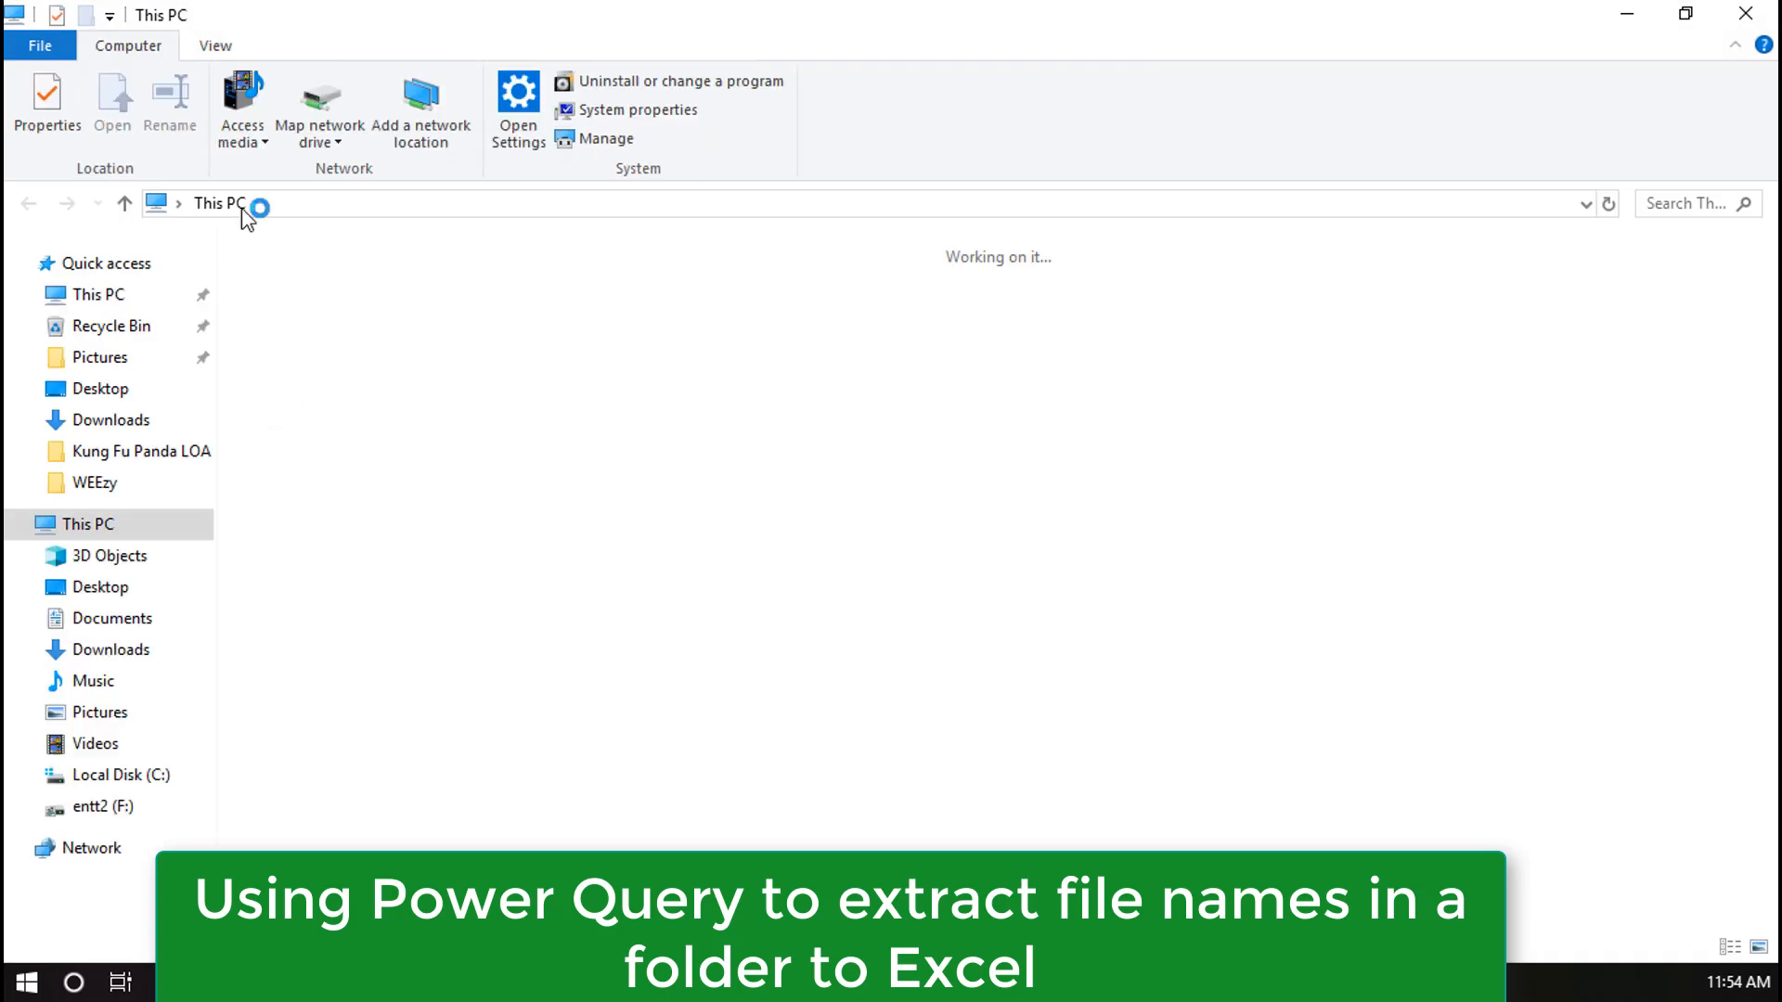
Browse the WEEzy folder's file list in File Explorer before switching to Excel
left_click(97, 483)
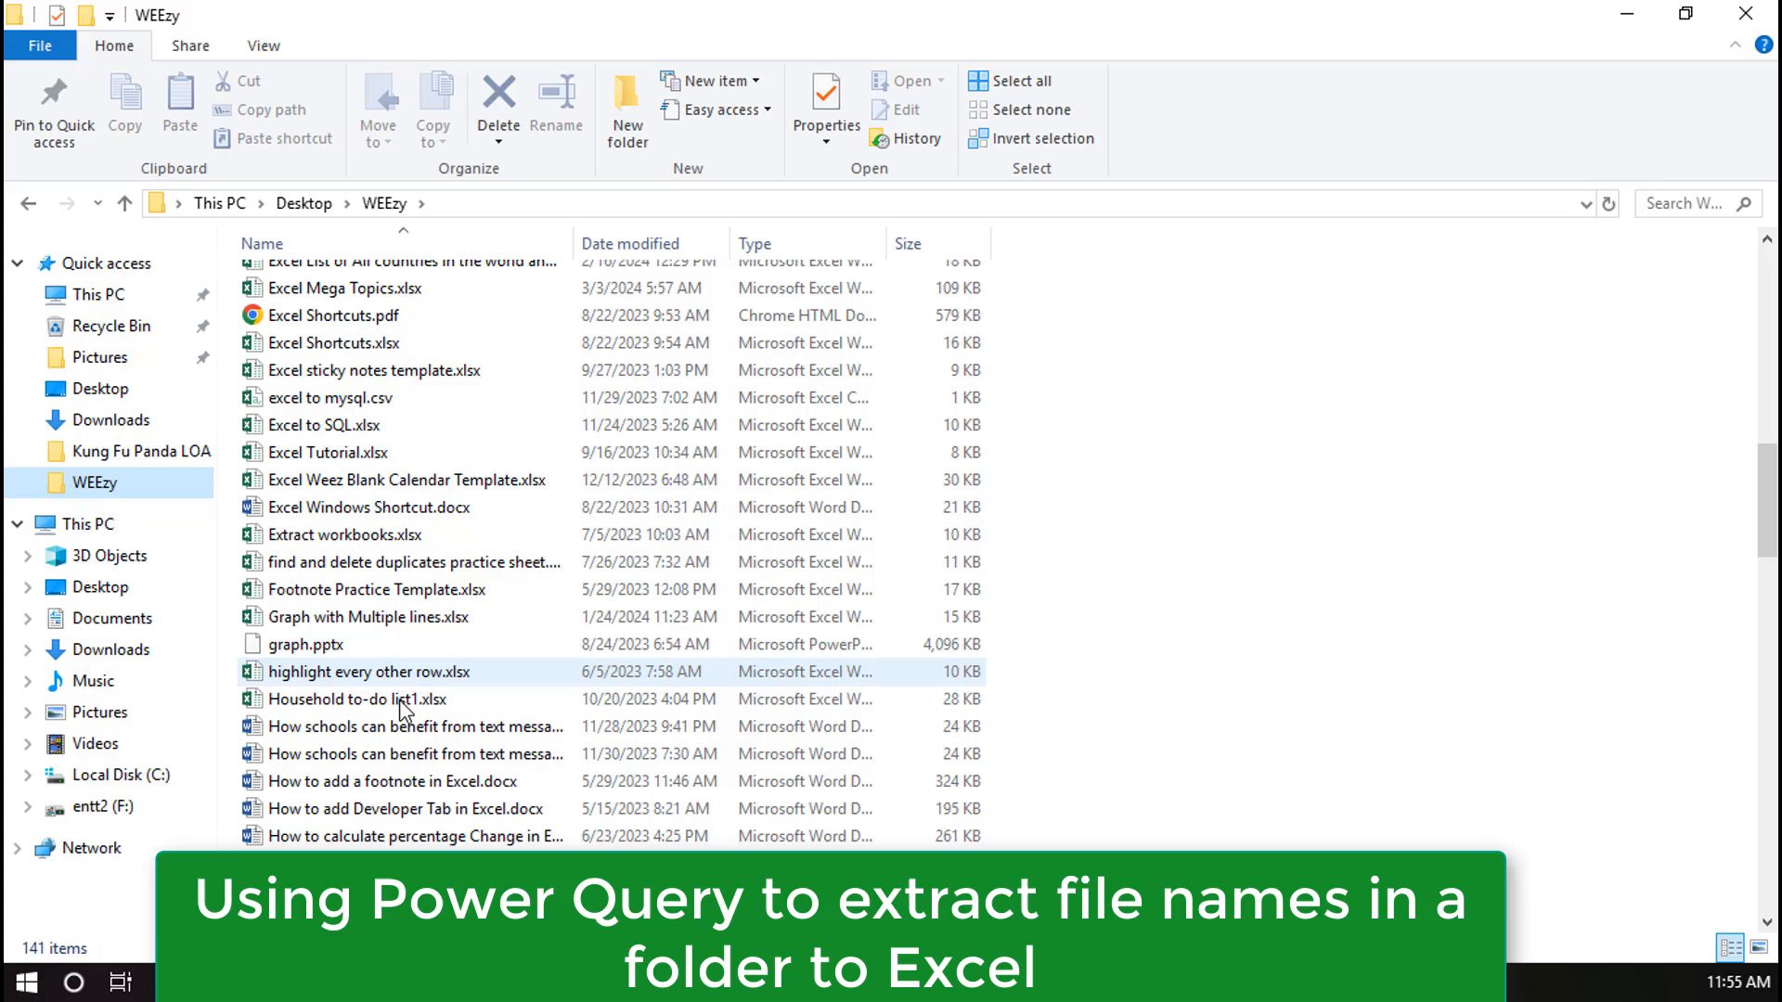
scroll("down", 3)
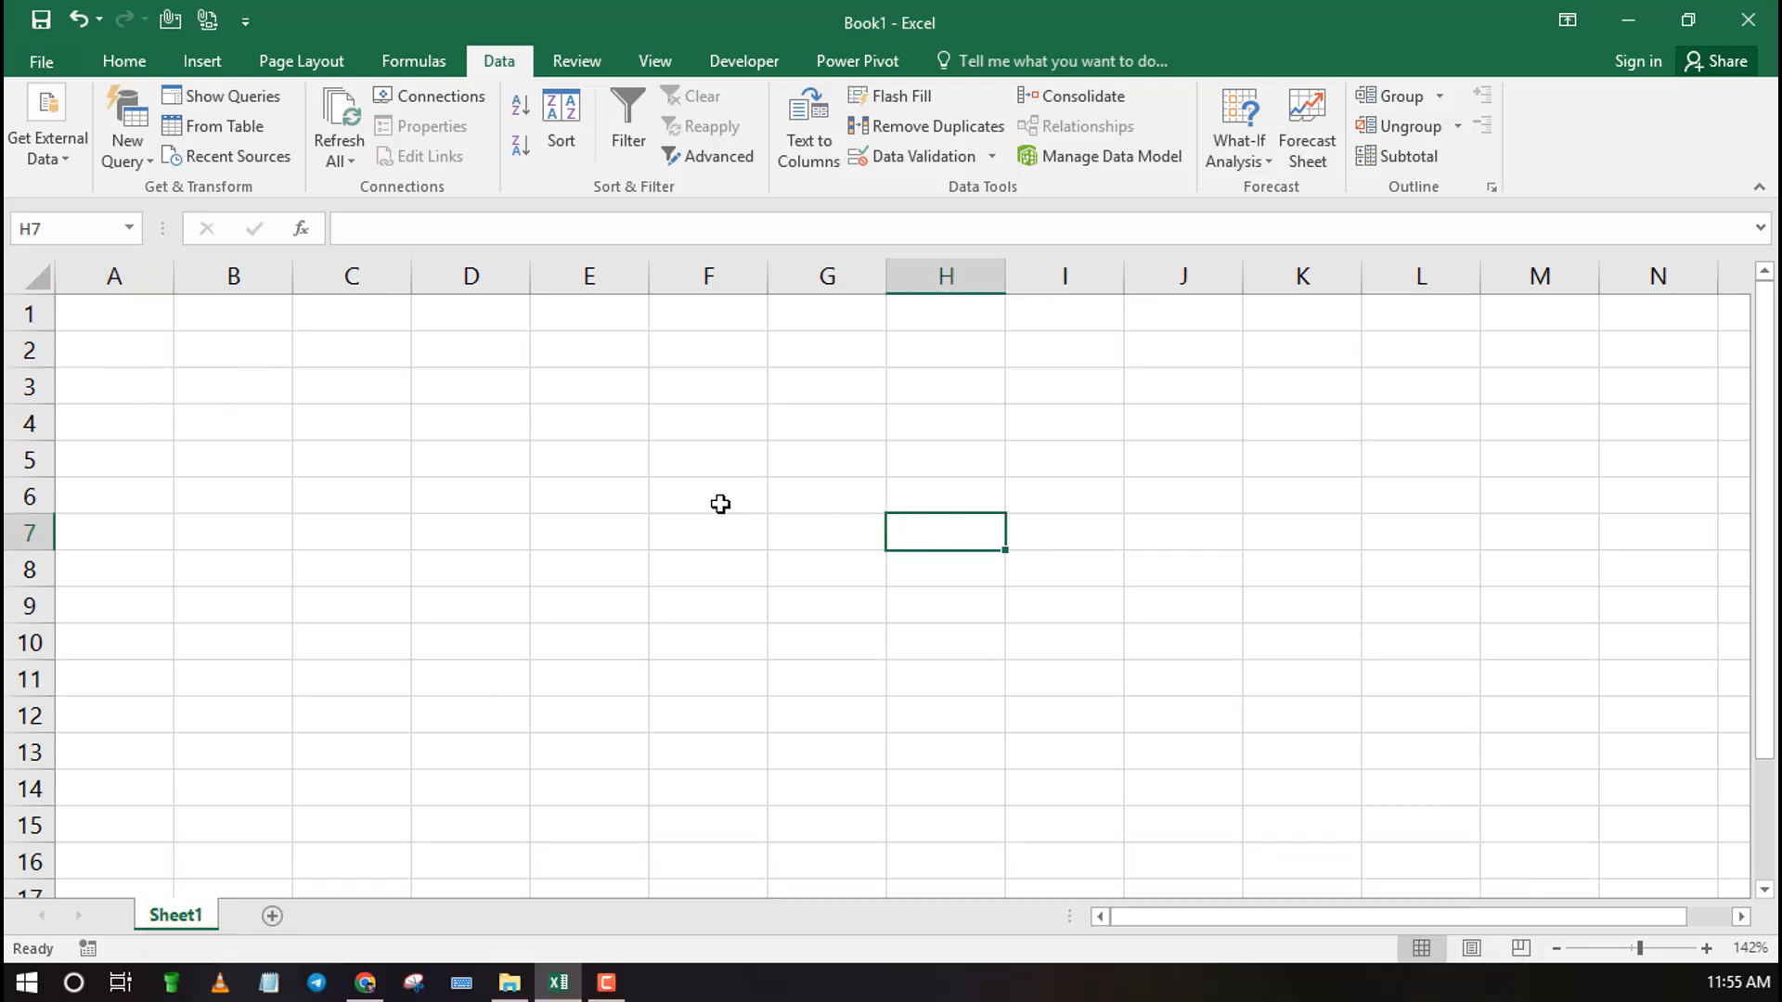
From the Data ribbon, bring up the New Query source list for a folder import
left_click(707, 494)
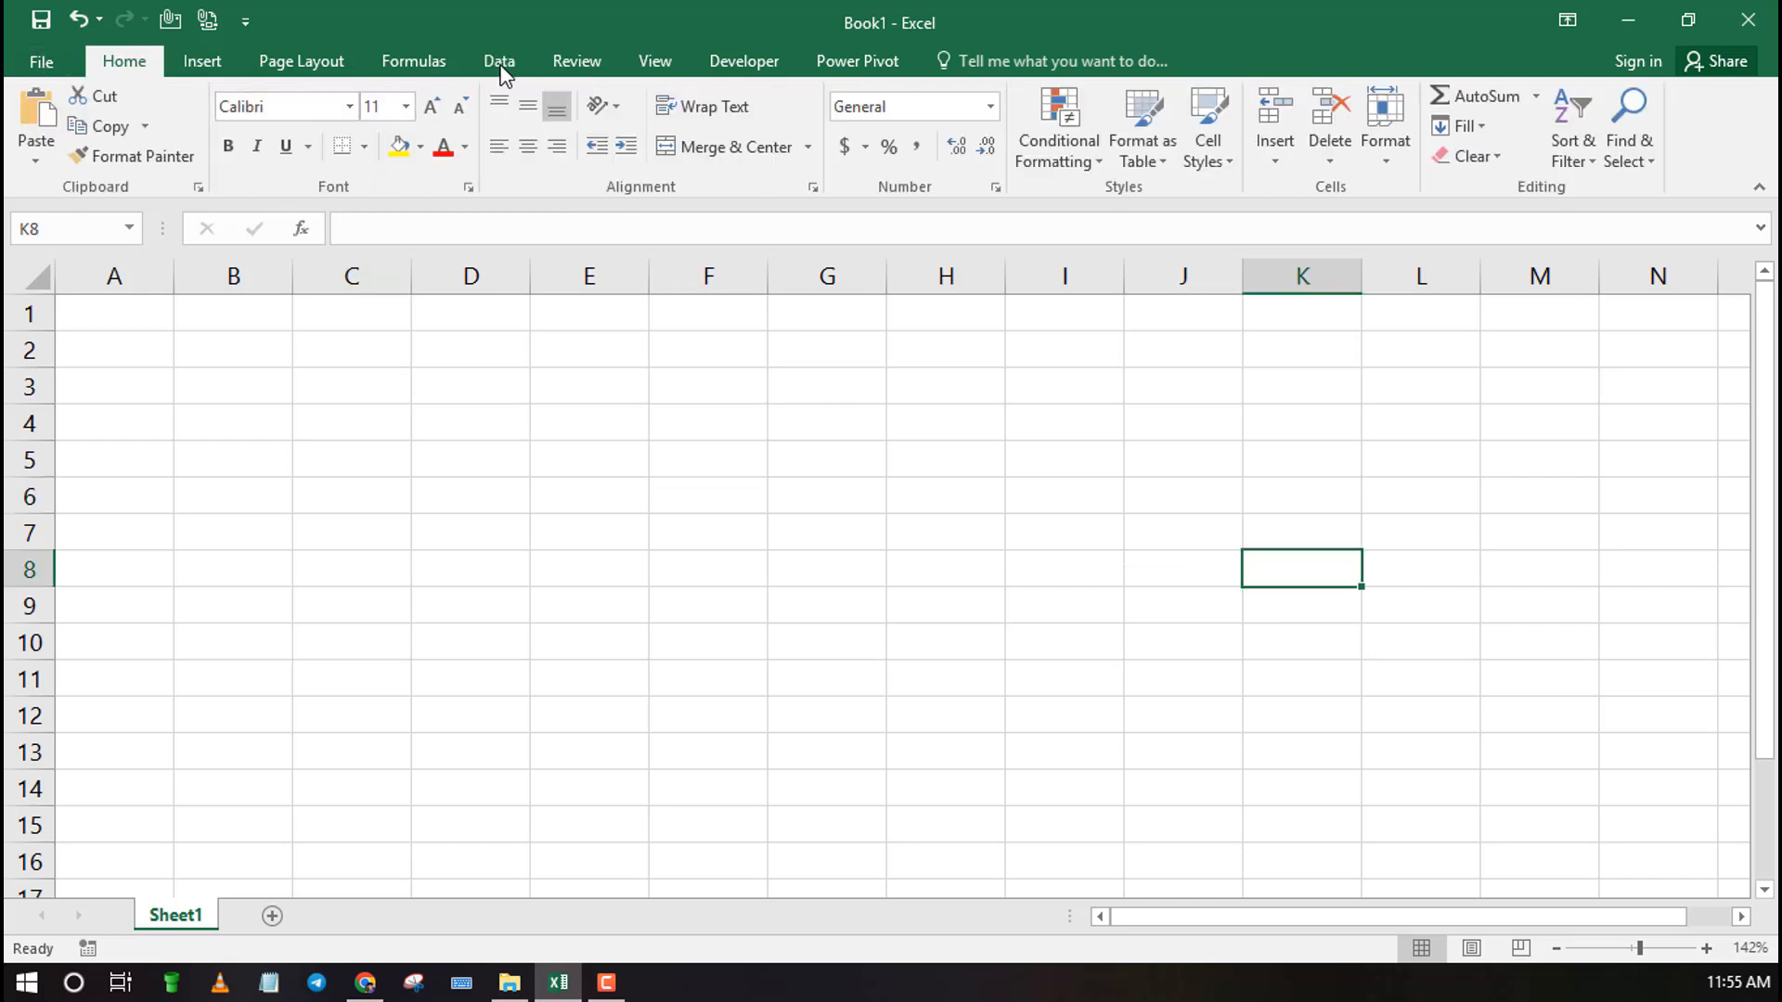
left_click(499, 61)
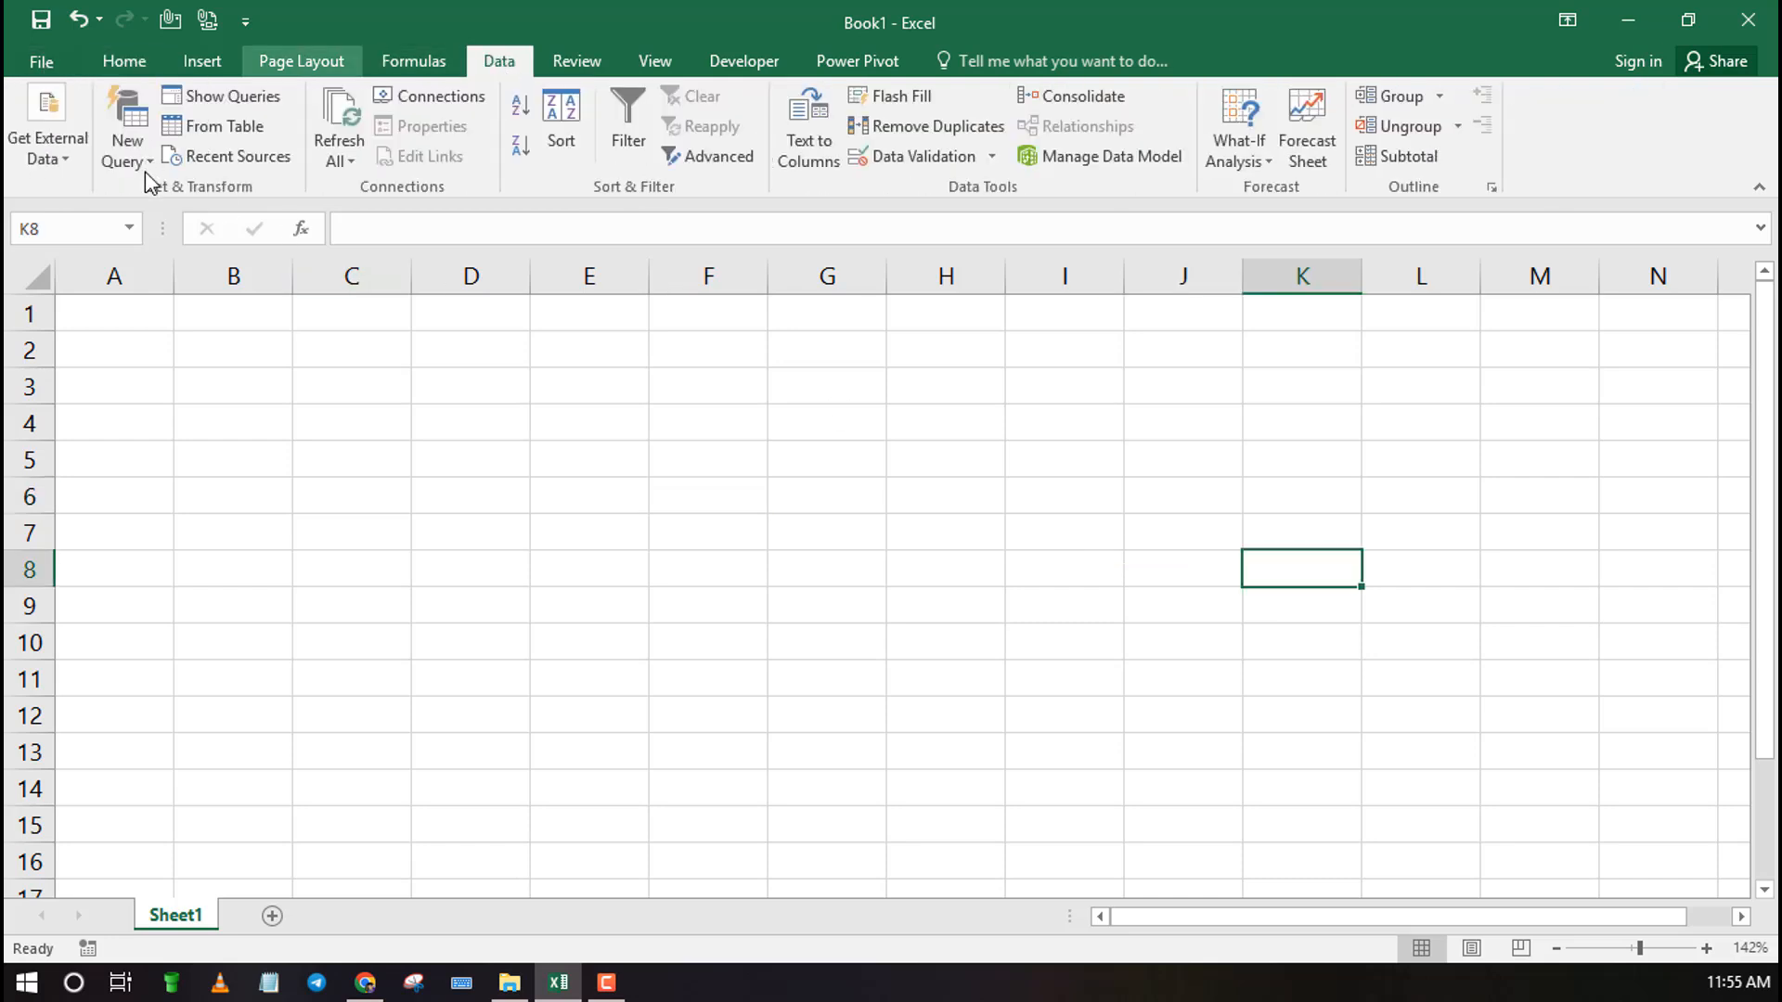
left_click(124, 124)
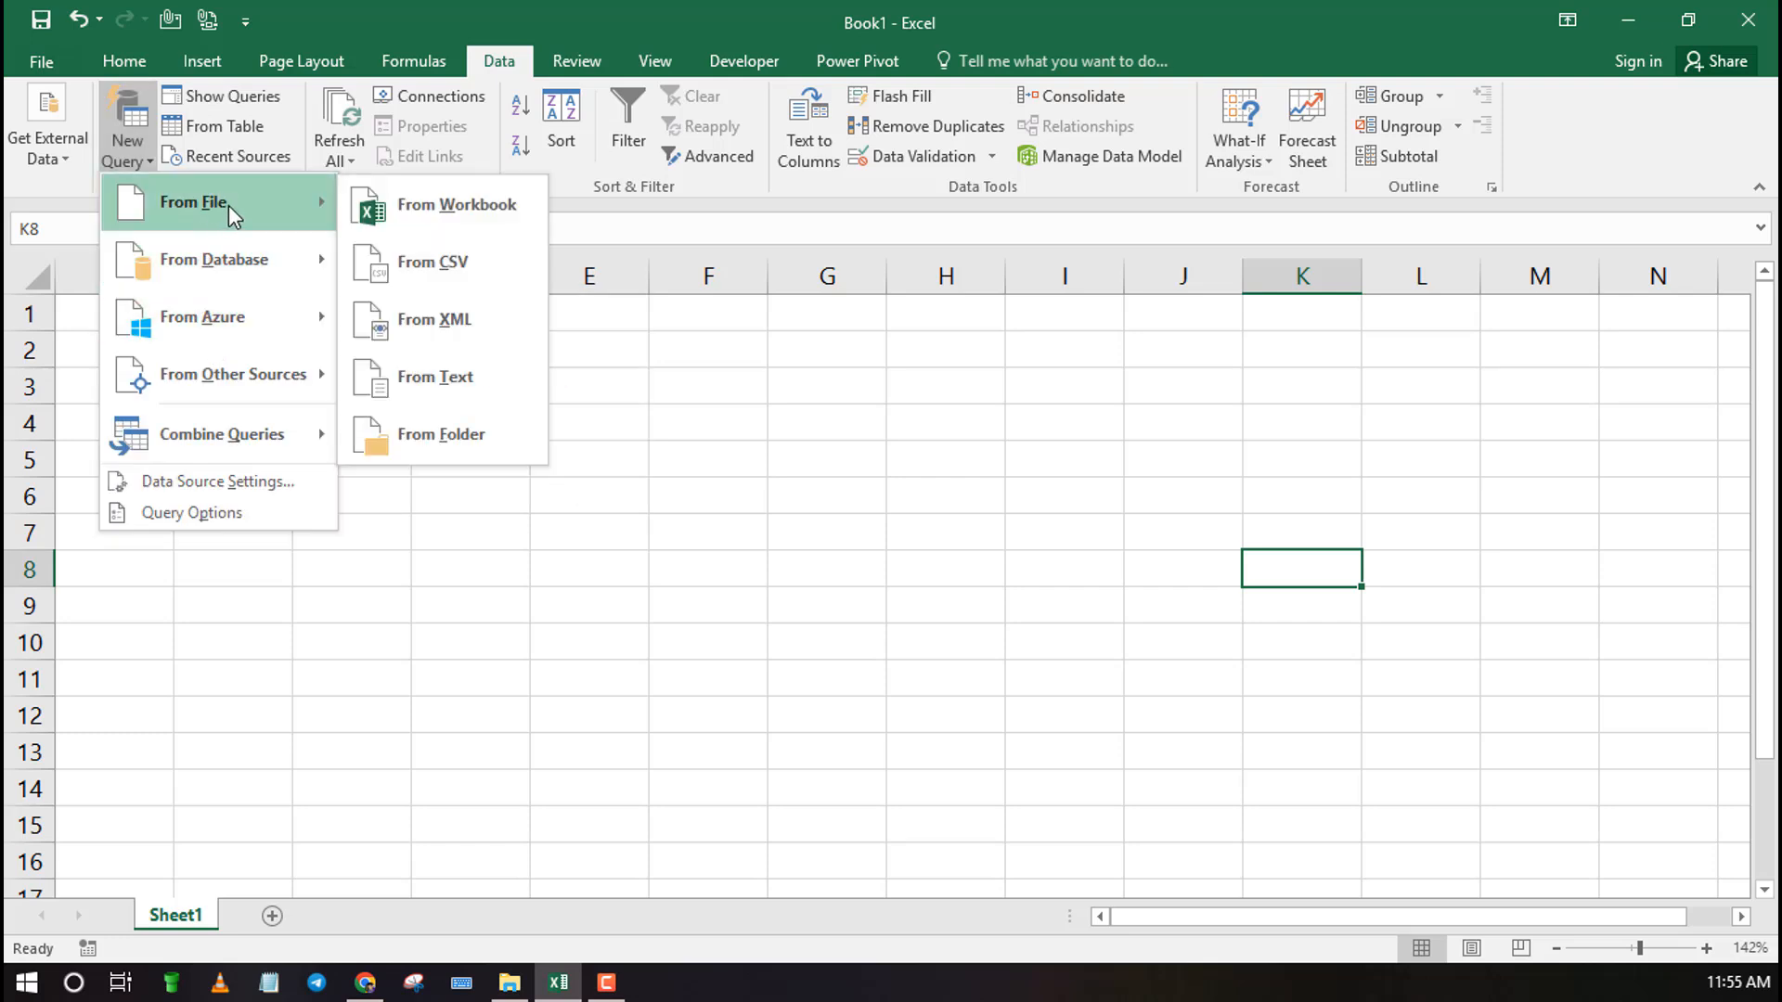
mouse_move(326, 225)
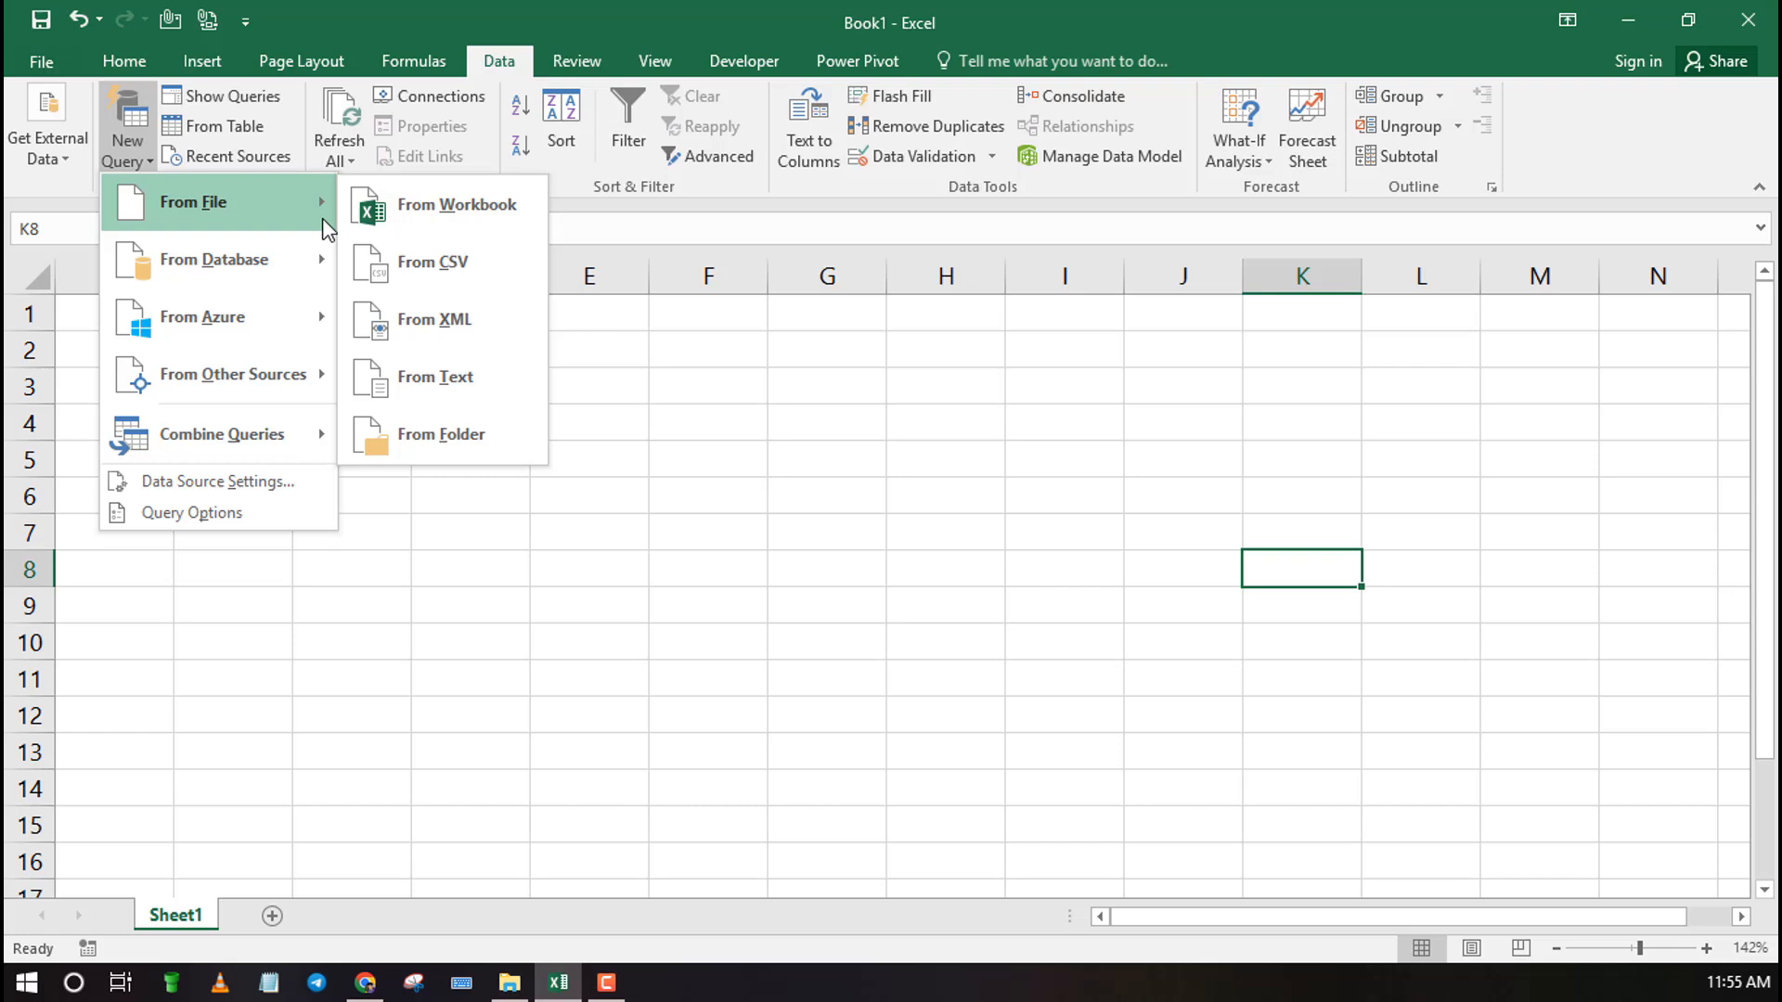
mouse_move(441, 434)
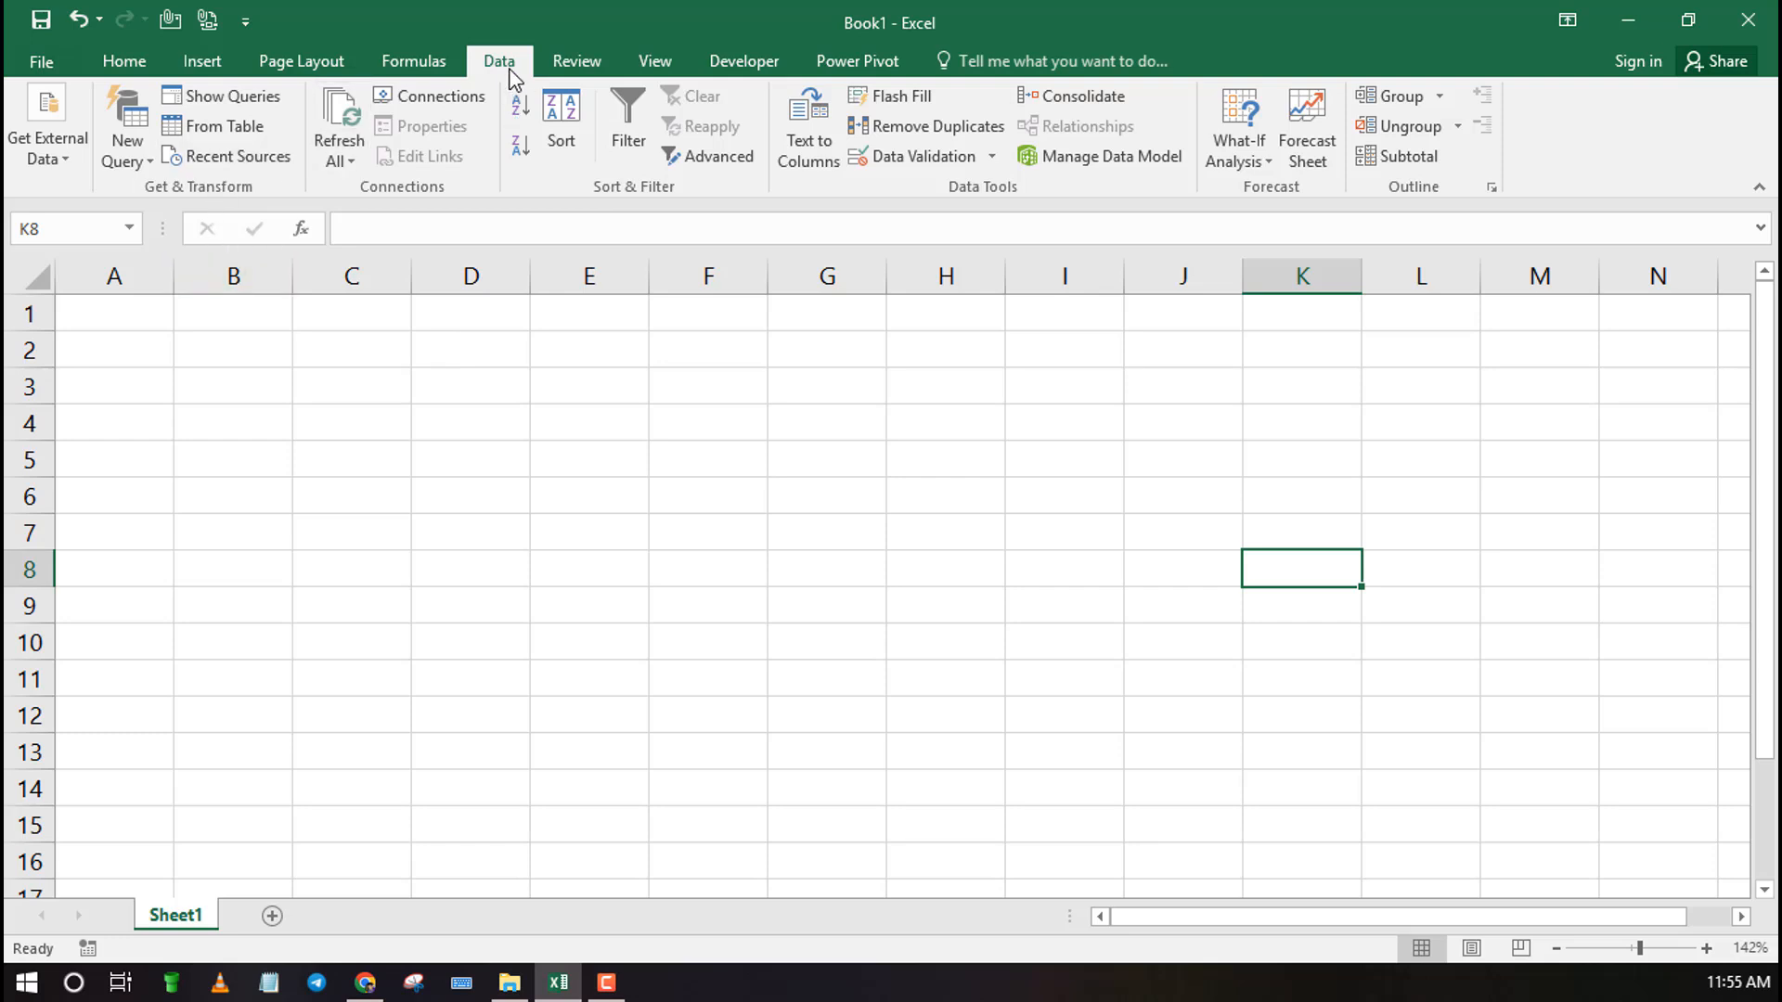
mouse_move(178, 198)
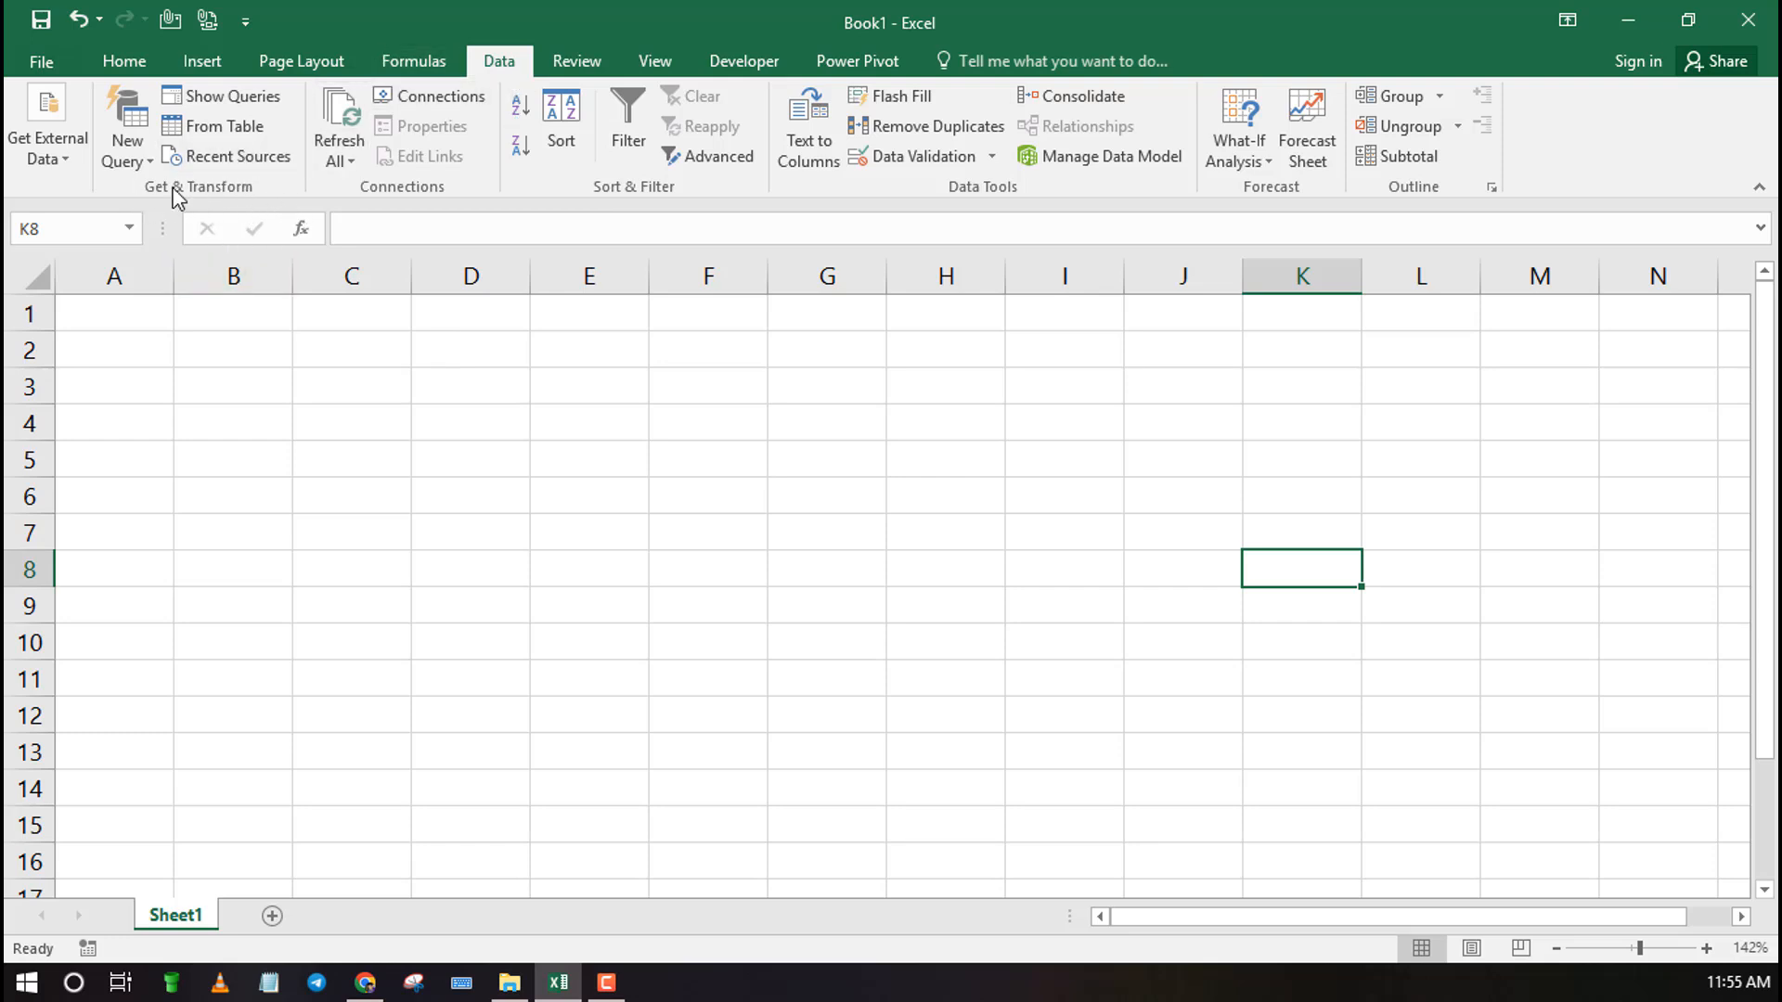
left_click(126, 124)
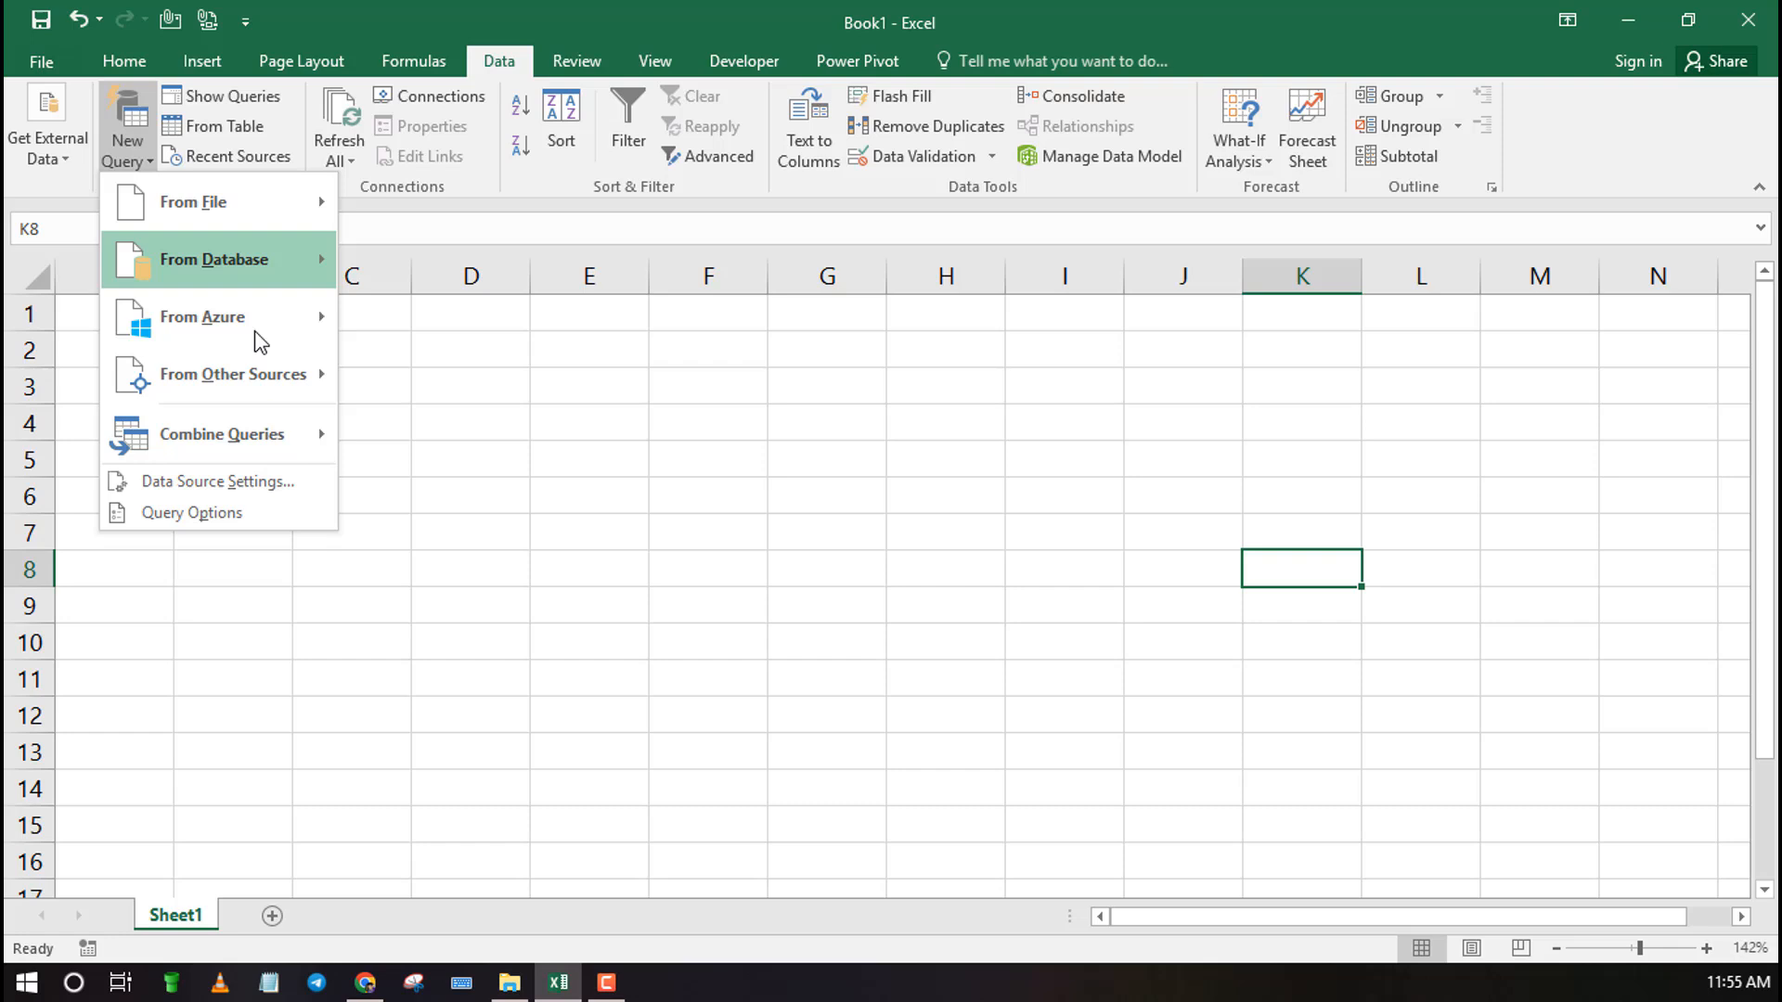
mouse_move(193, 202)
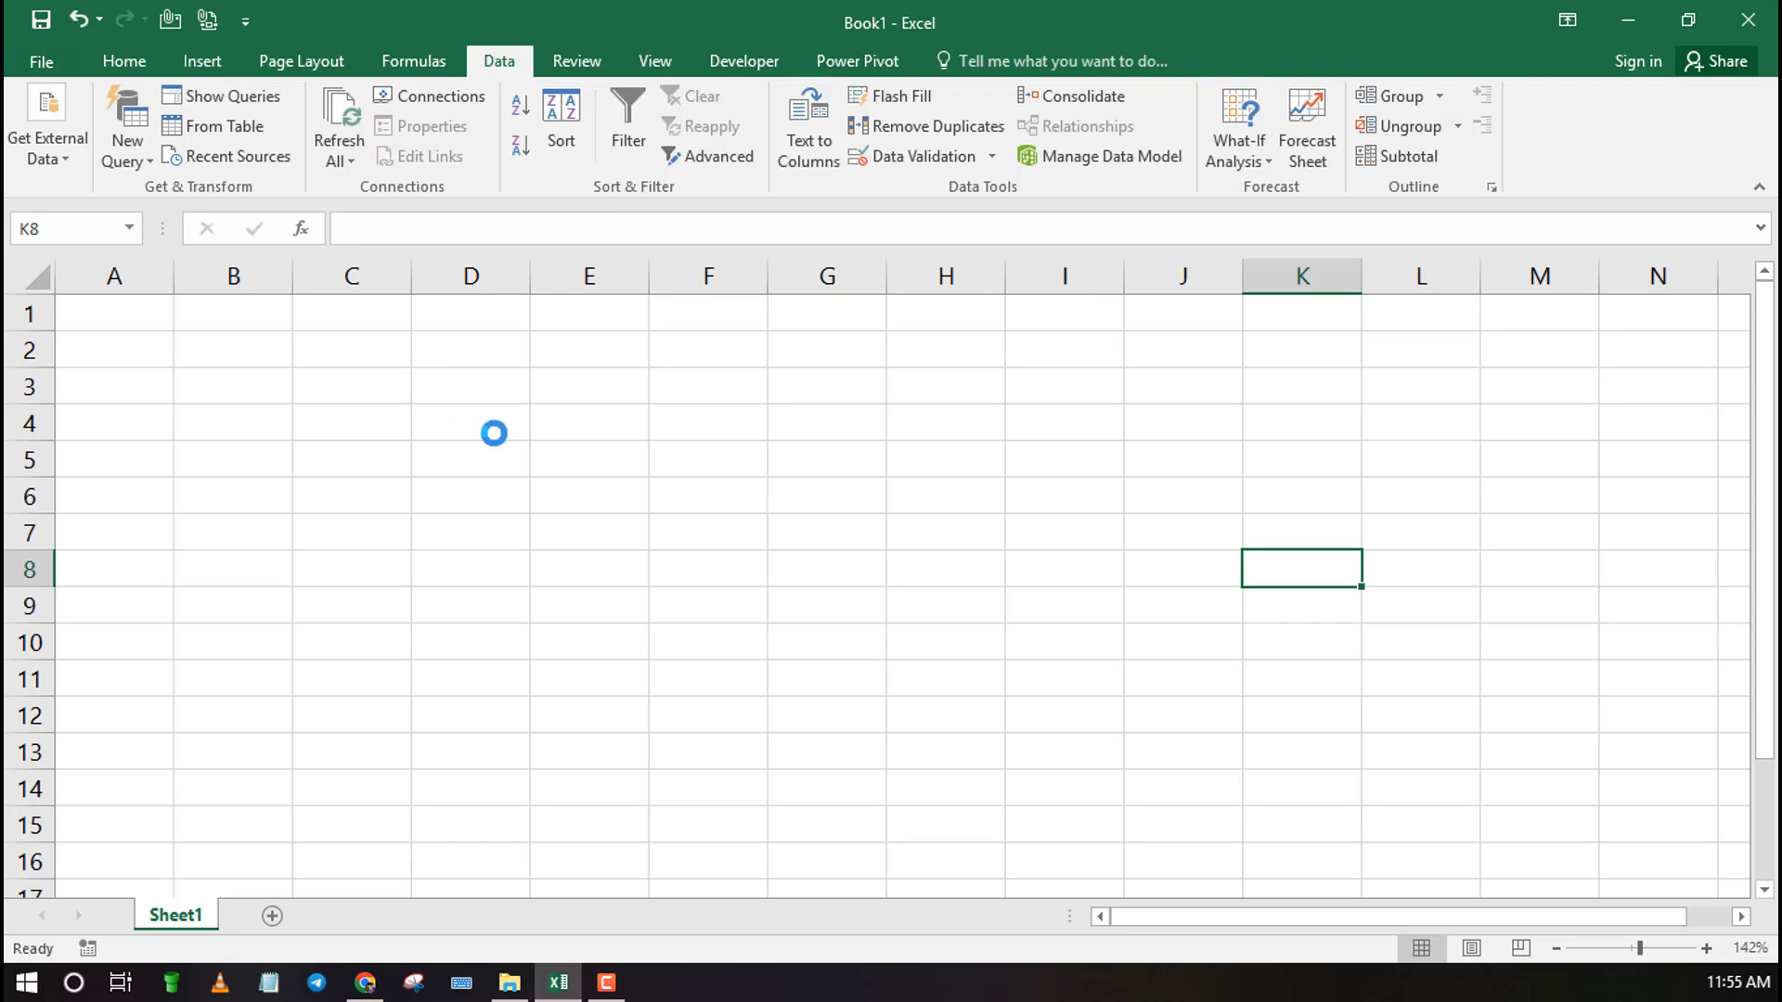
mouse_move(542, 477)
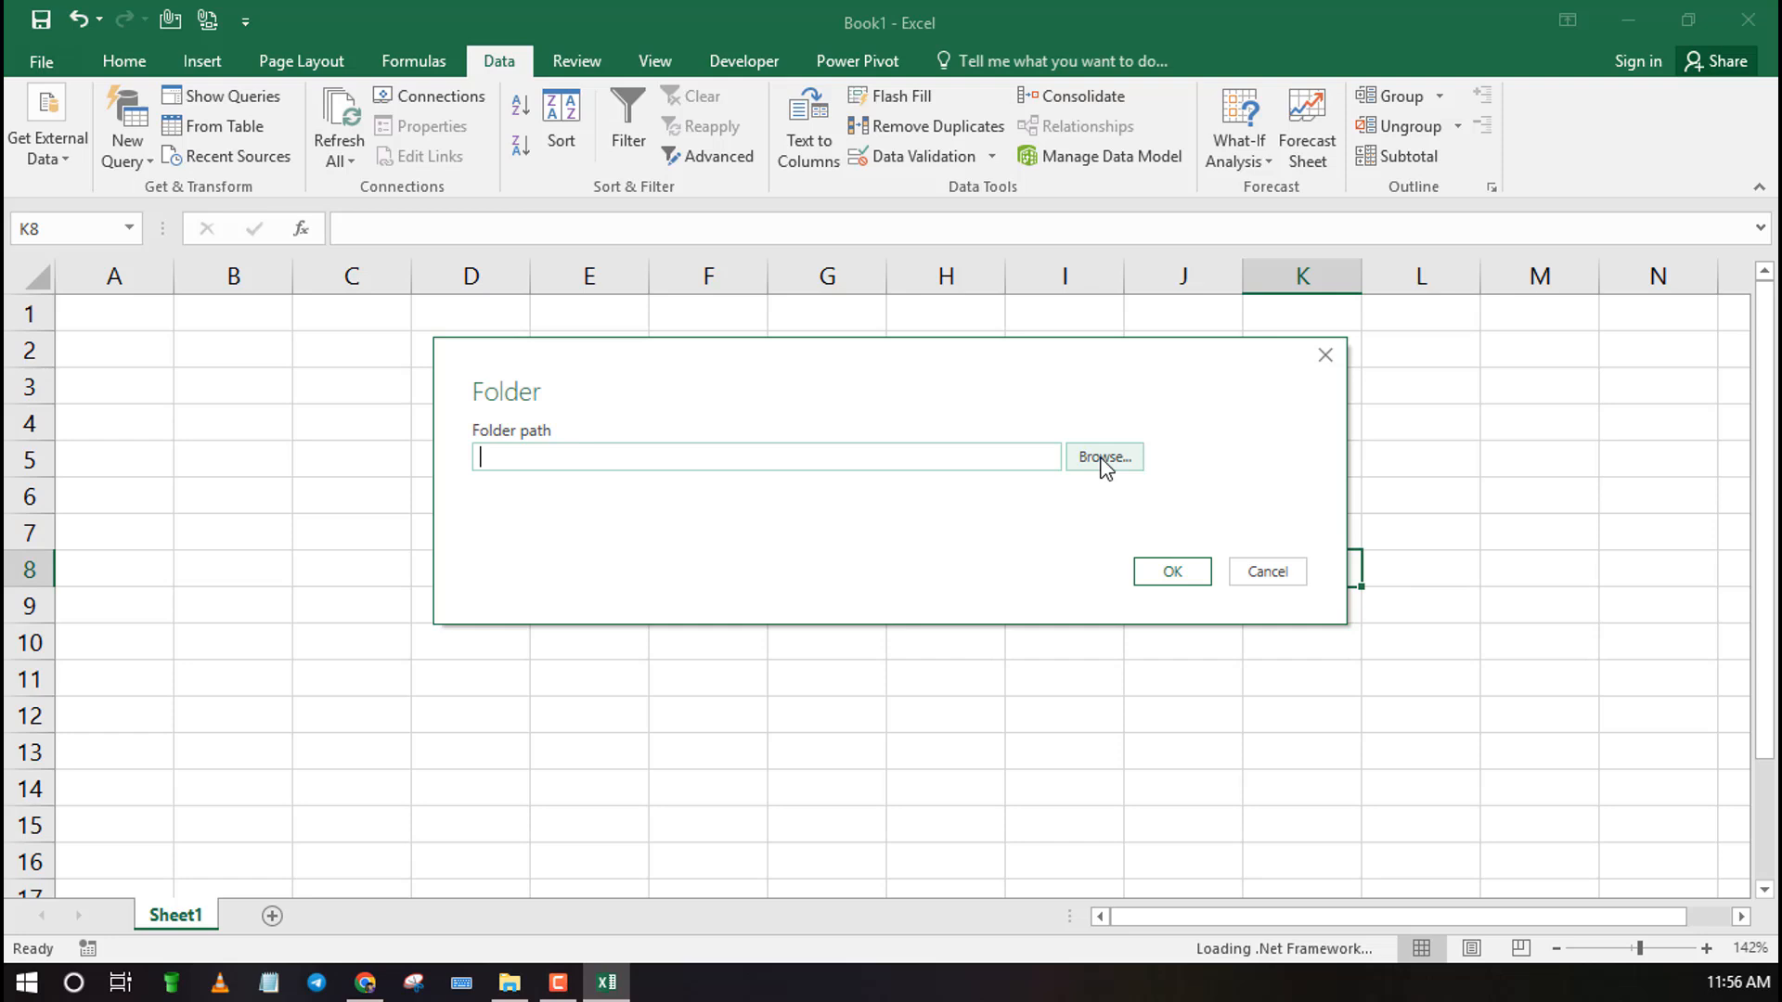
Paste the Desktop WEEzy path into the Folder dialog's path box
left_click(1101, 457)
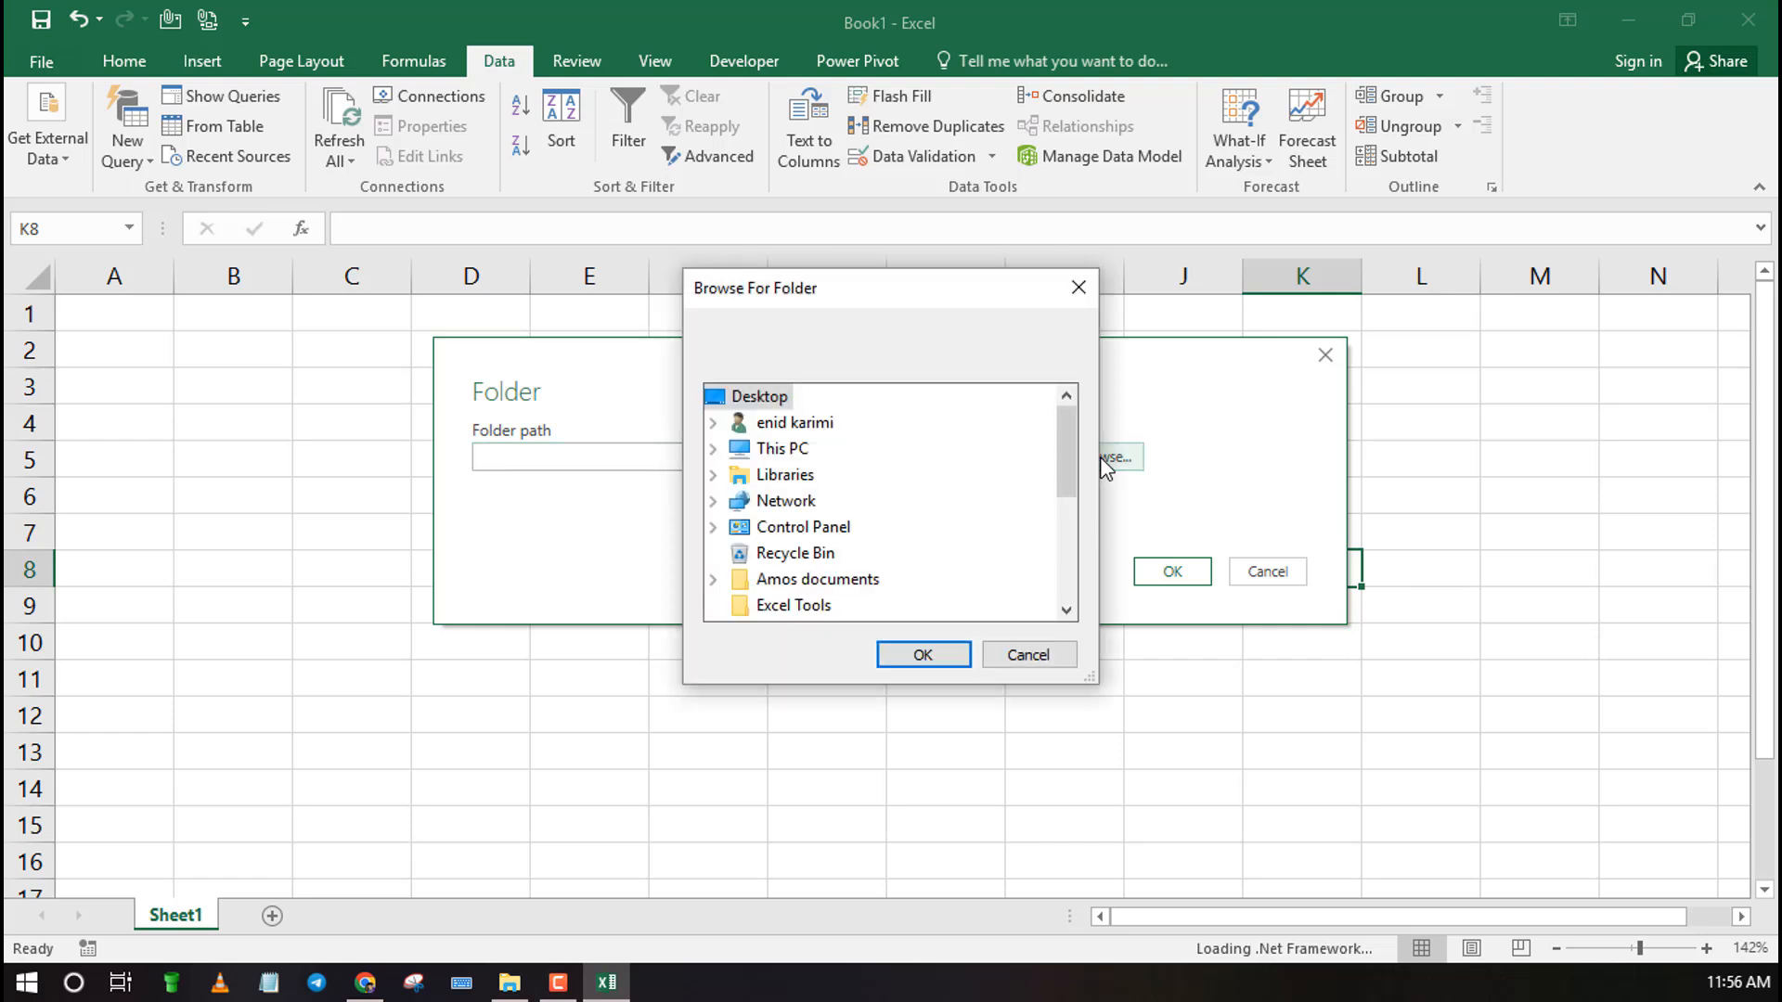
mouse_move(1082, 321)
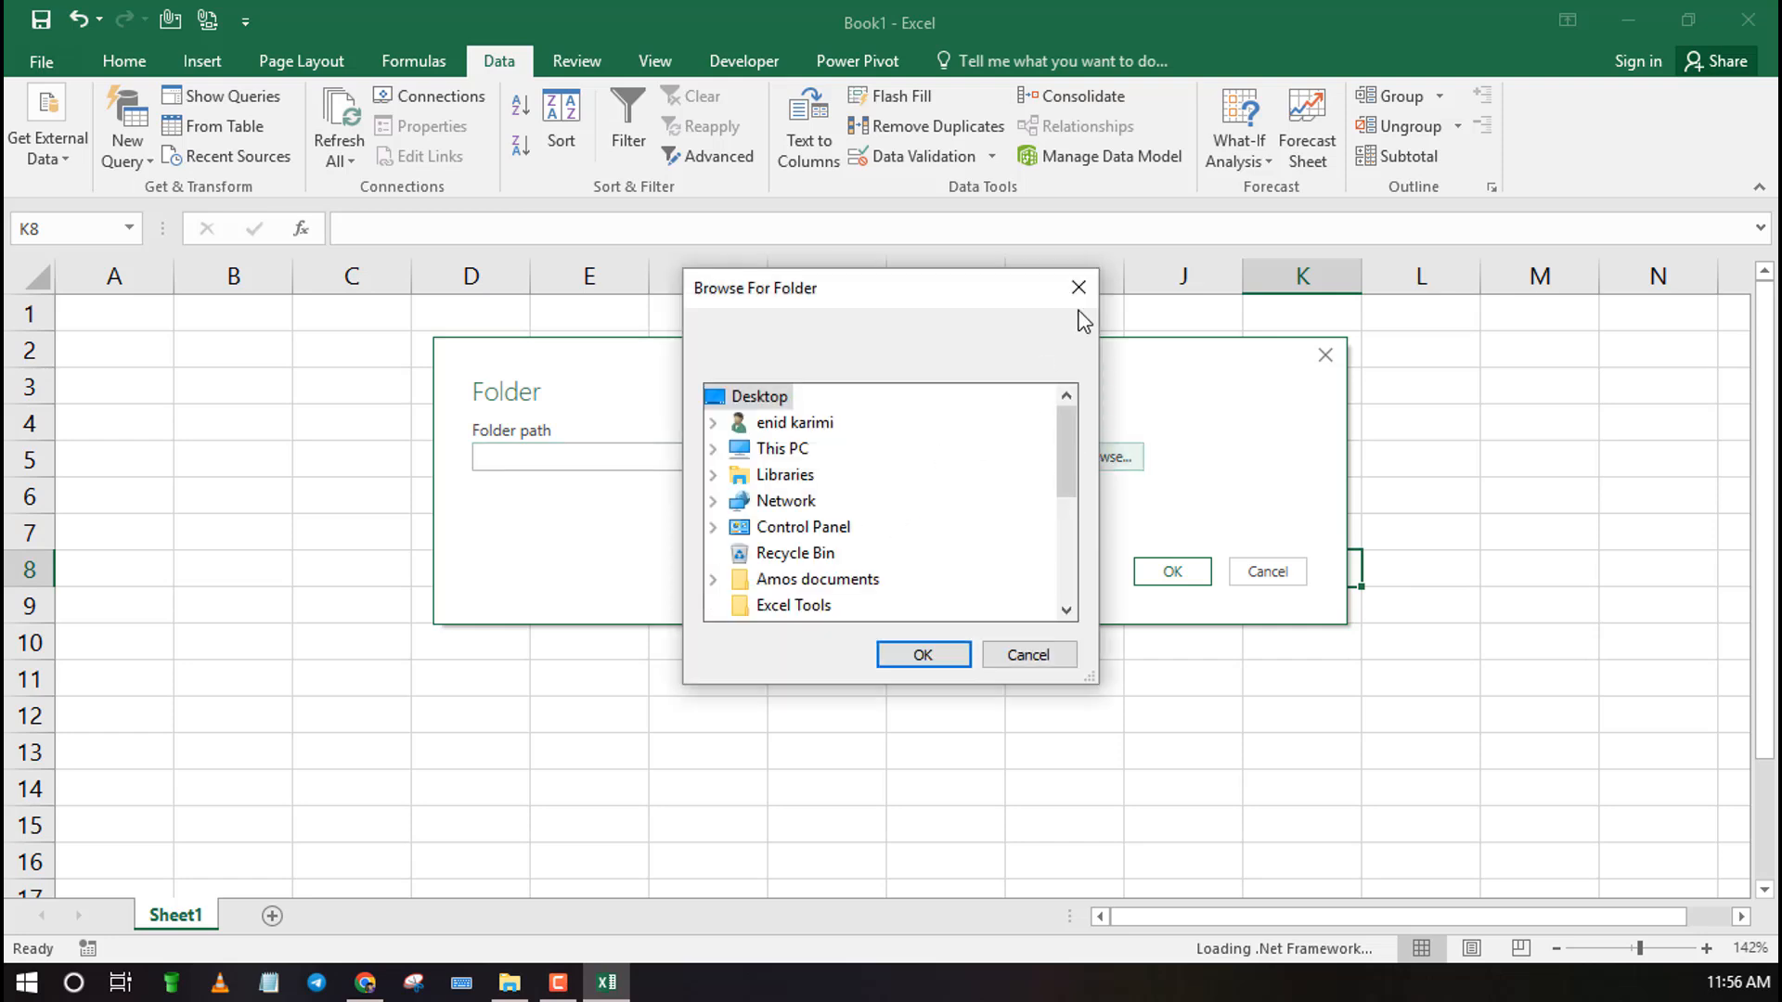
left_click(1026, 655)
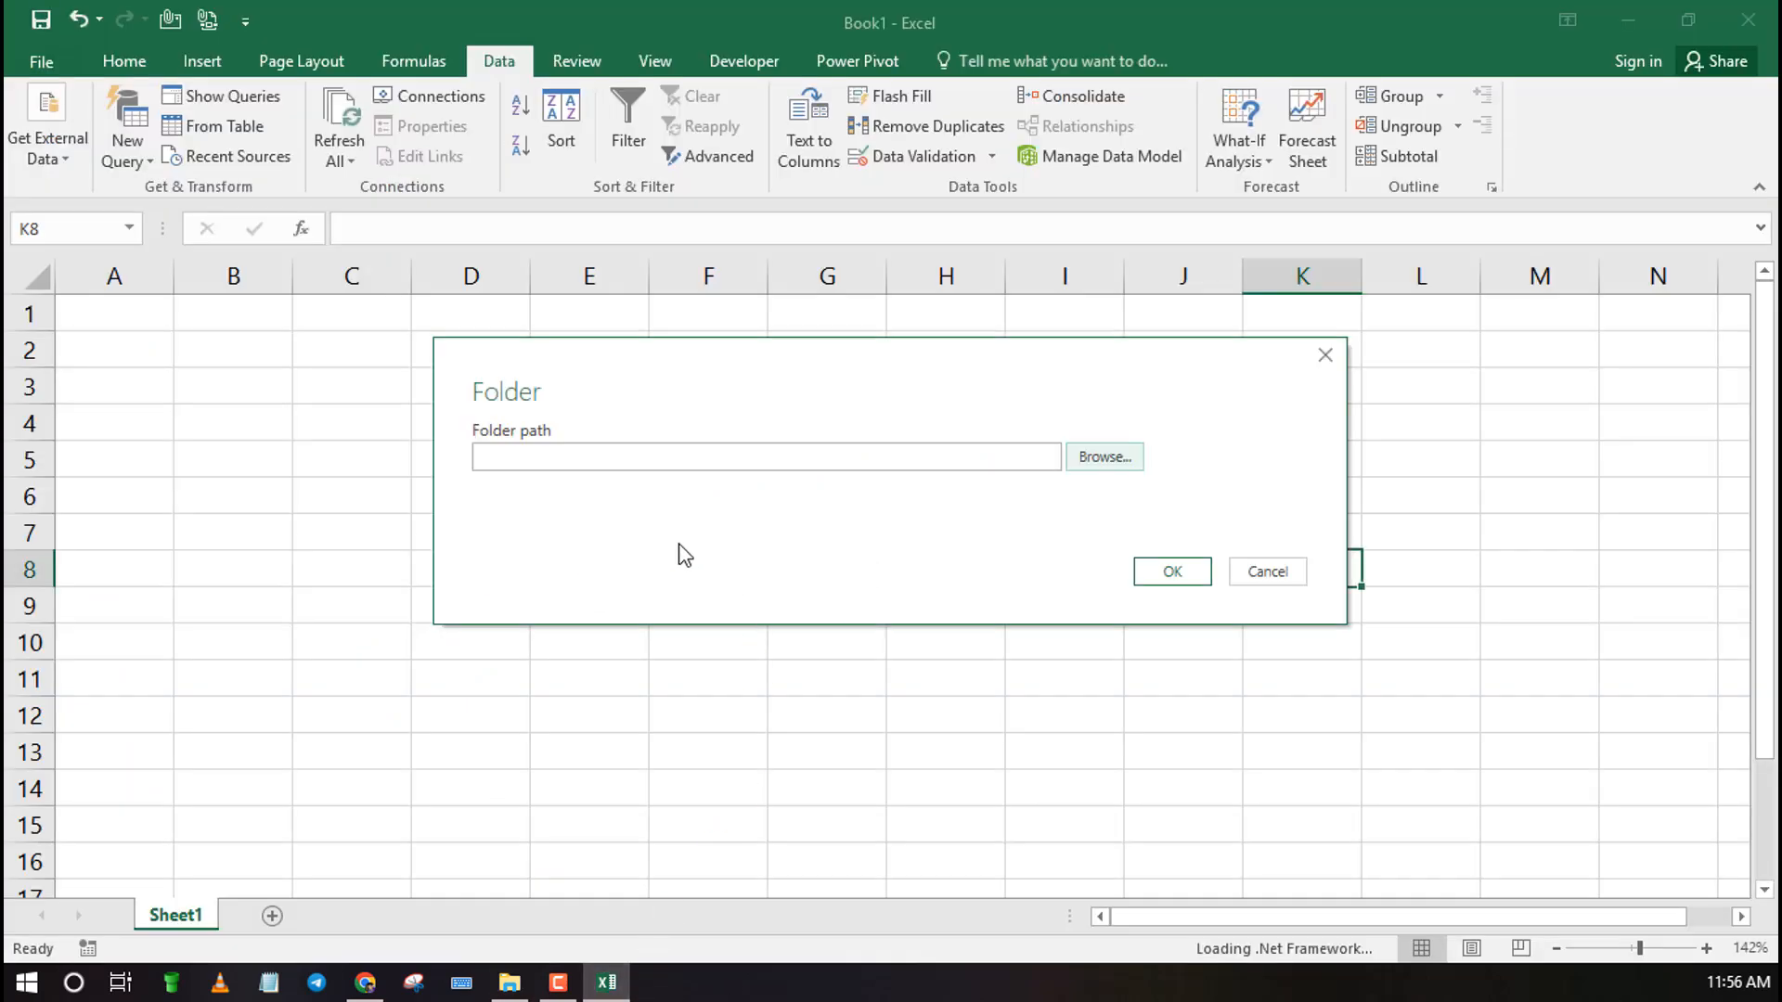
right_click(620, 457)
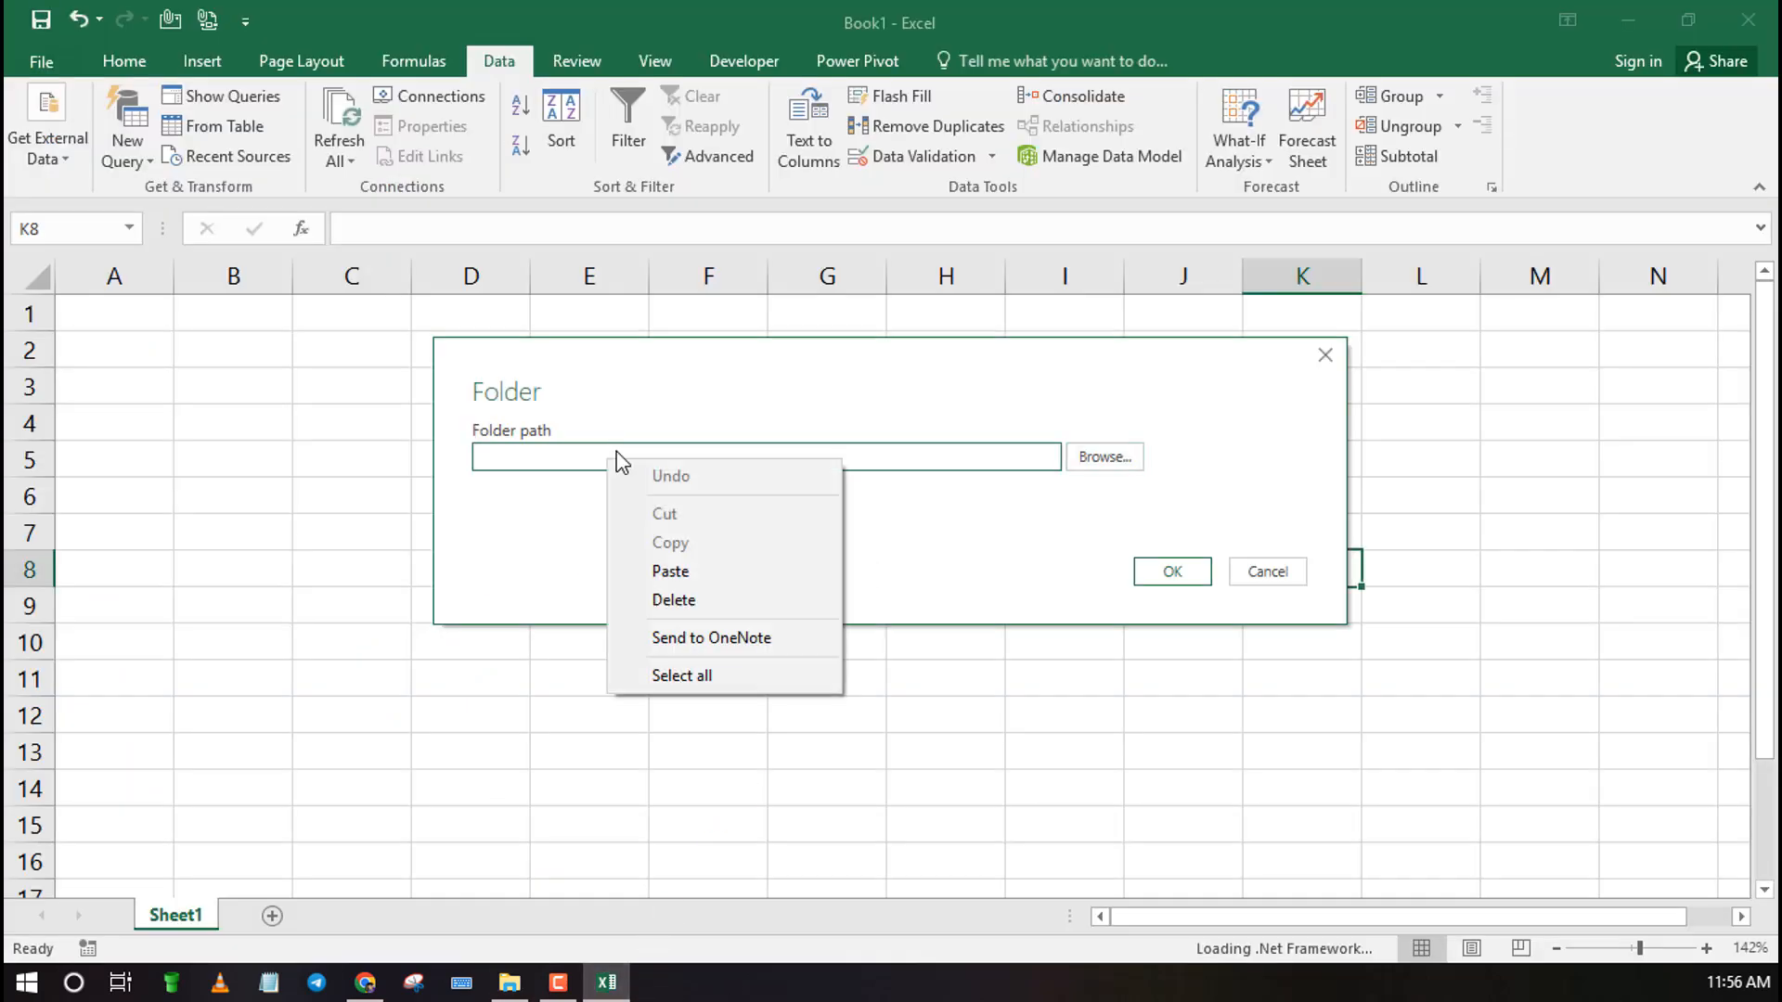
left_click(670, 570)
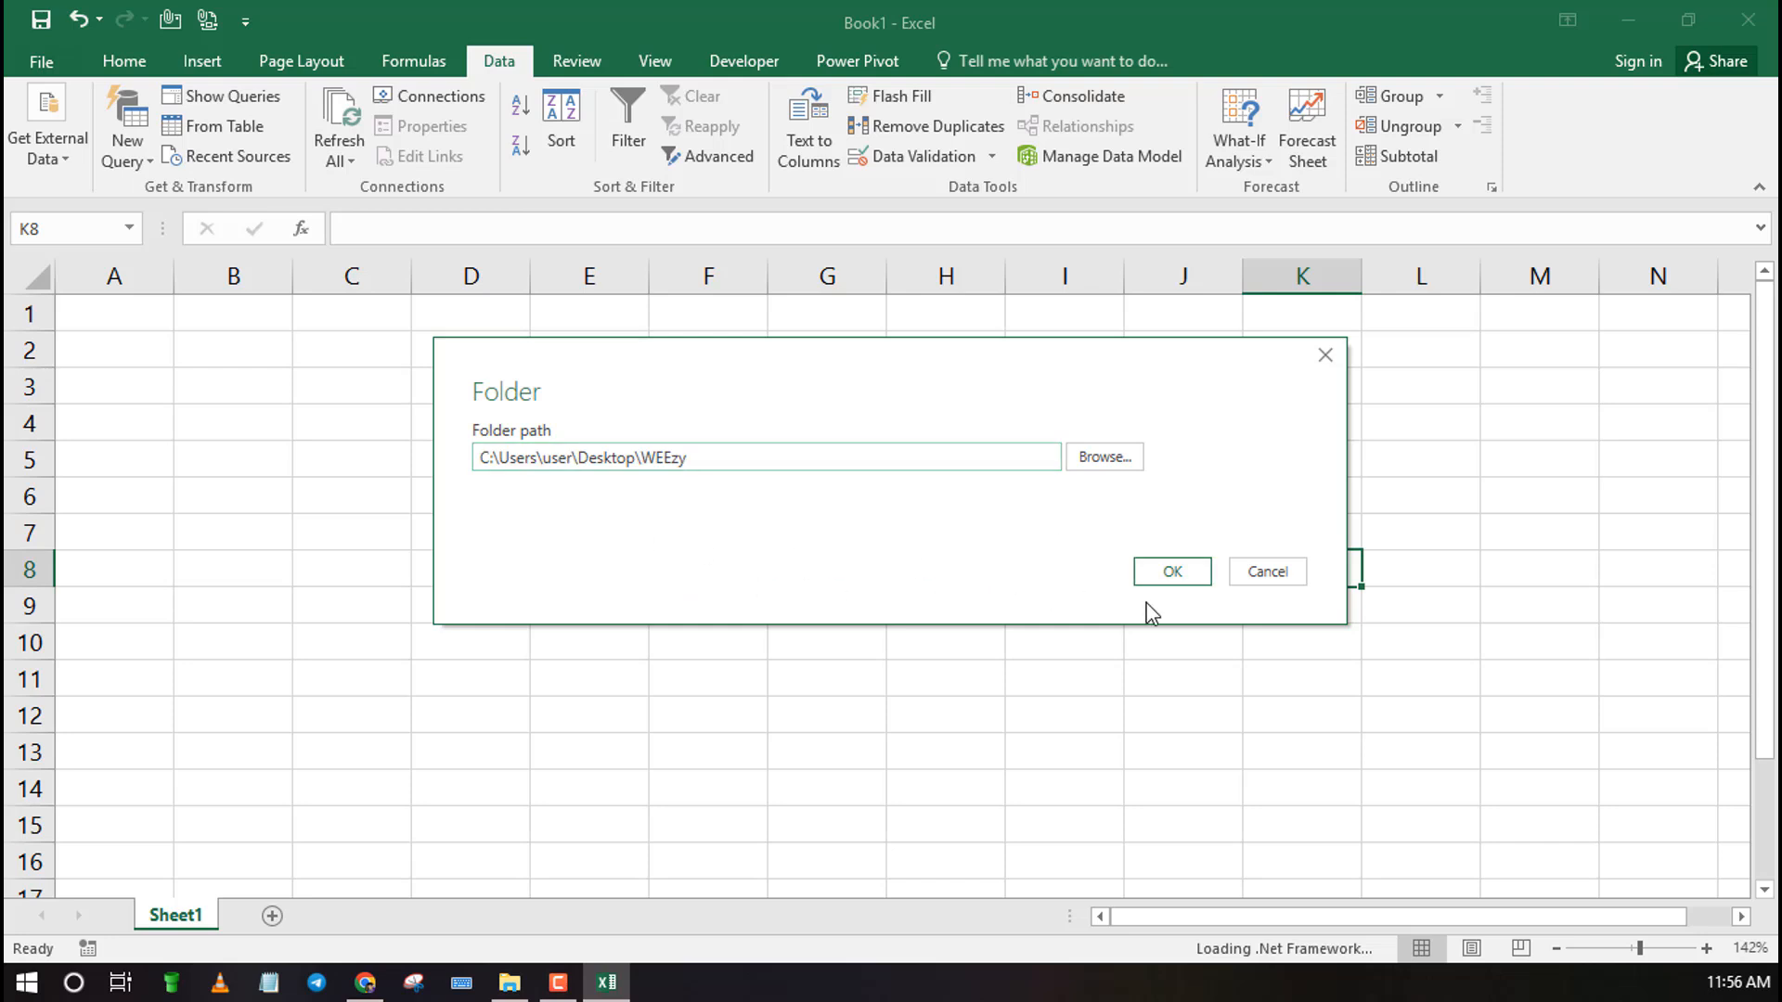
Confirm the WEEzy folder as source and bring up the preview of its files
left_click(1171, 570)
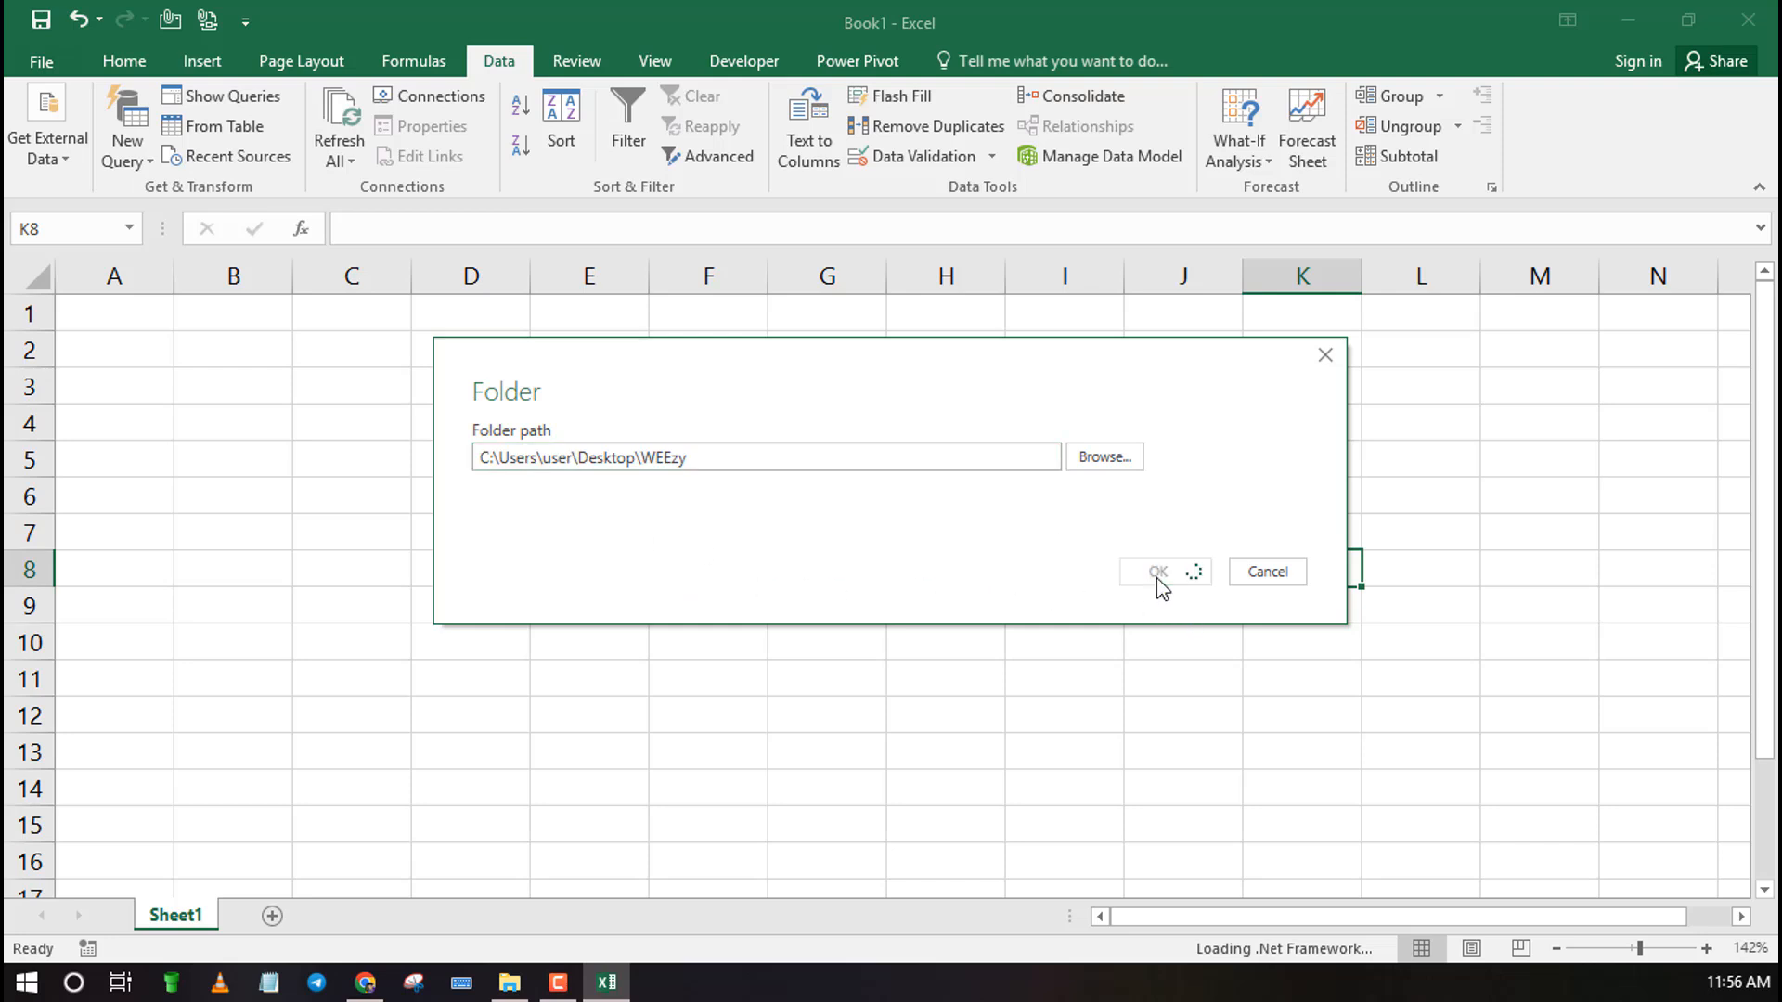
left_click(1156, 570)
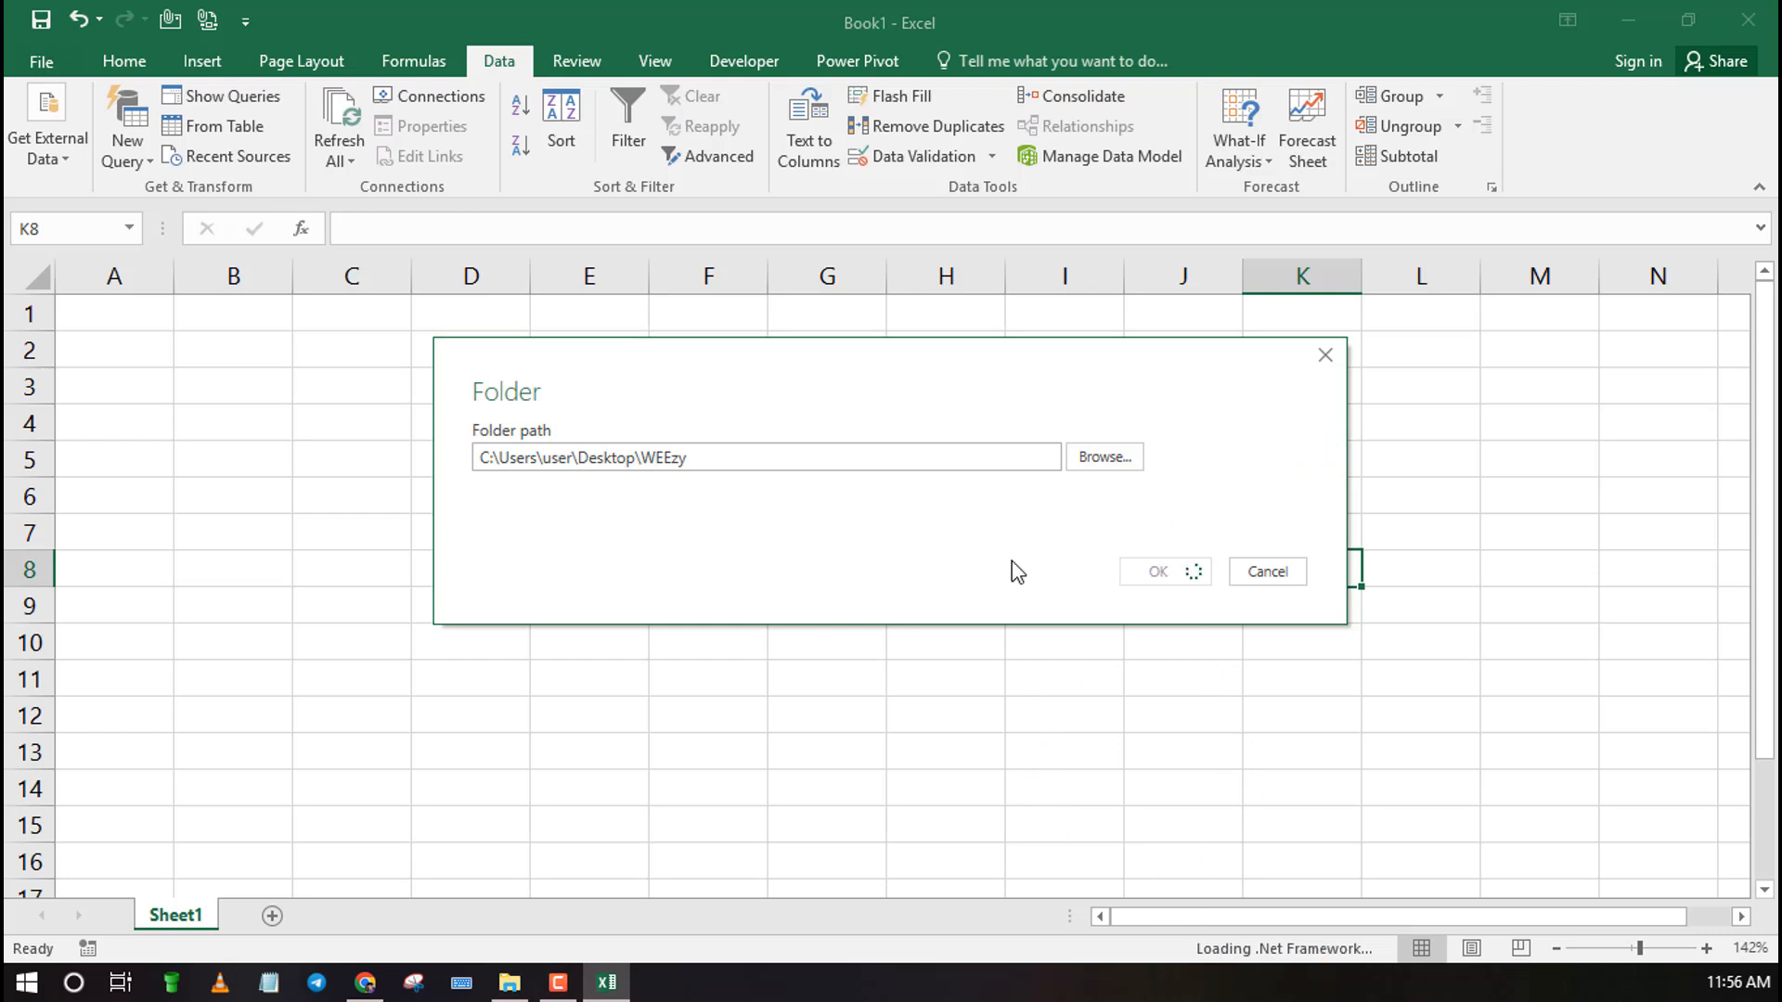
mouse_move(975, 568)
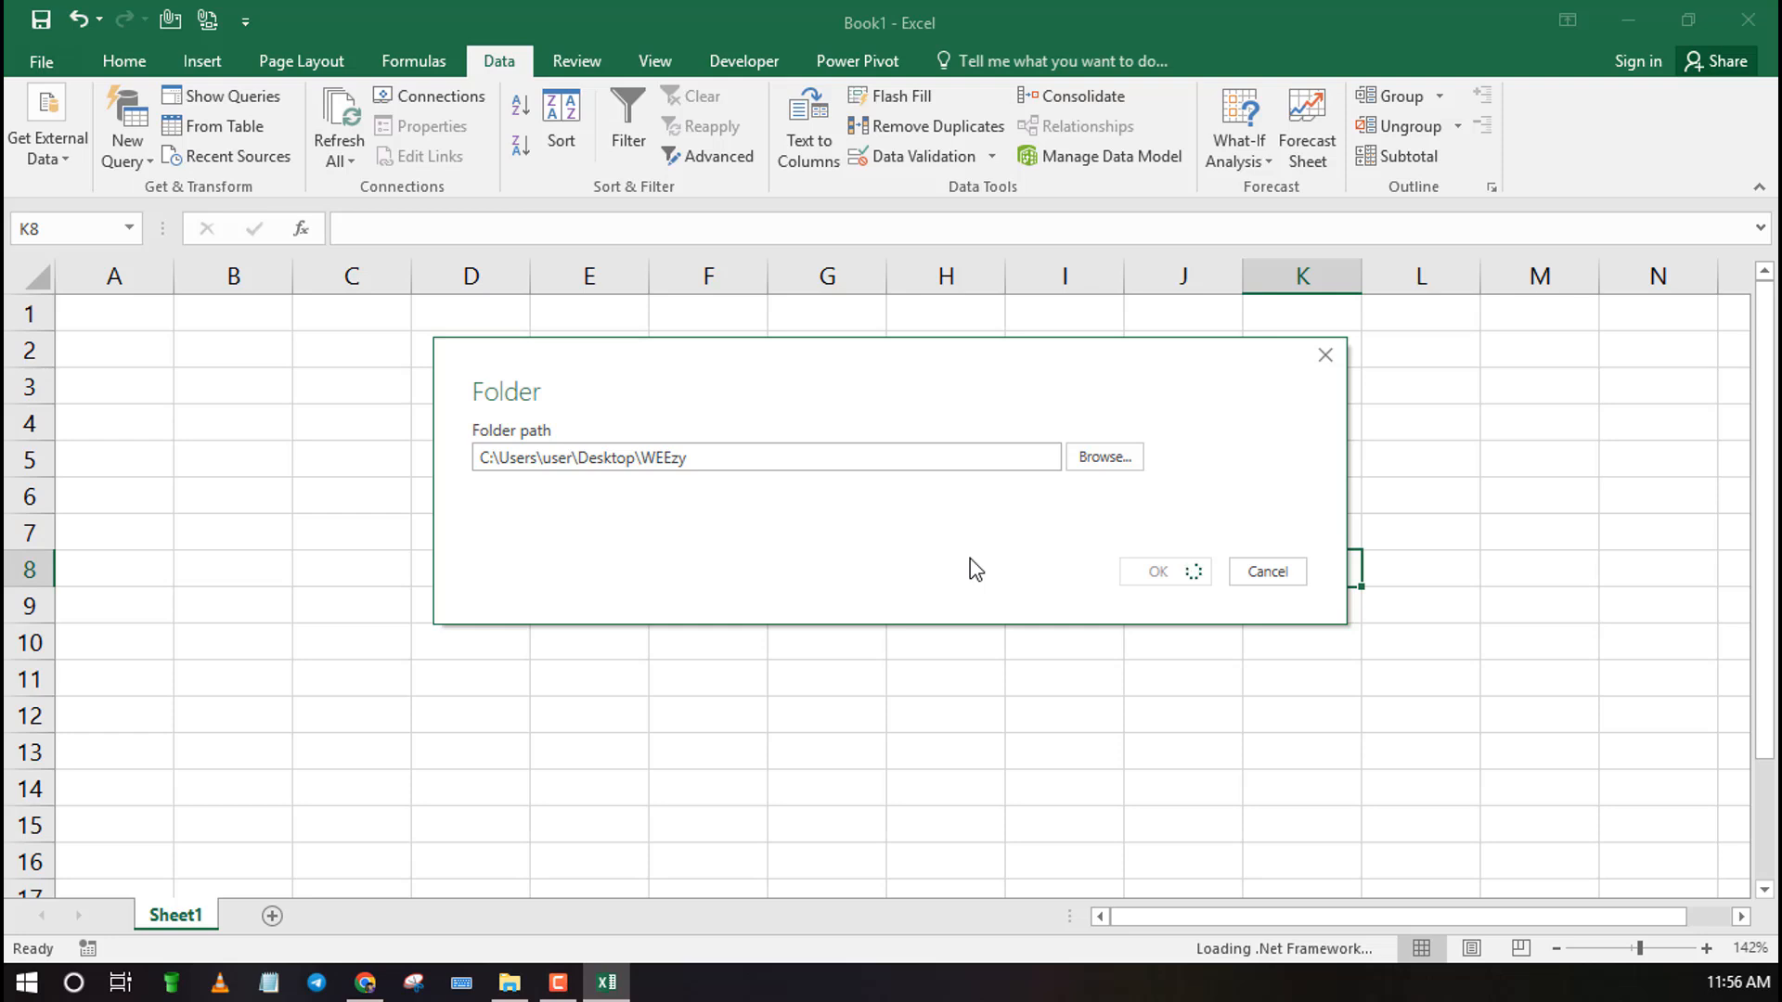
left_click(1266, 572)
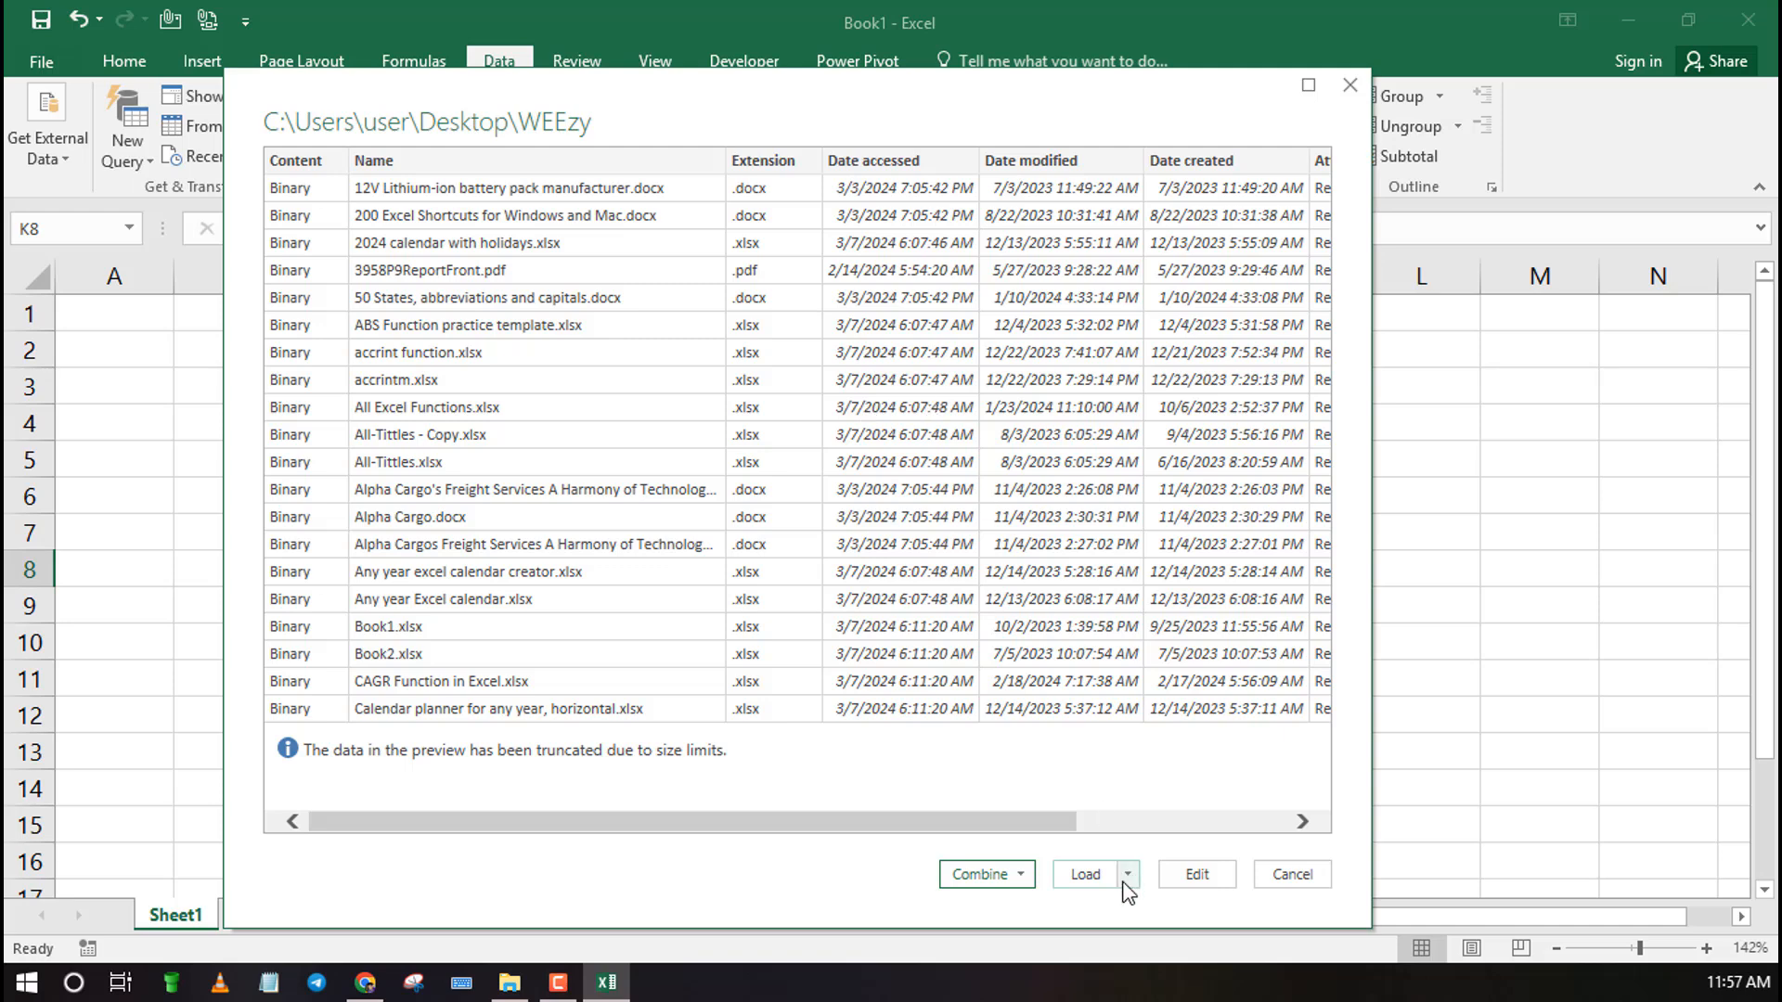
Load the WEEzy file listing from the preview into the workbook
left_click(1127, 874)
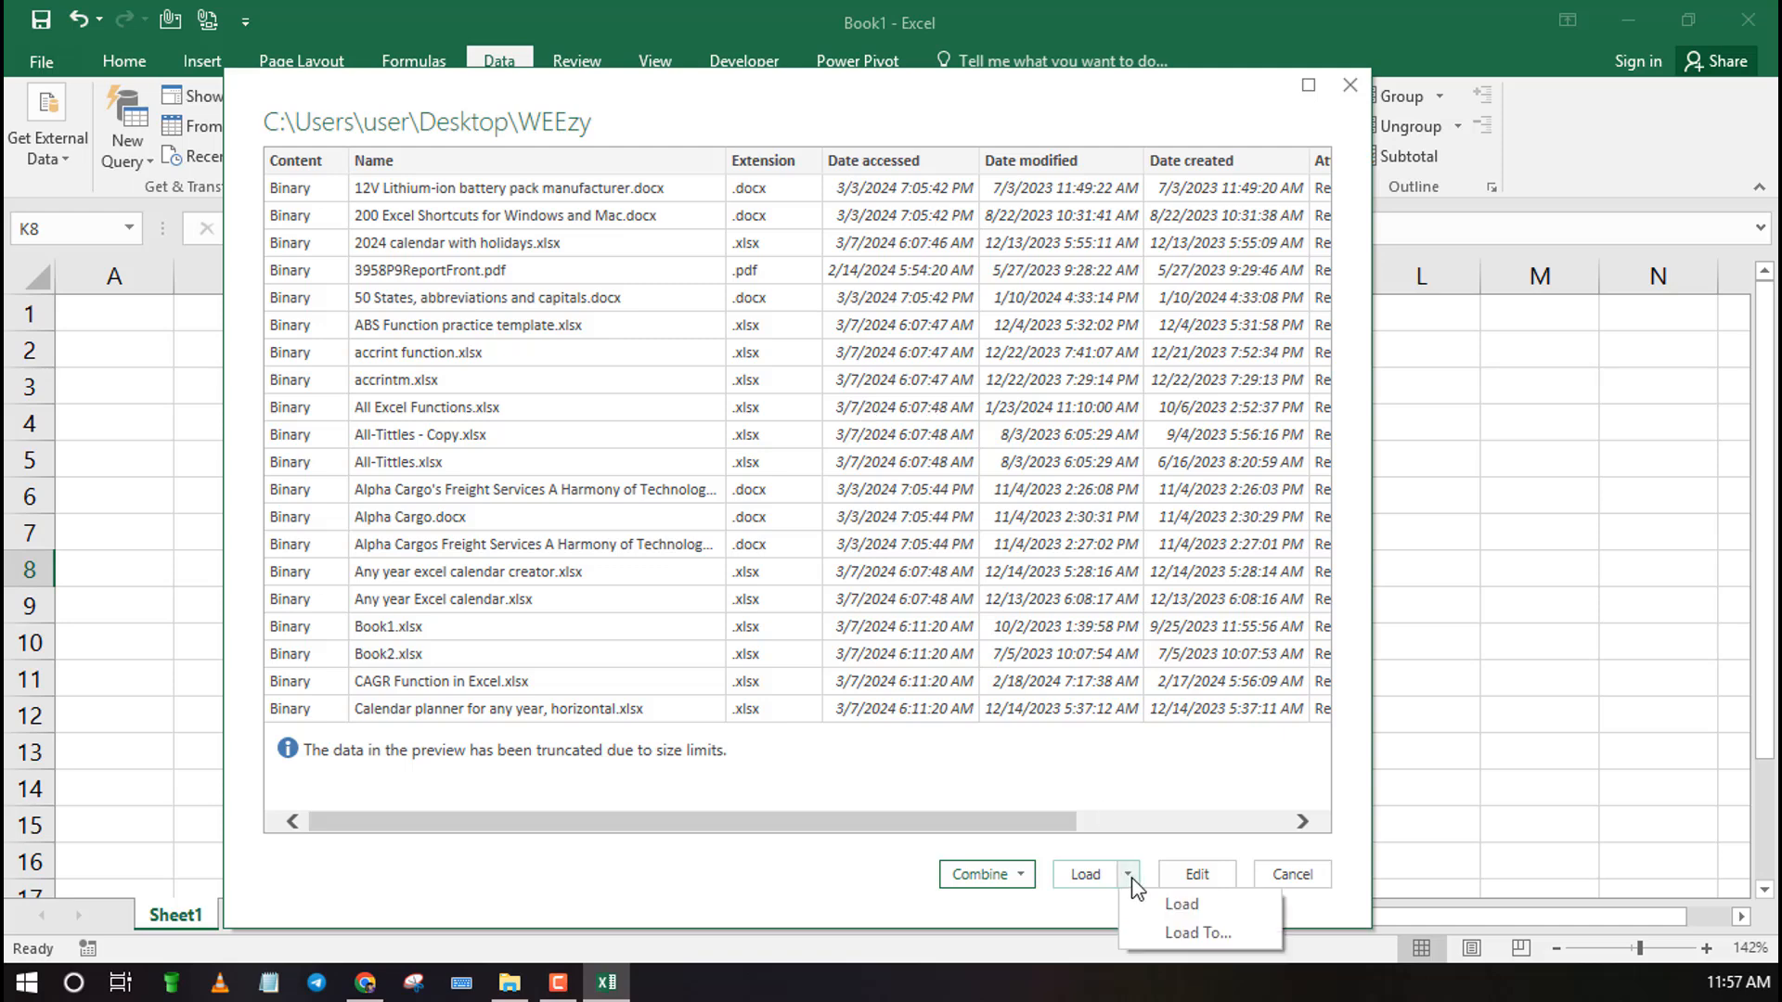
mouse_move(1182, 904)
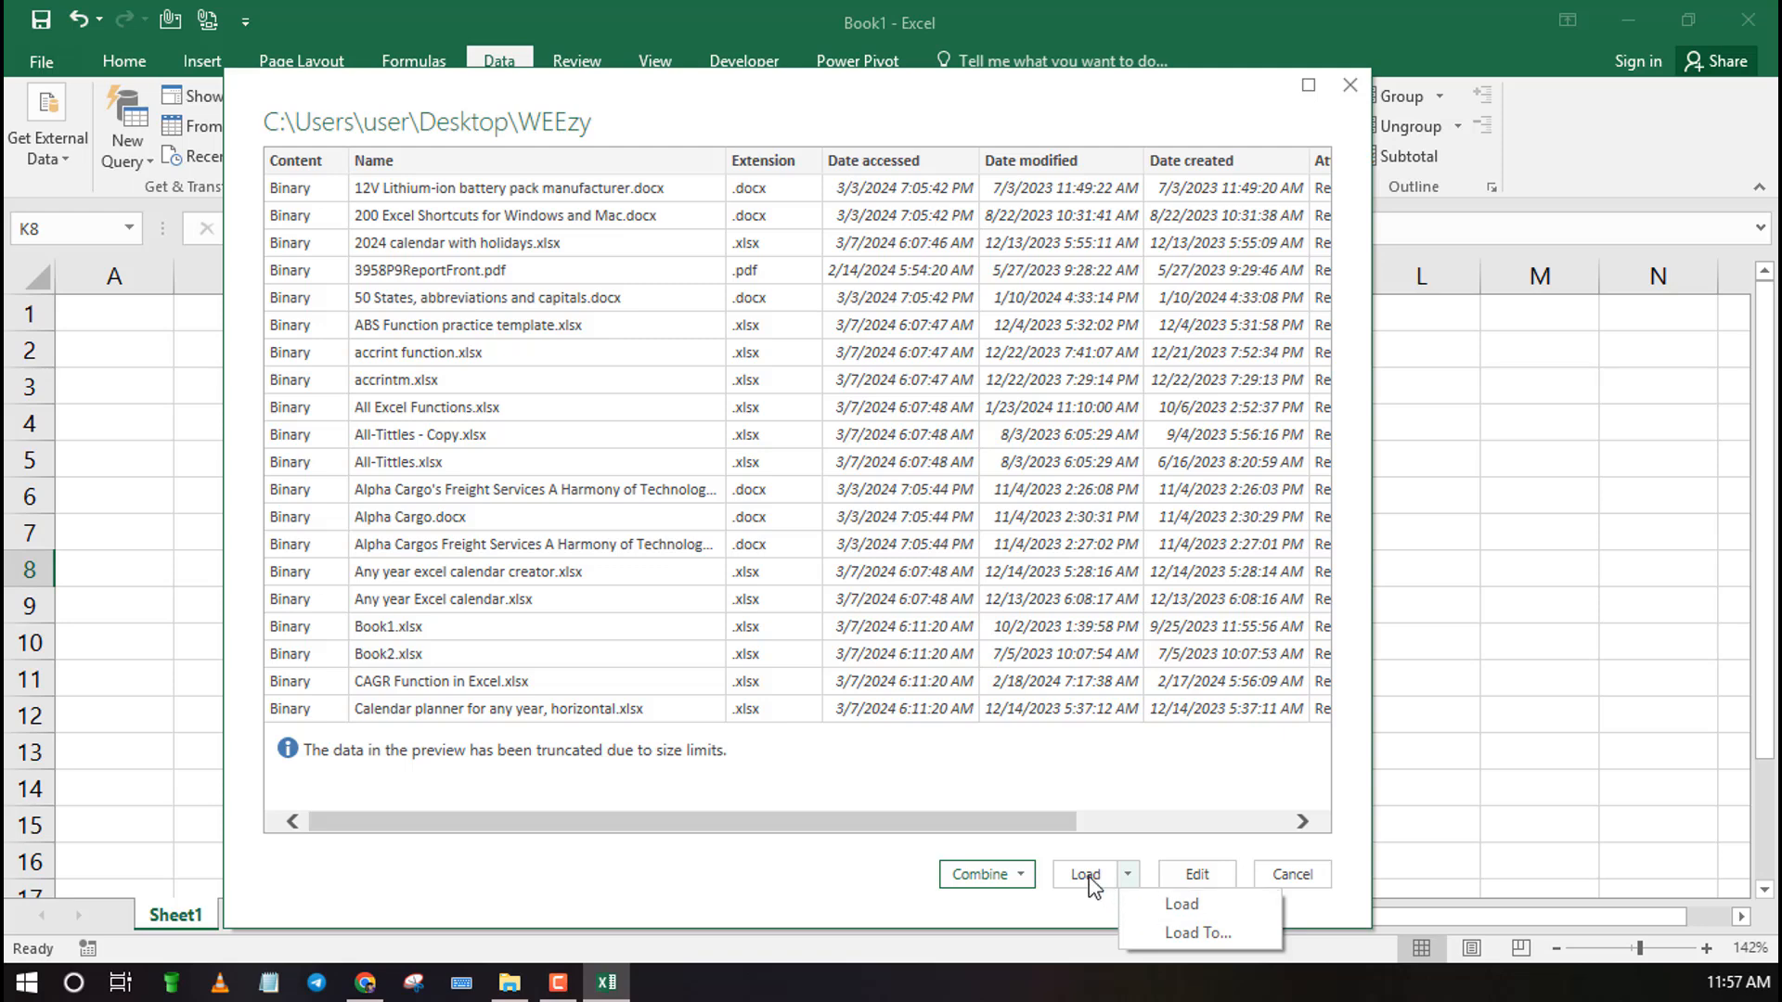
left_click(1180, 904)
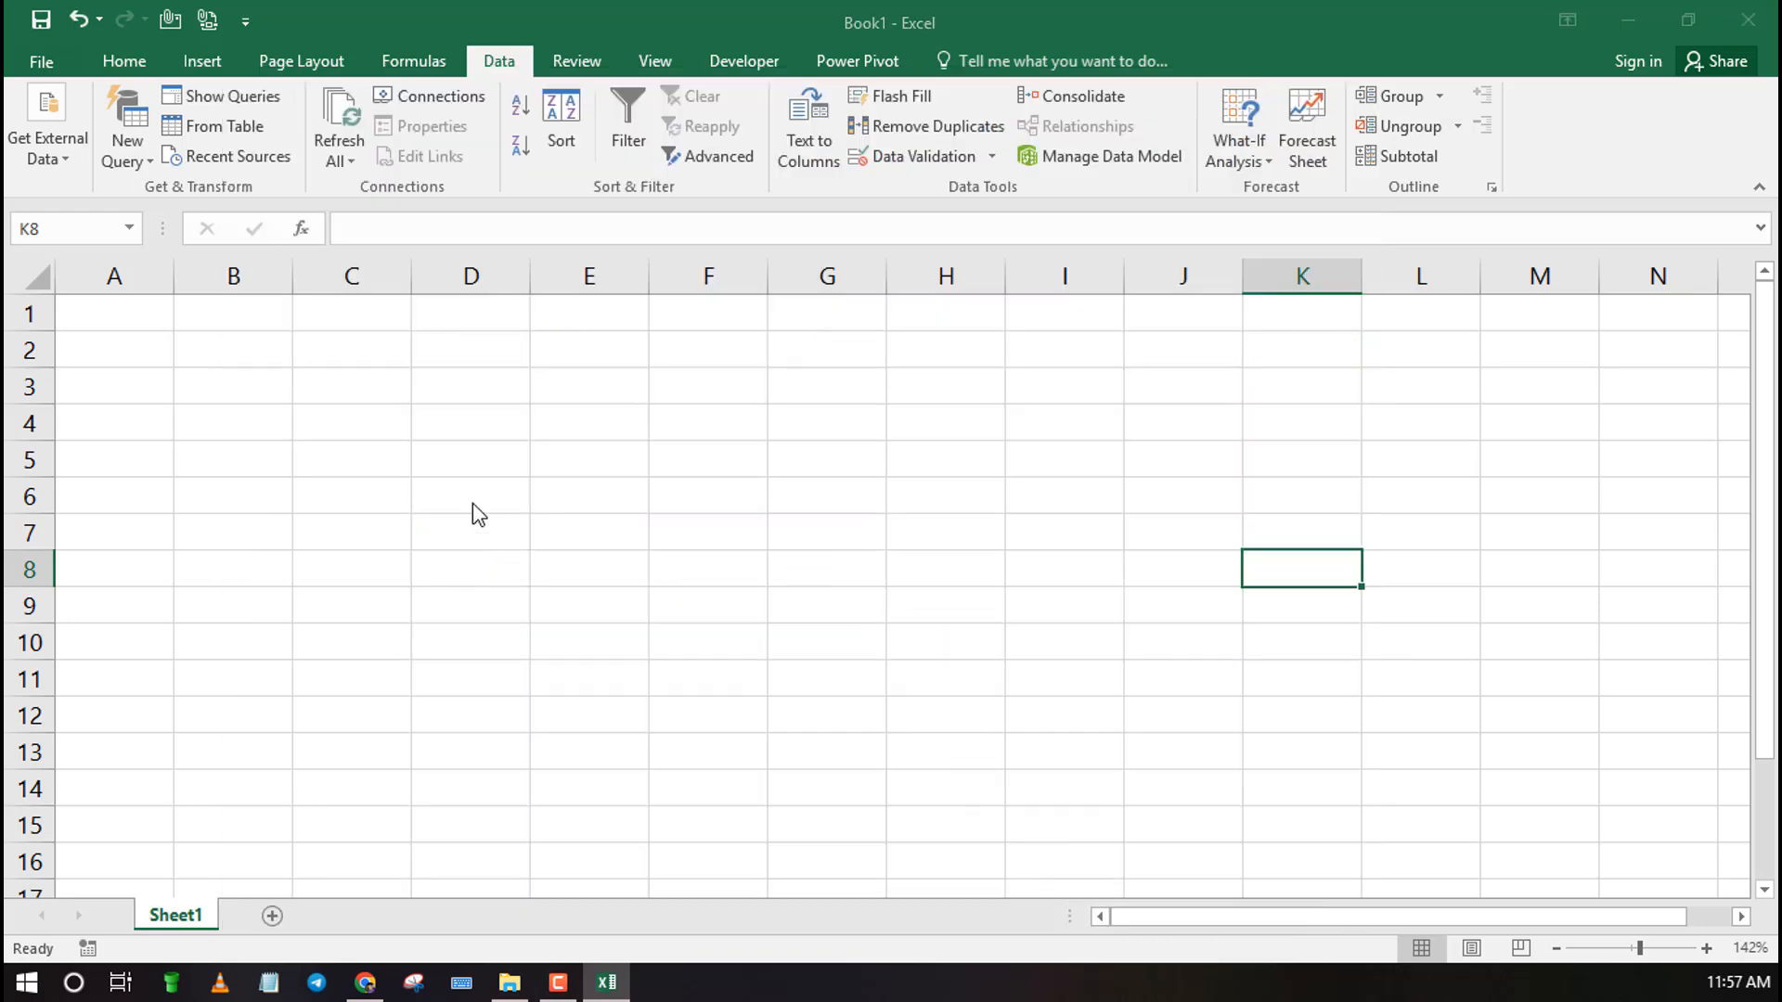
mouse_move(409, 449)
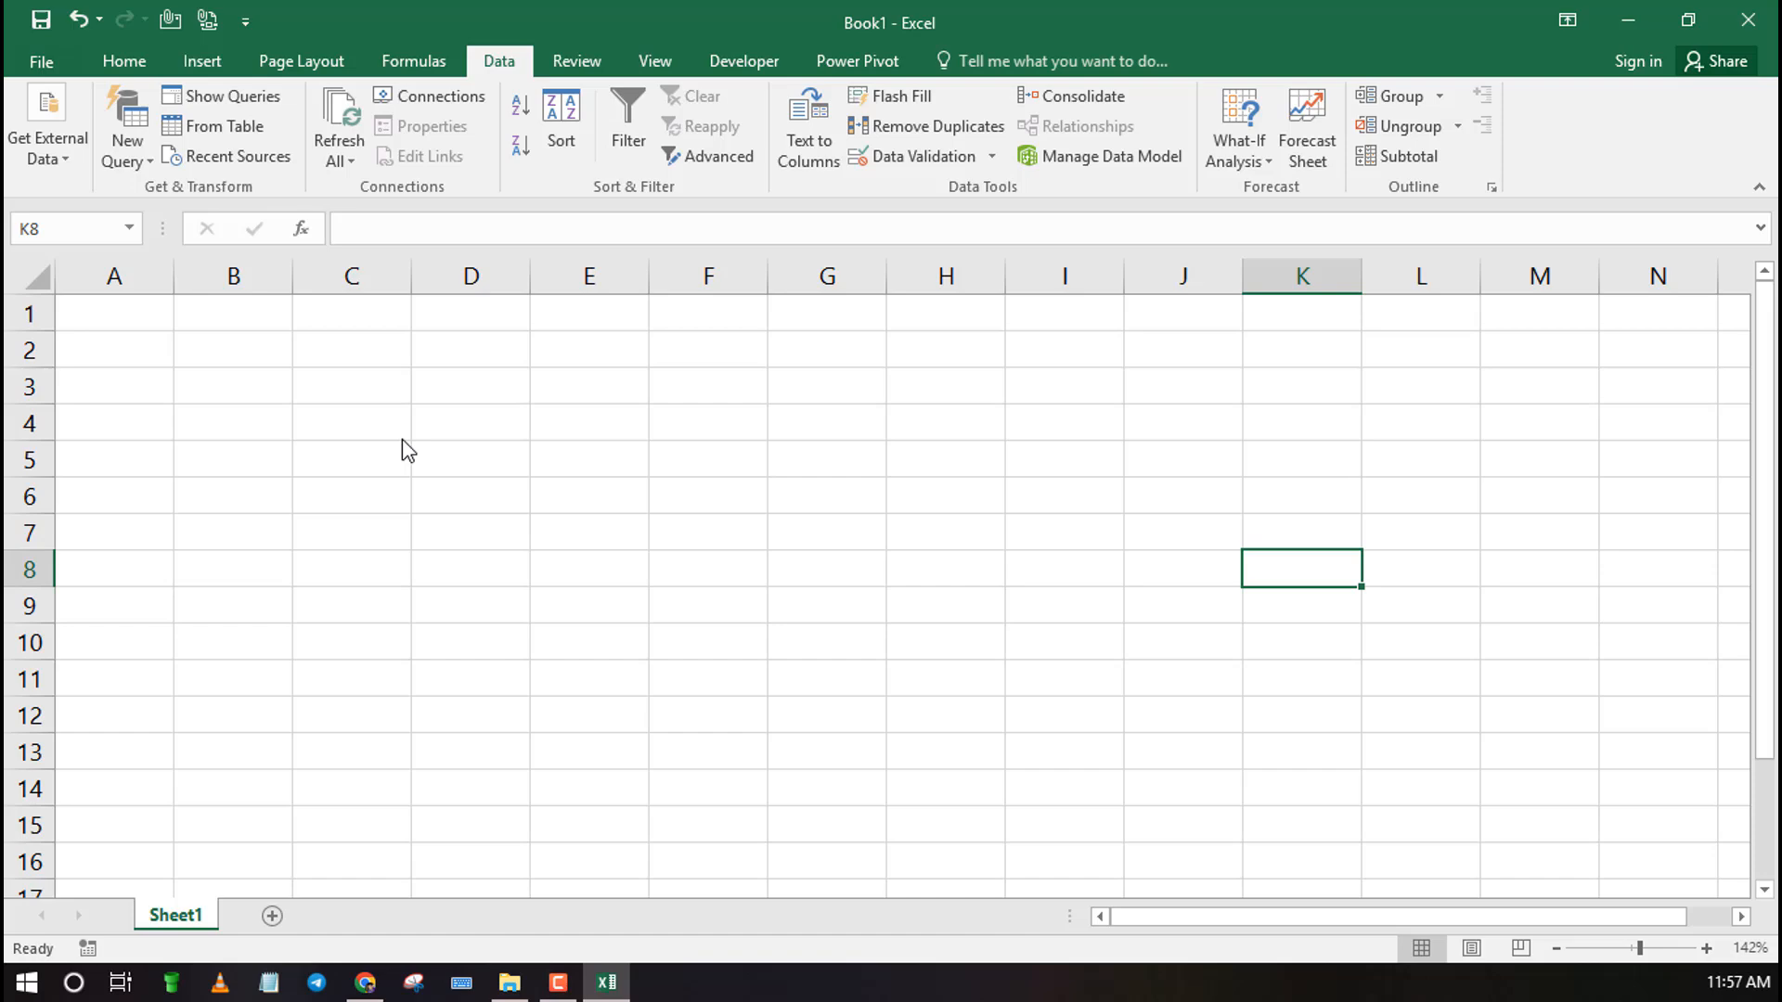
Review the loaded 172-row WEEzy table on Sheet2, selecting file names in column A
left_click(260, 915)
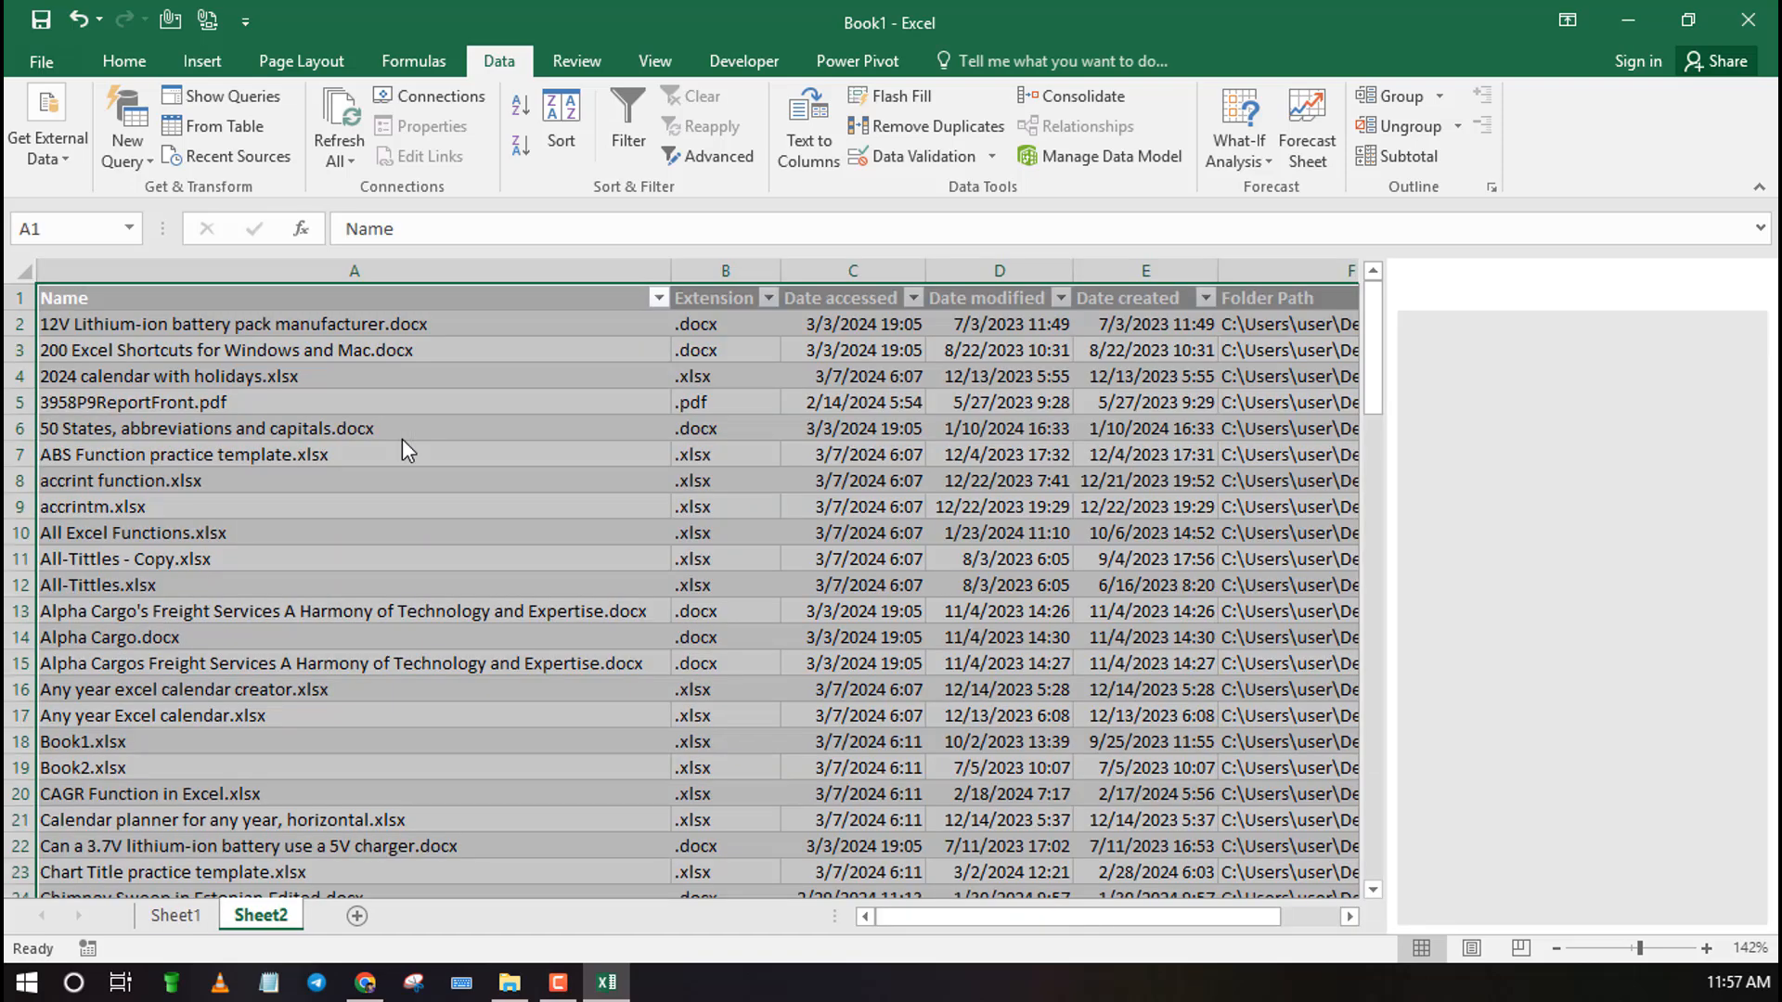
left_click(223, 94)
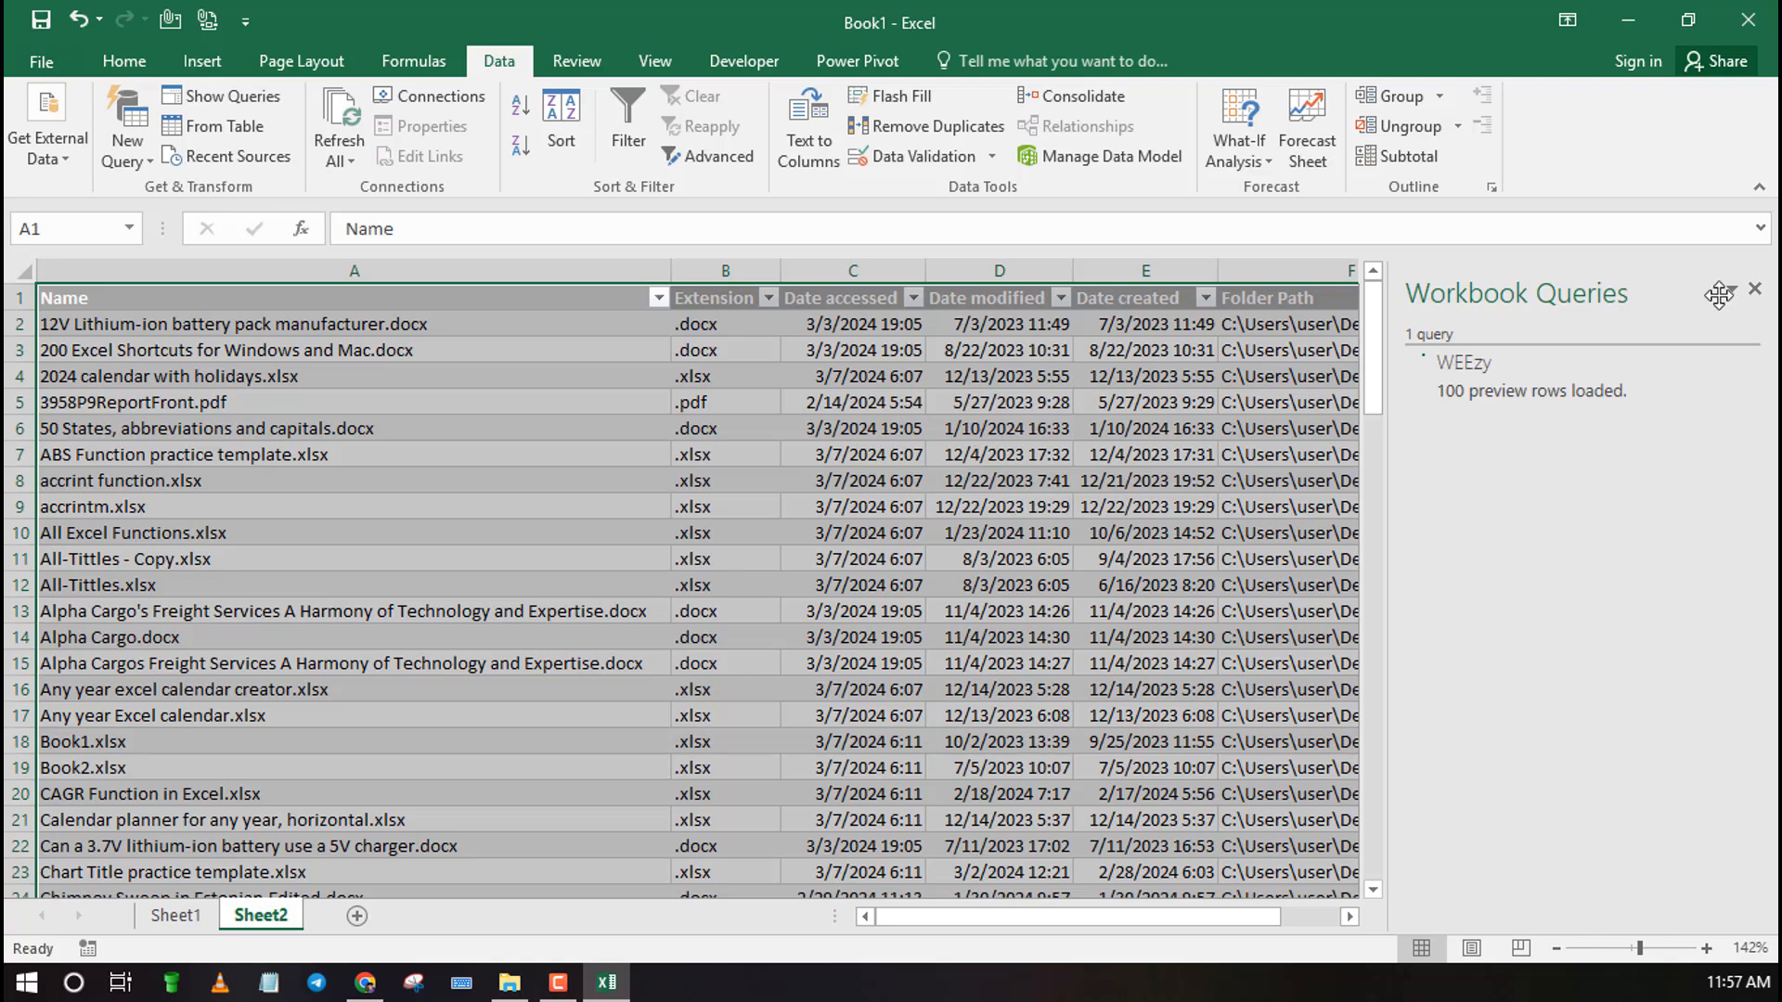
left_click(724, 453)
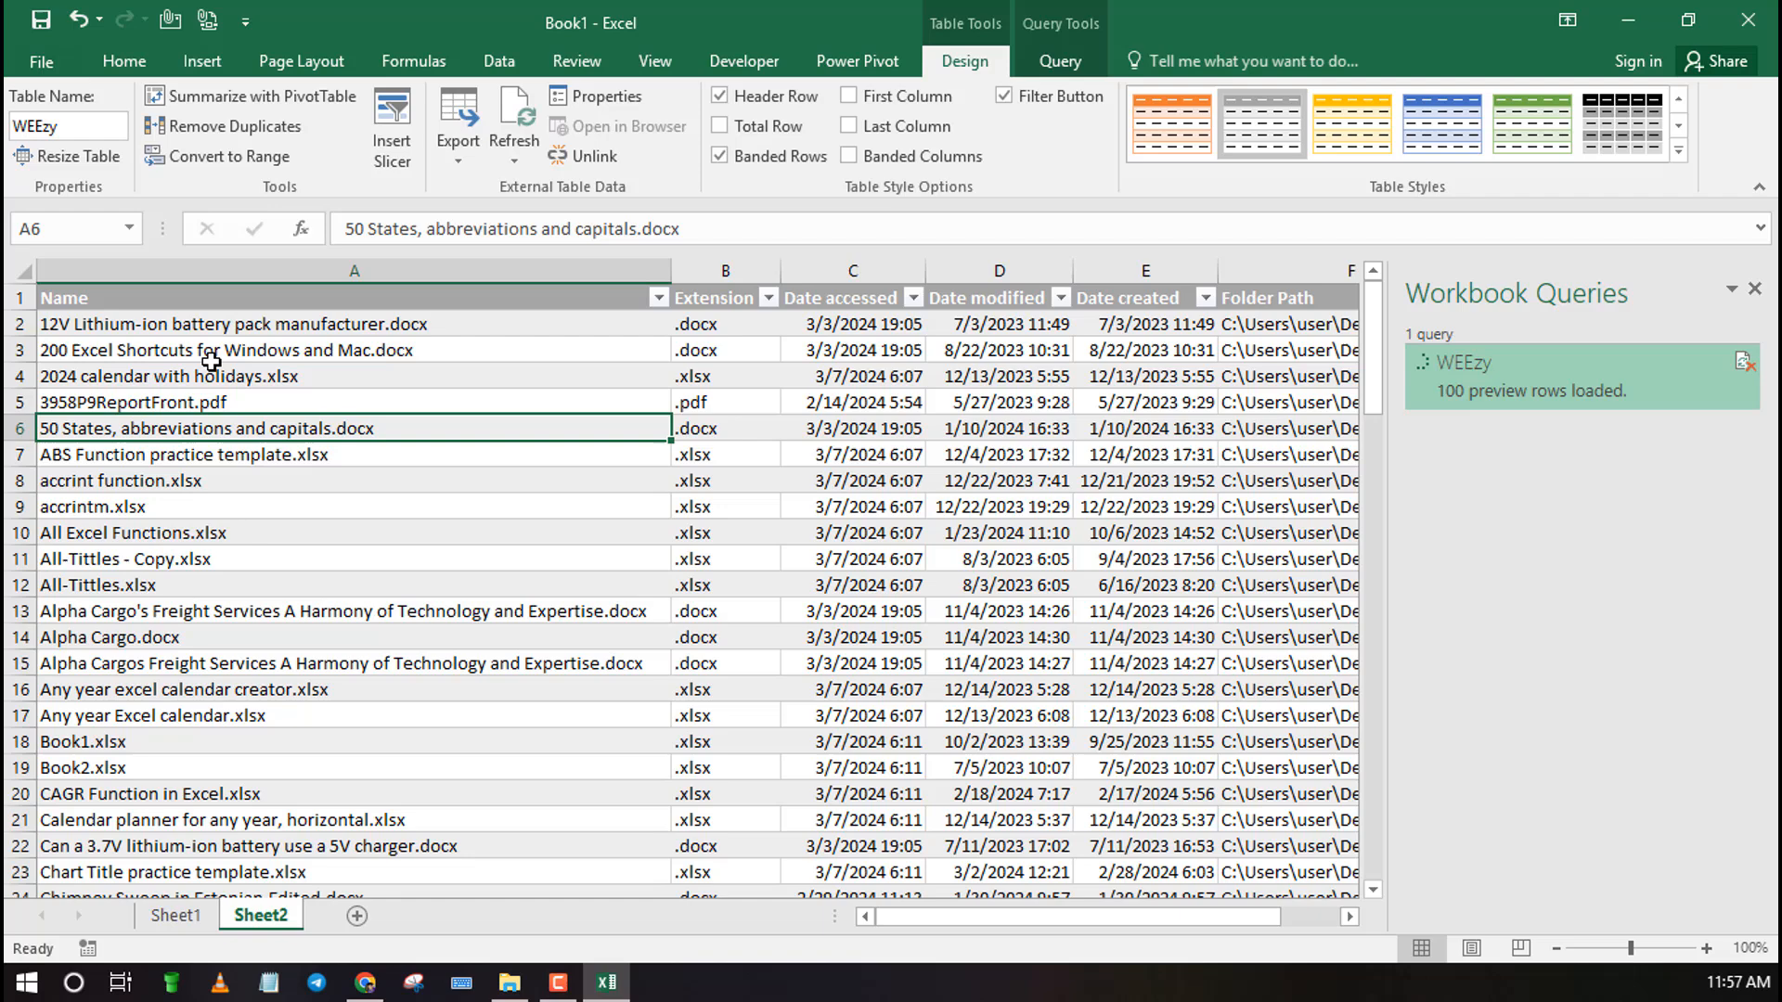
left_click(227, 323)
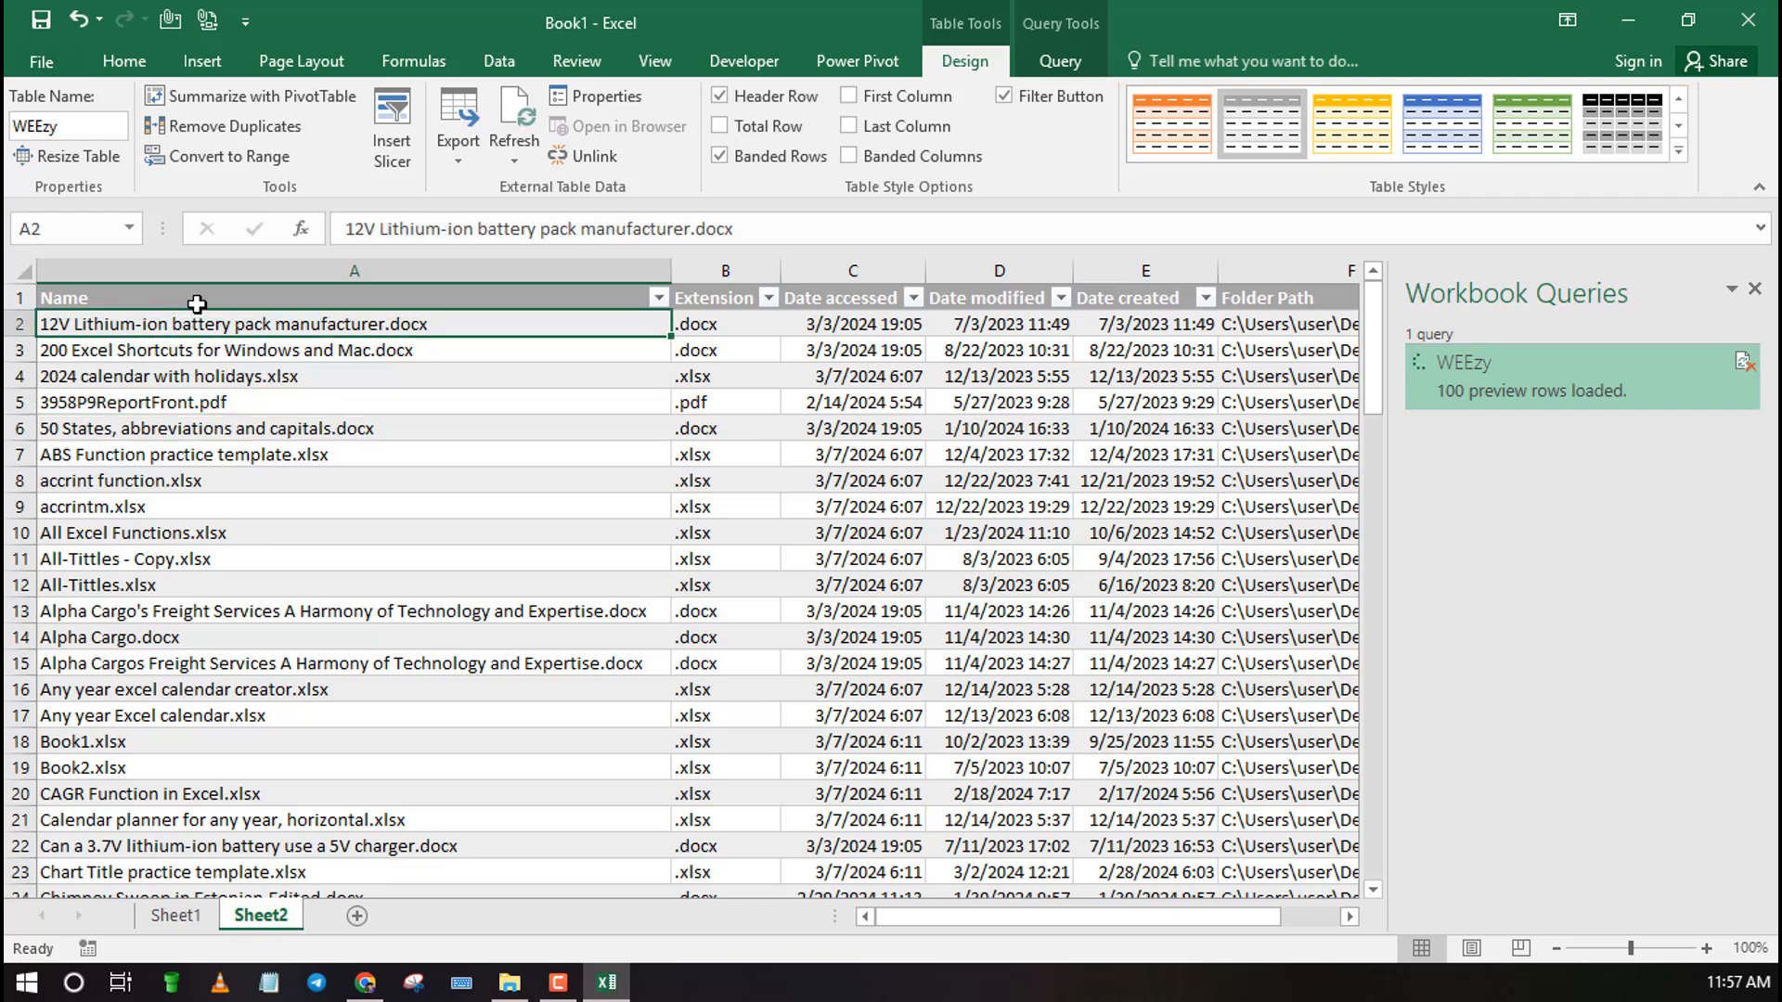
left_click(726, 297)
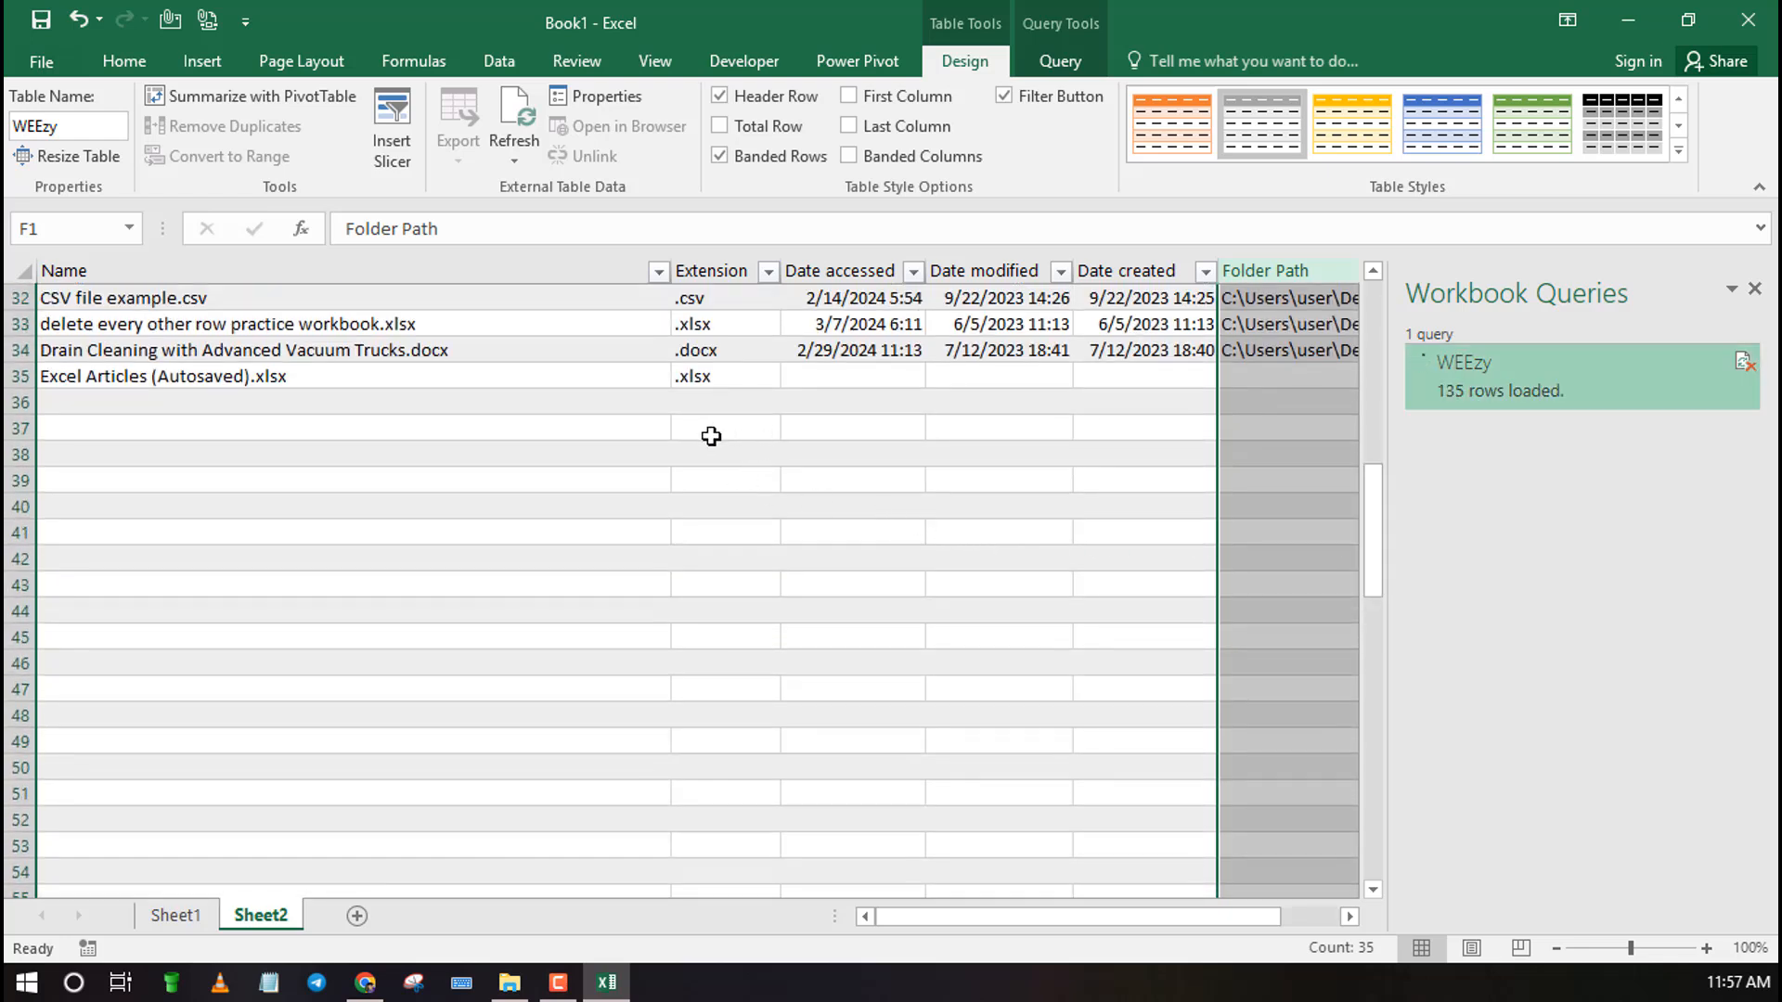
Return to the top of the table and scroll through the Name and Extension columns
left_click(514, 117)
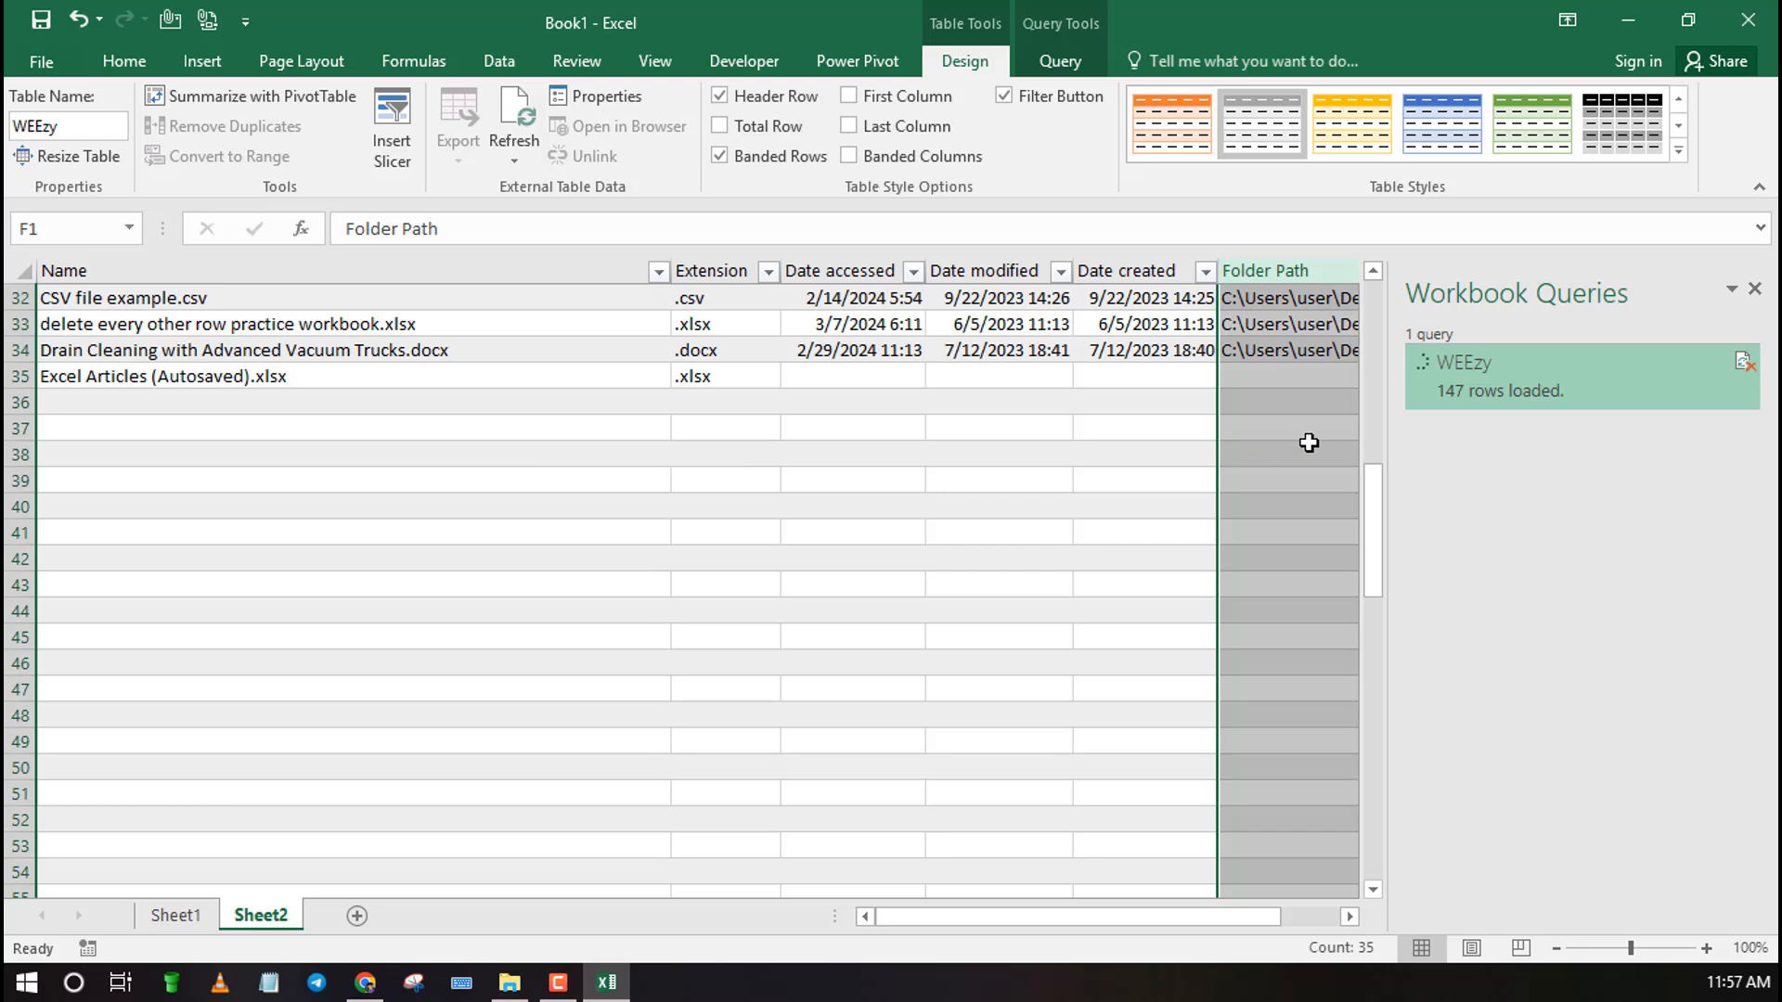
left_click(515, 117)
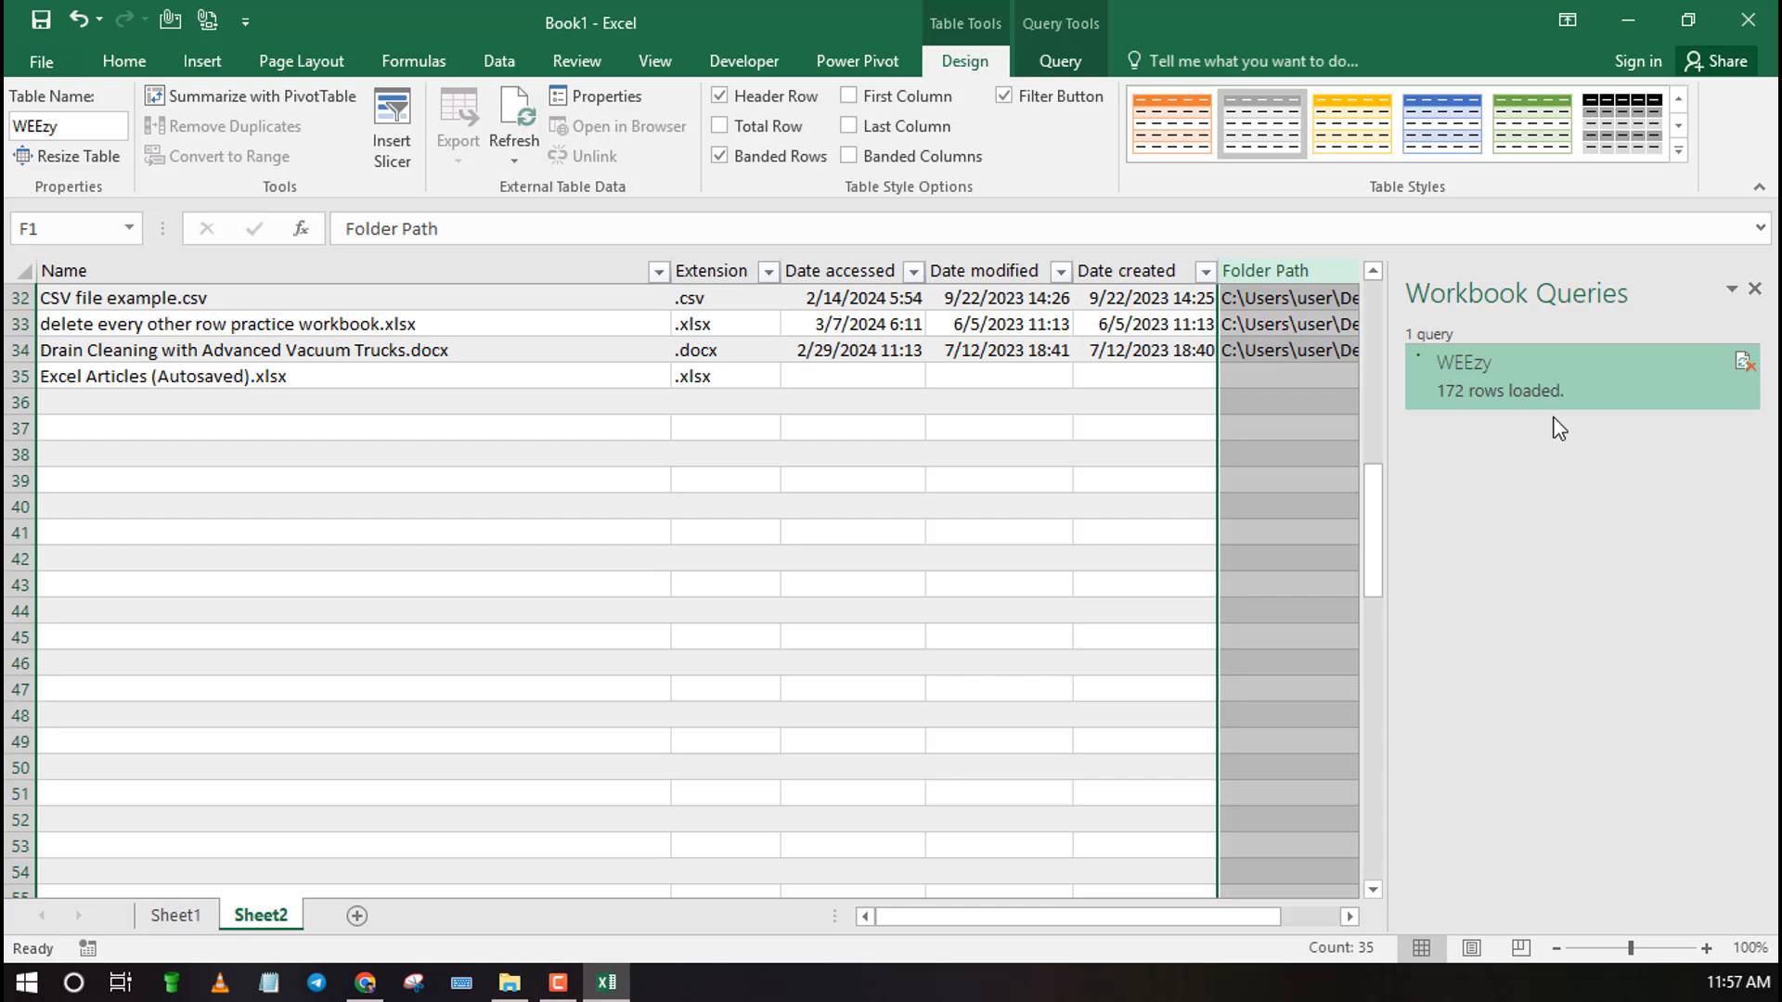
key("ctrl+Home")
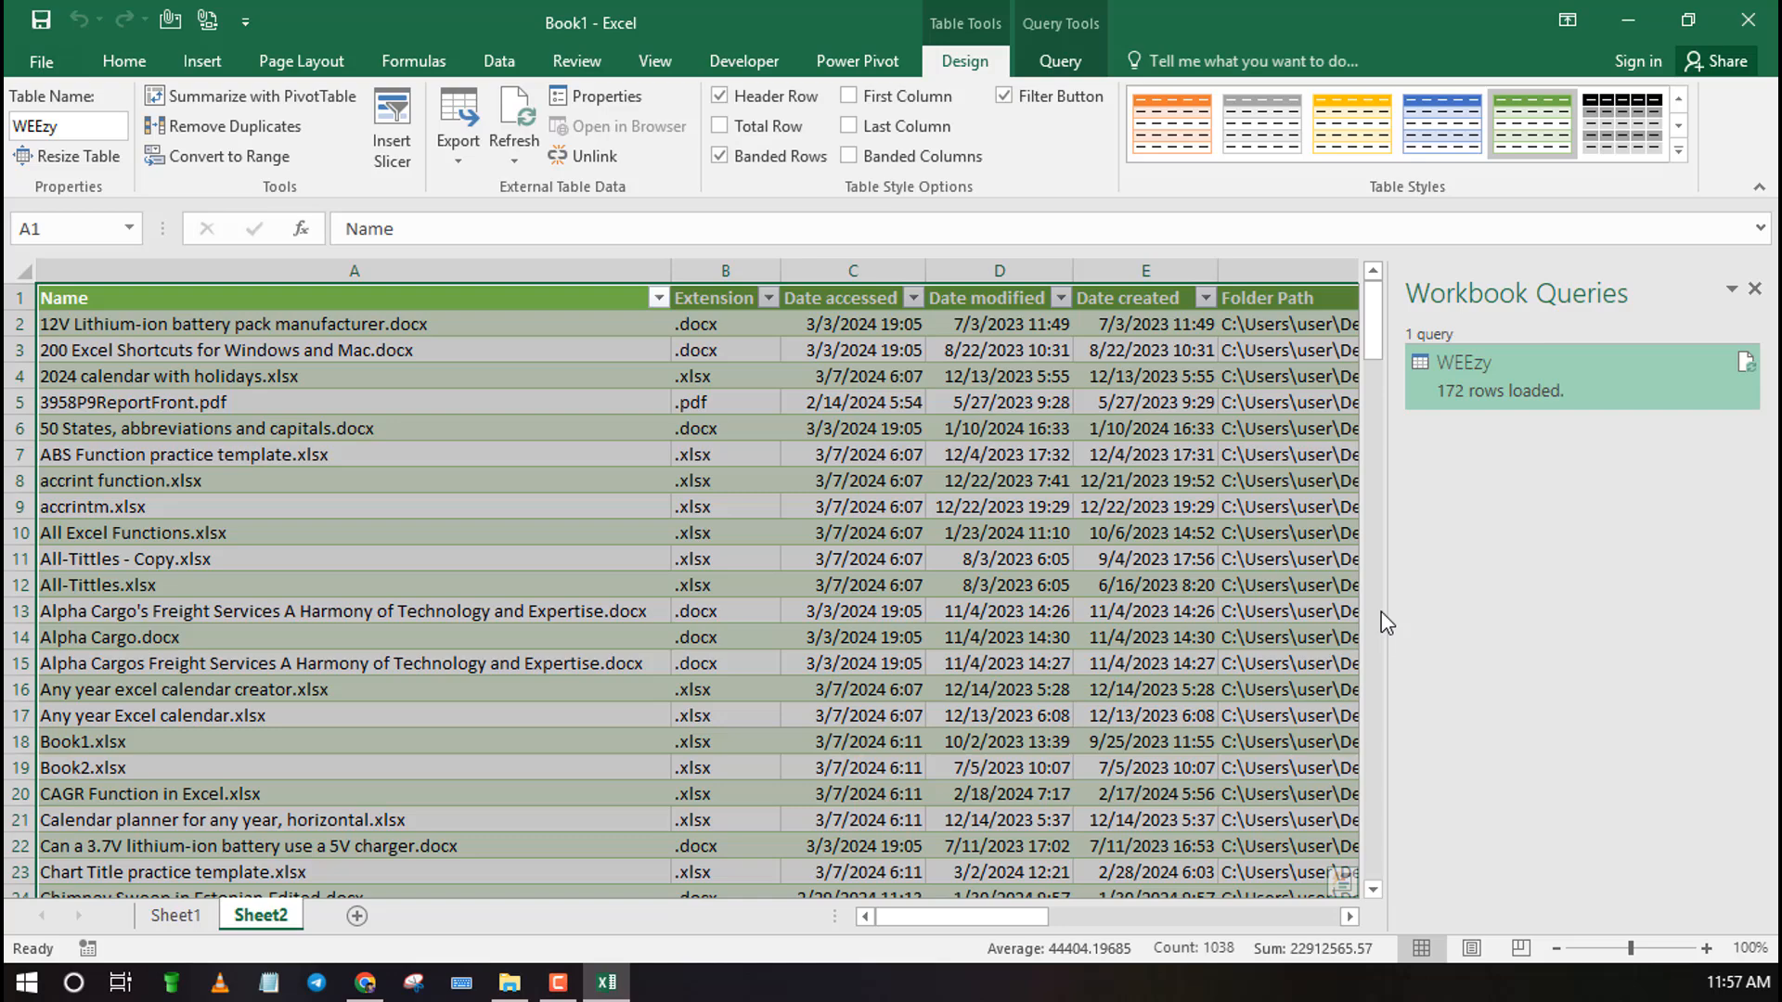
scroll("down", 3)
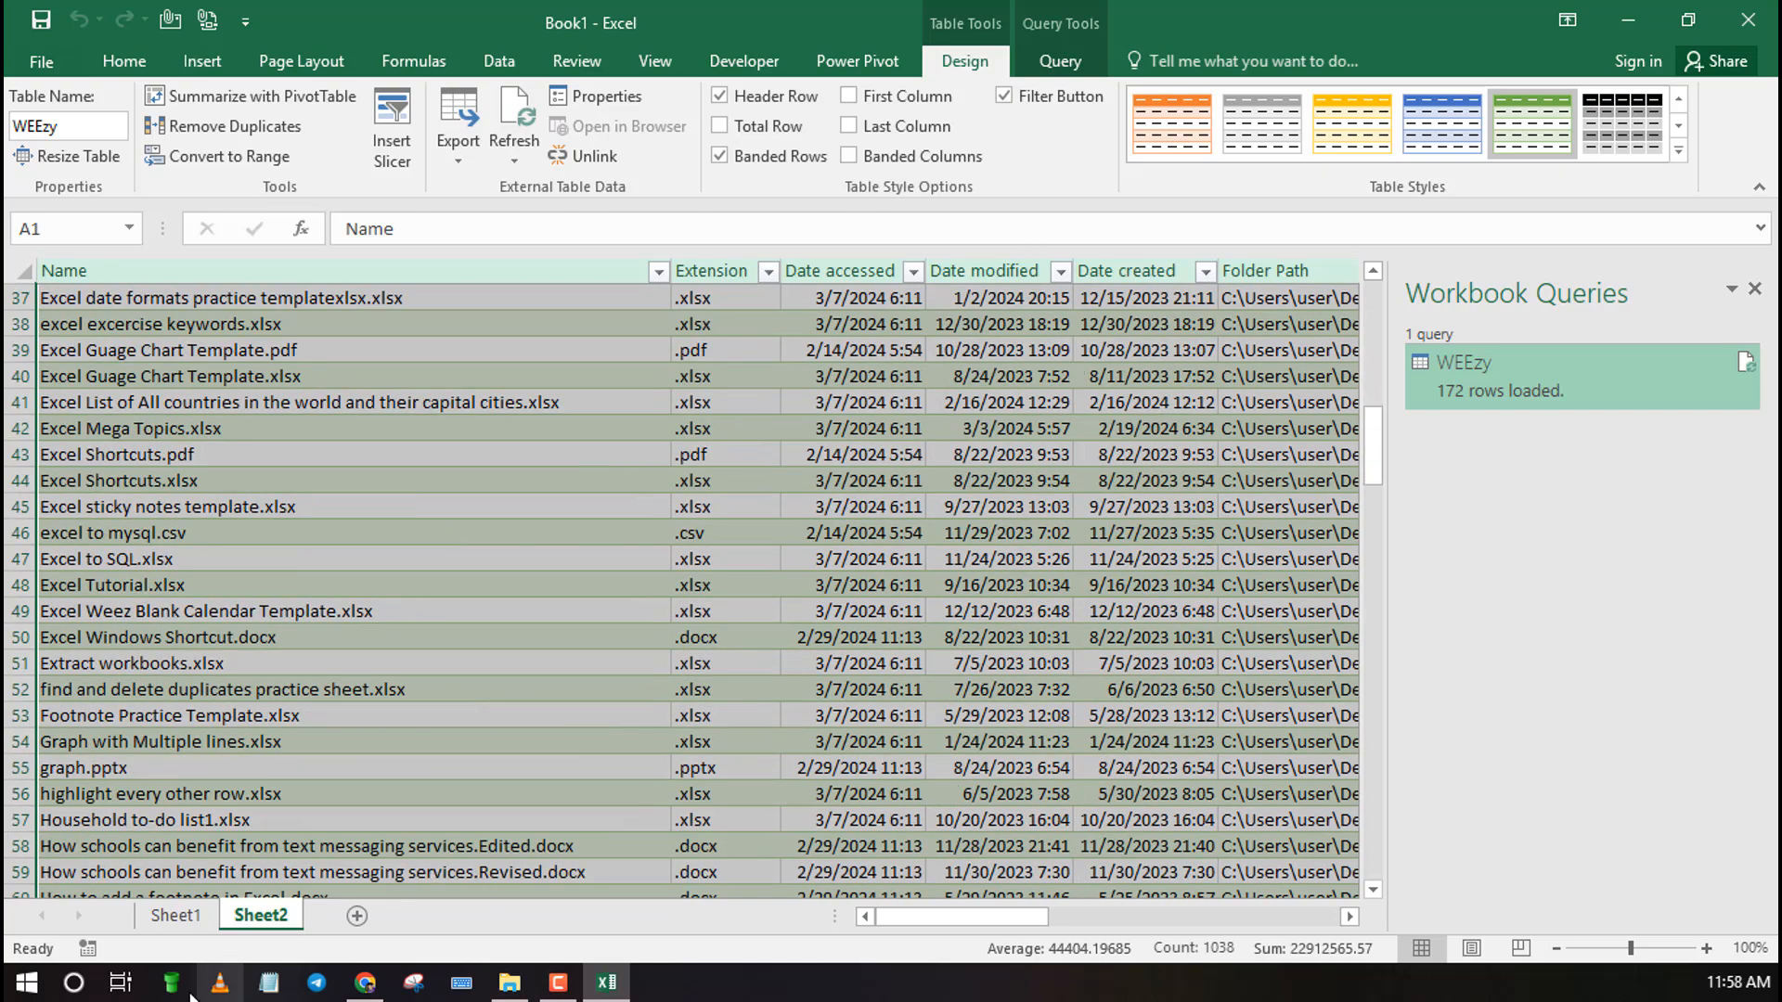
Delete Sheet2 with the WEEzy table and hide the Workbook Queries pane
right_click(259, 915)
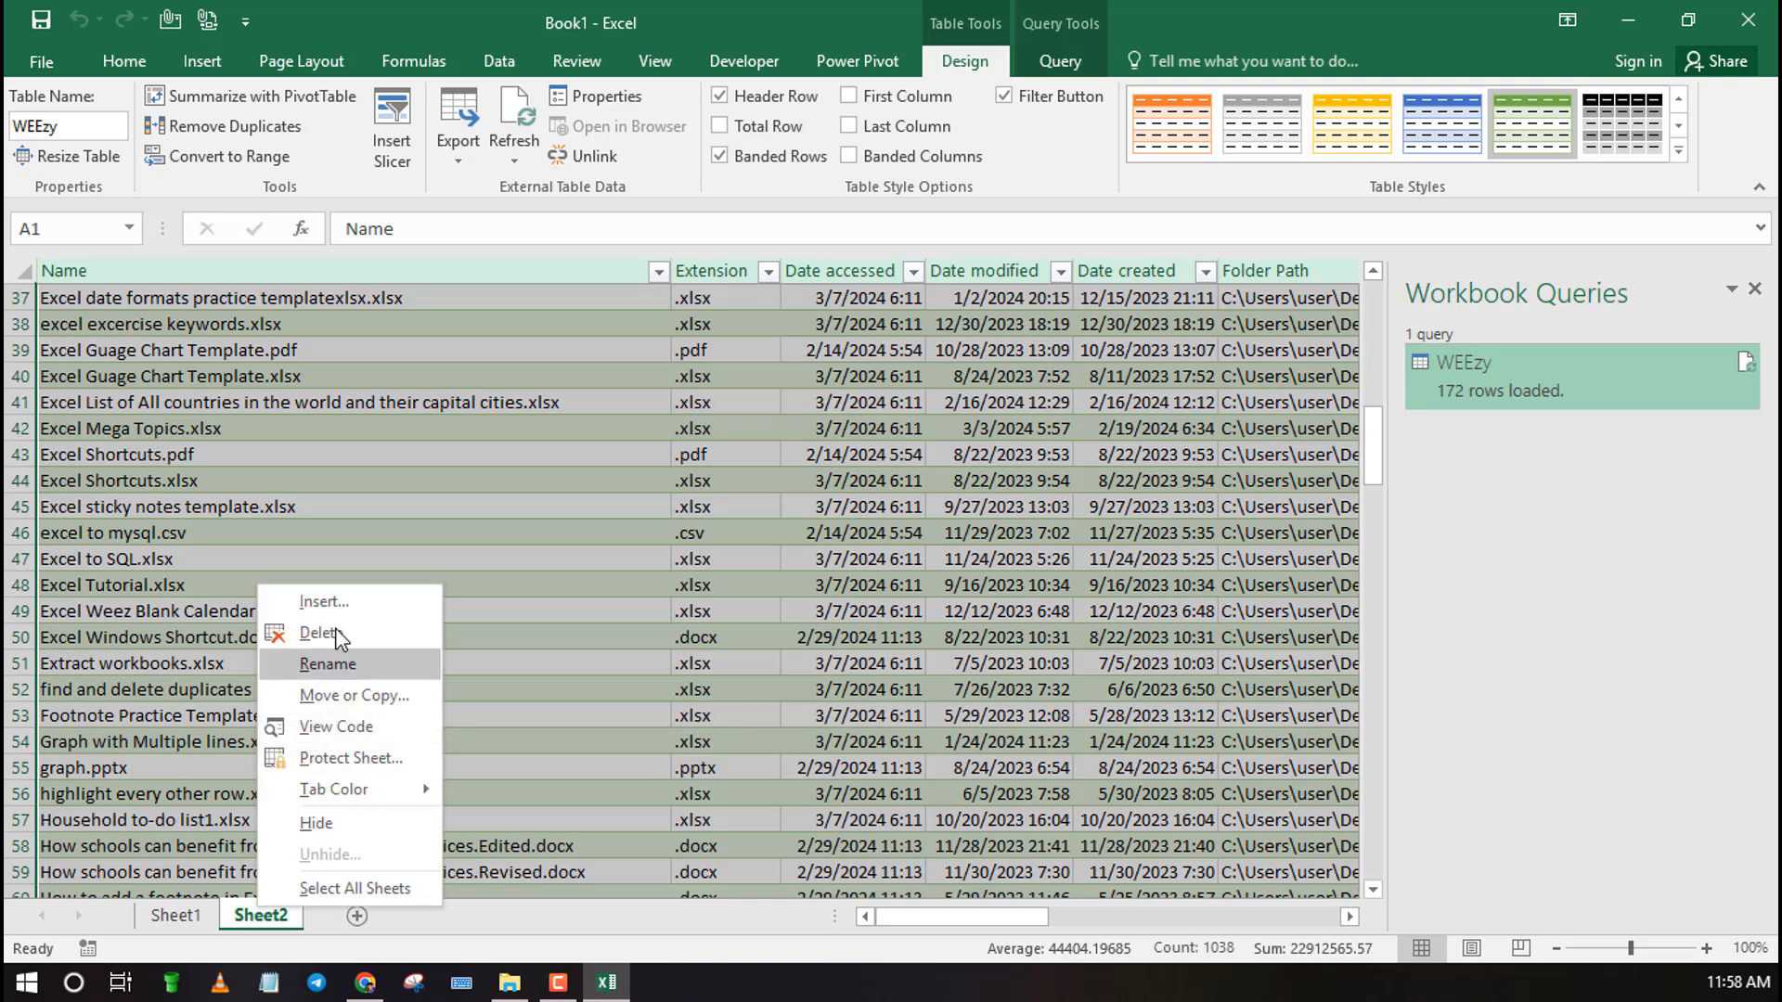
left_click(323, 633)
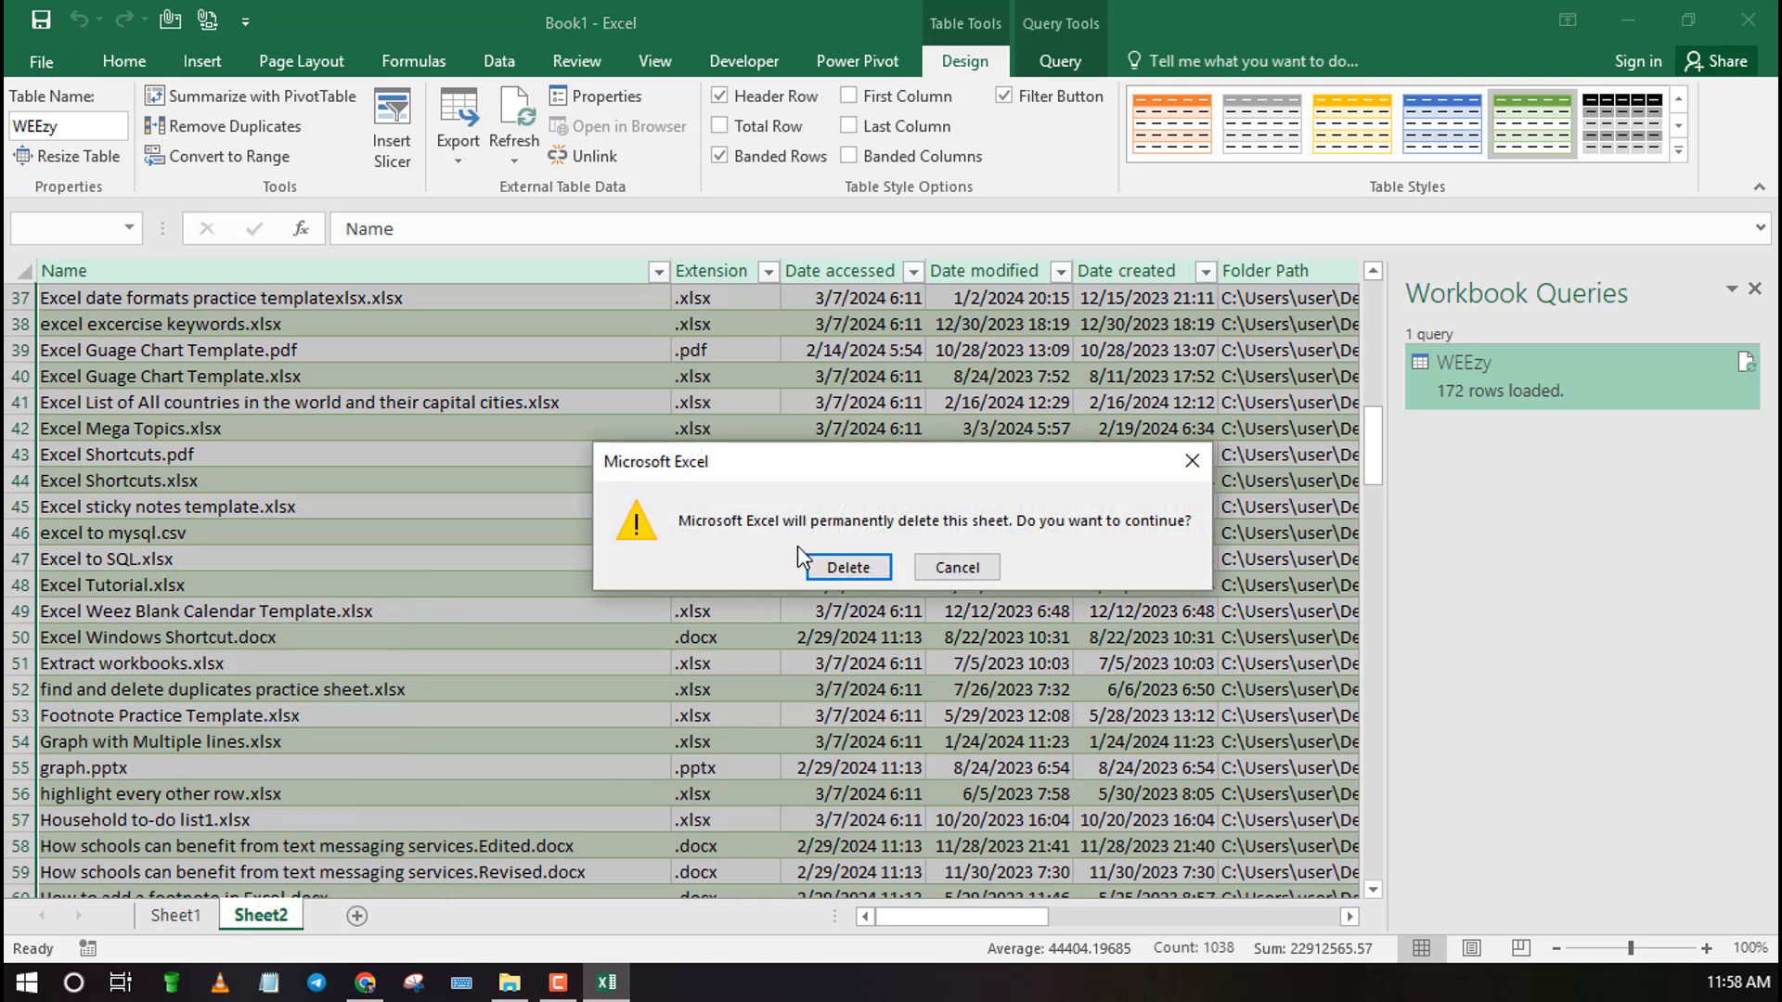
left_click(846, 568)
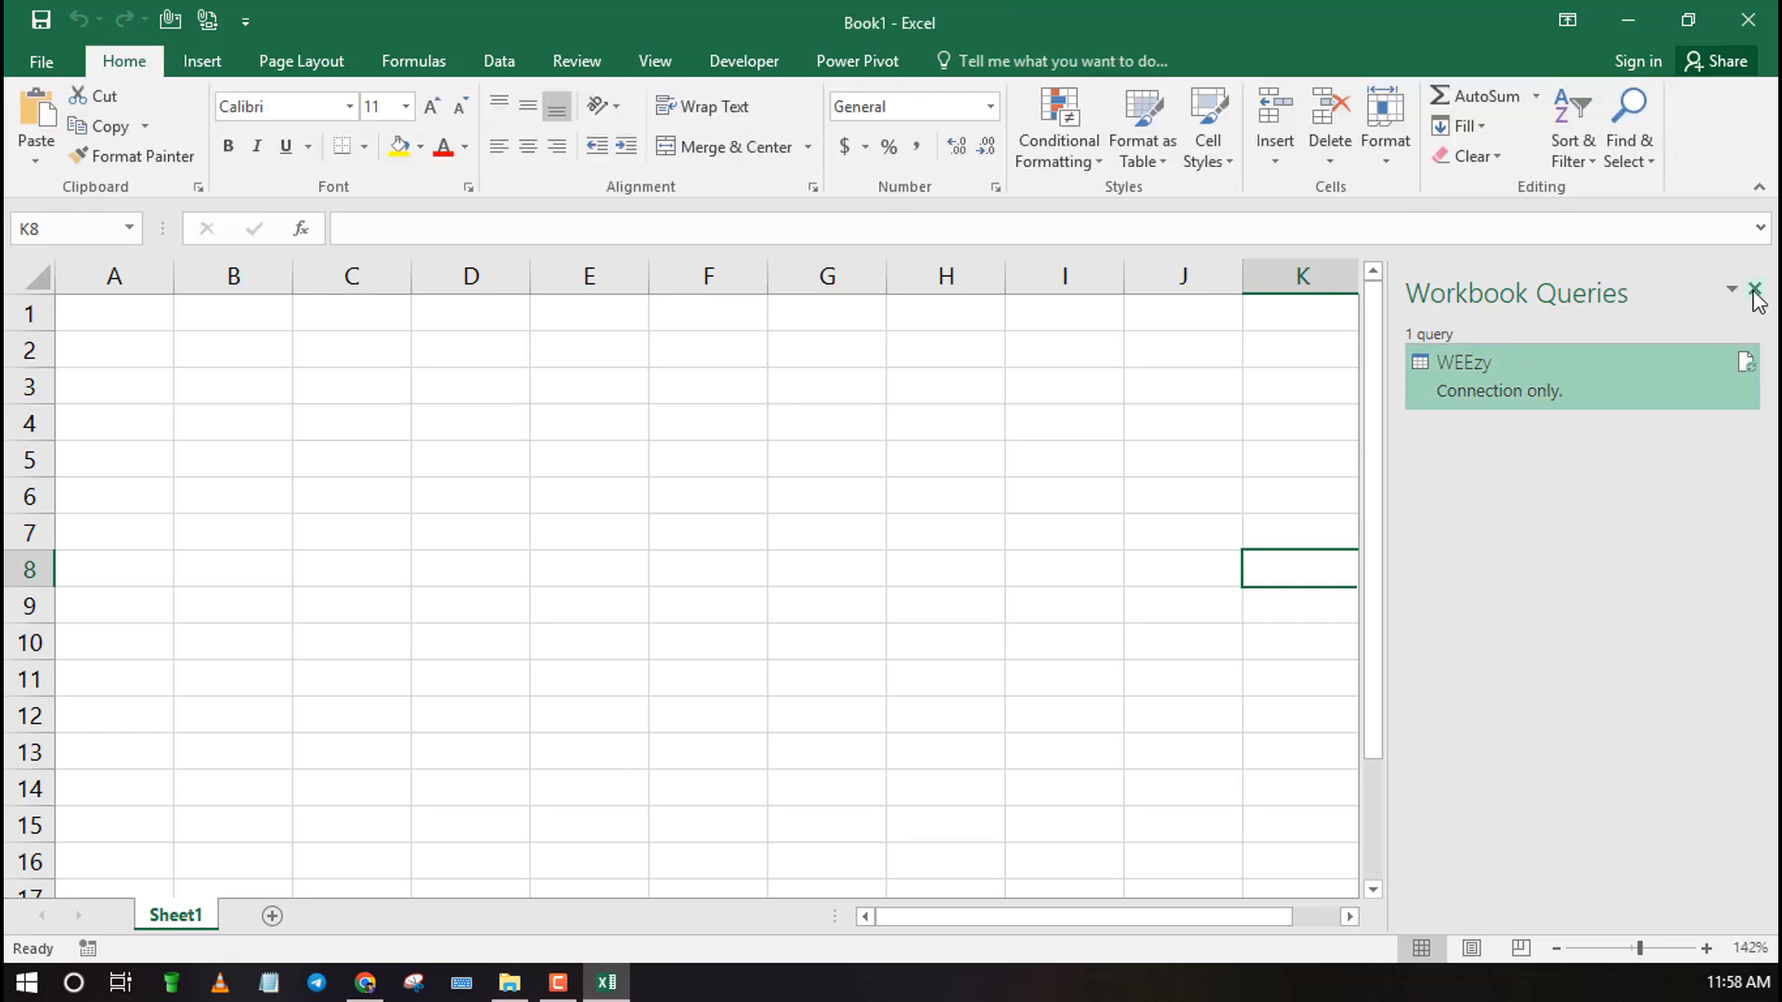
left_click(1758, 293)
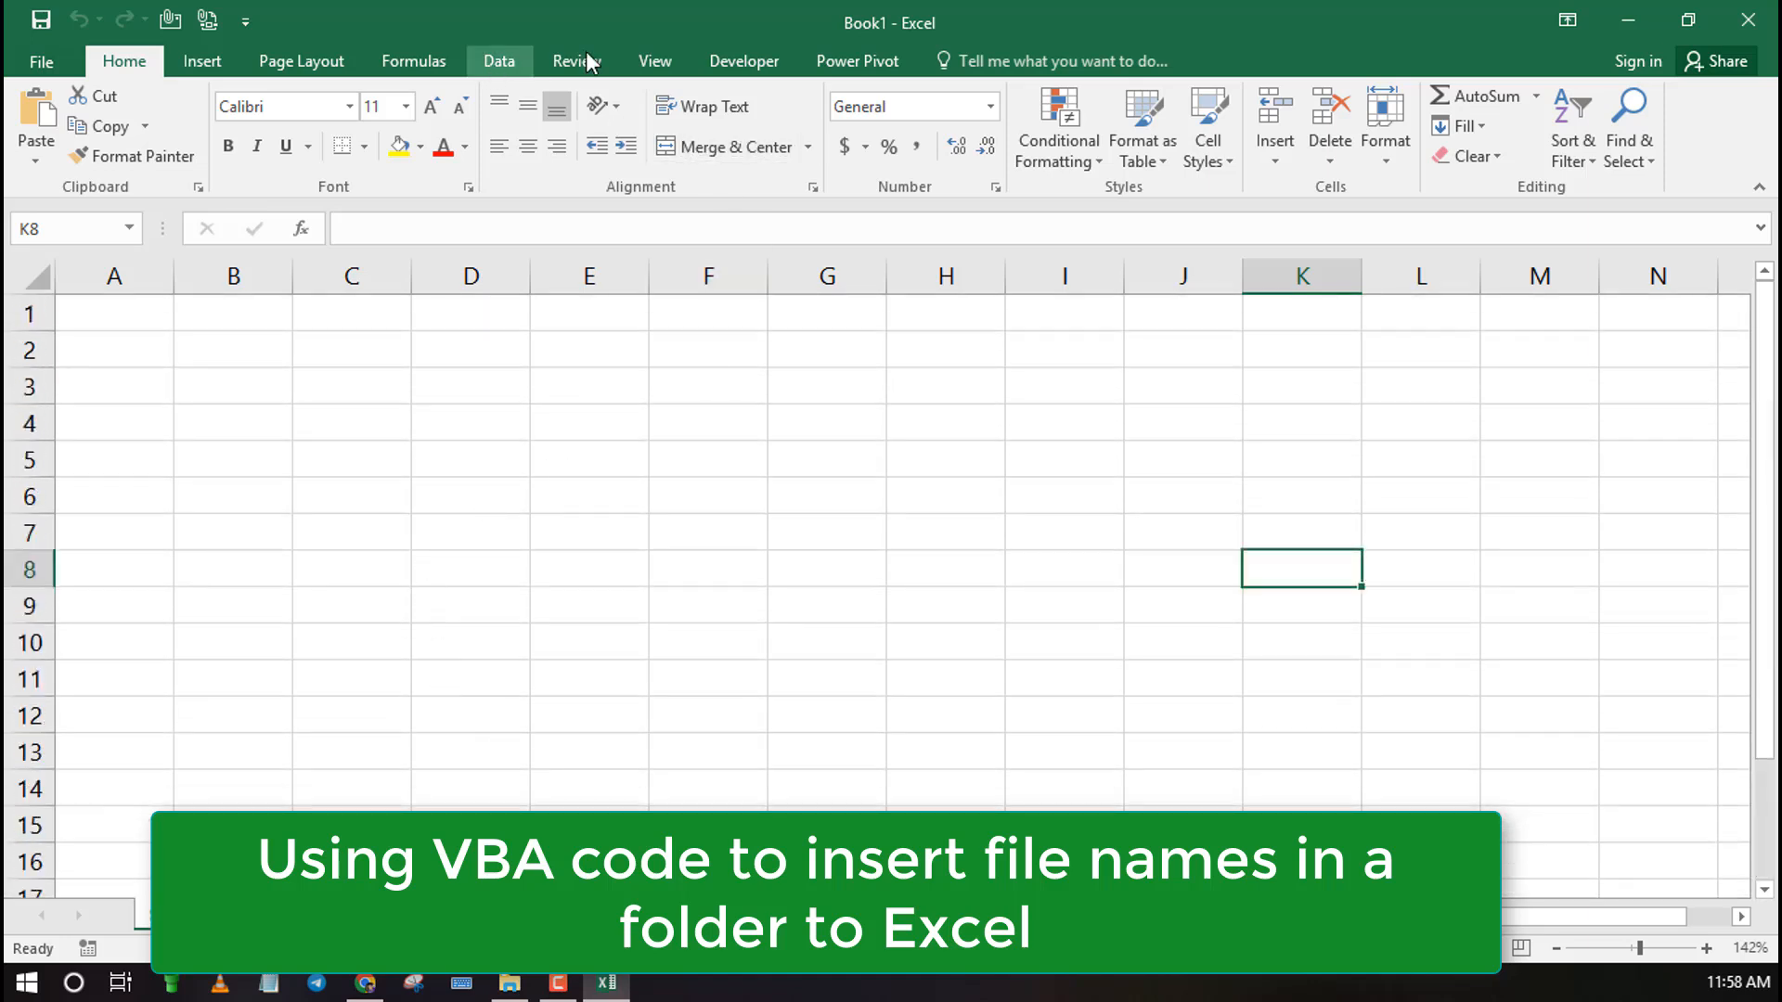
Launch the Visual Basic editor from the Developer ribbon
left_click(743, 61)
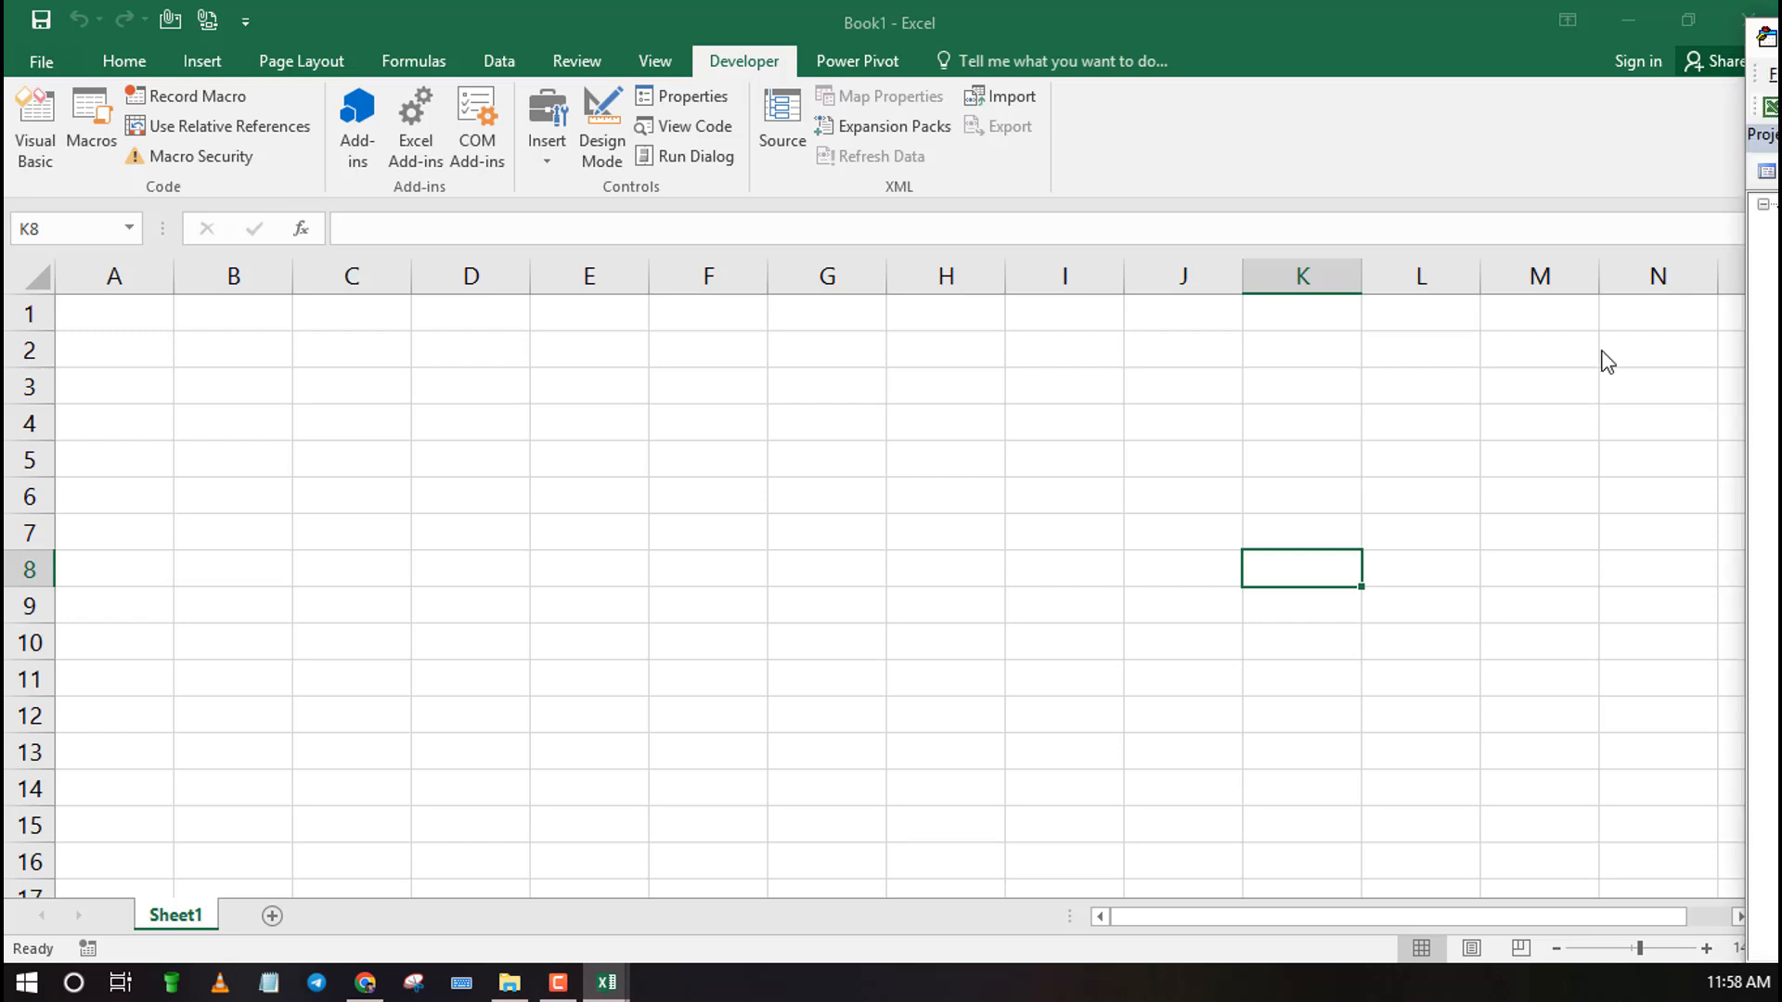
left_click(33, 119)
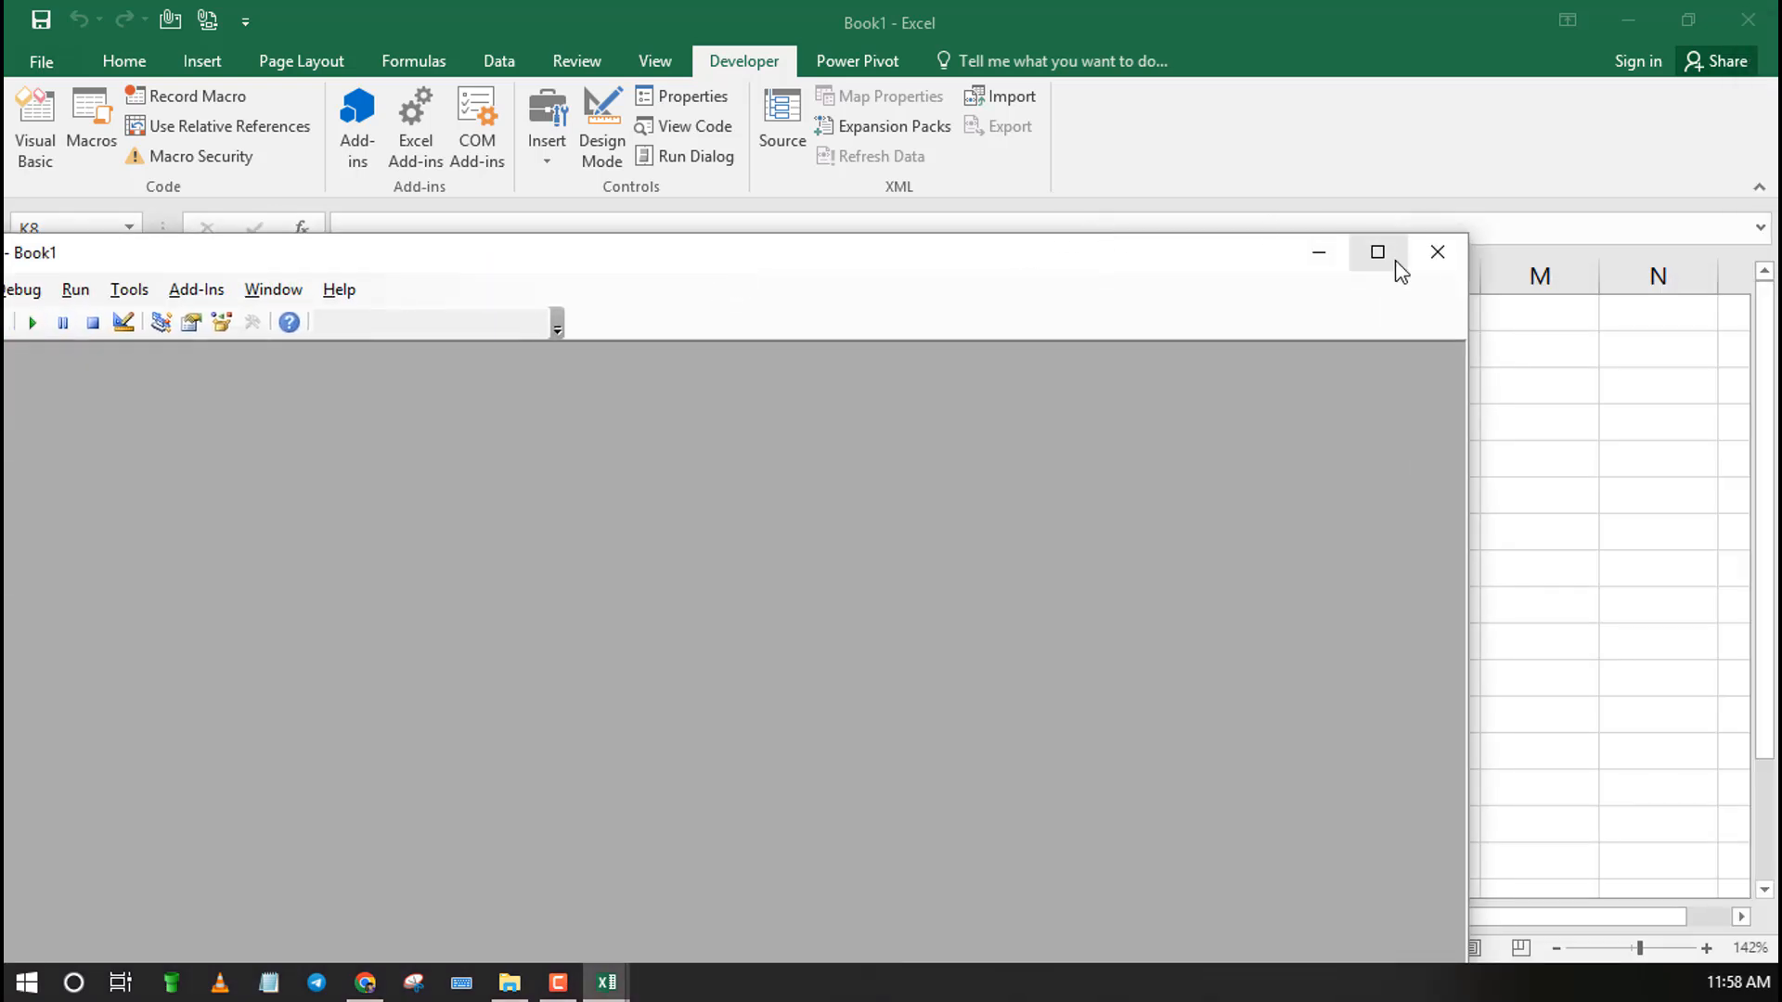
Maximize the VBA editor and insert a new empty Module1 into Book1's project
left_click(1376, 253)
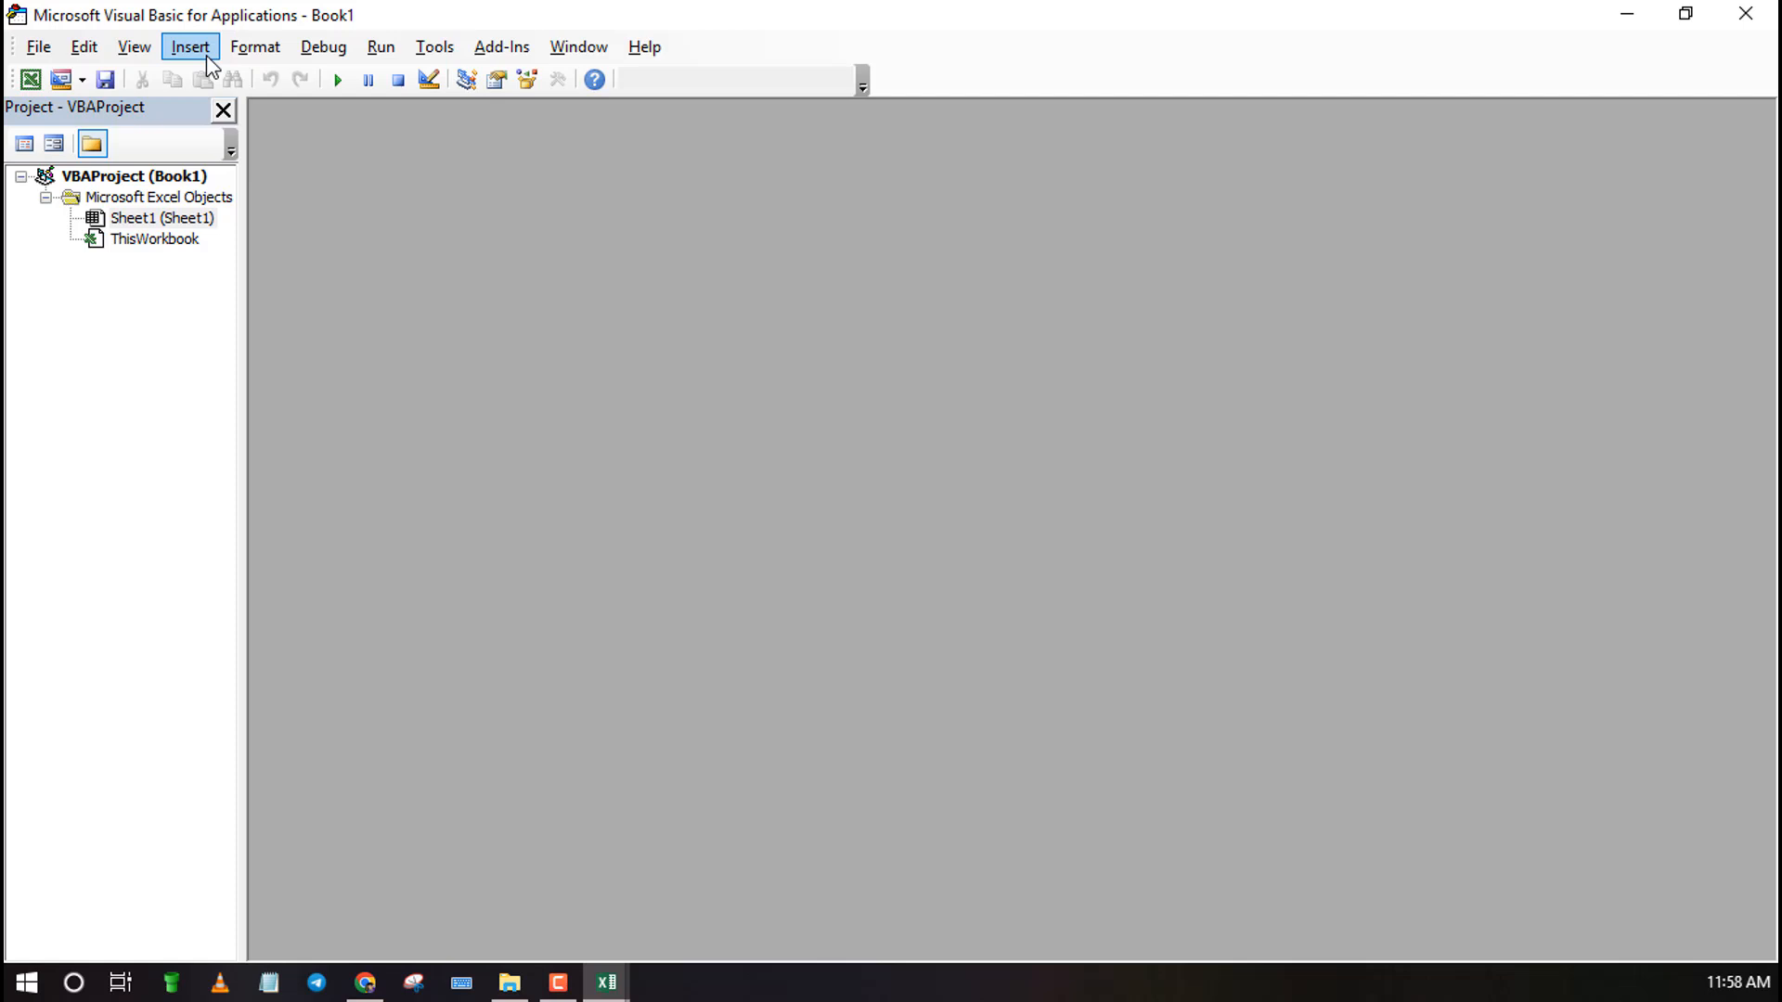
left_click(189, 46)
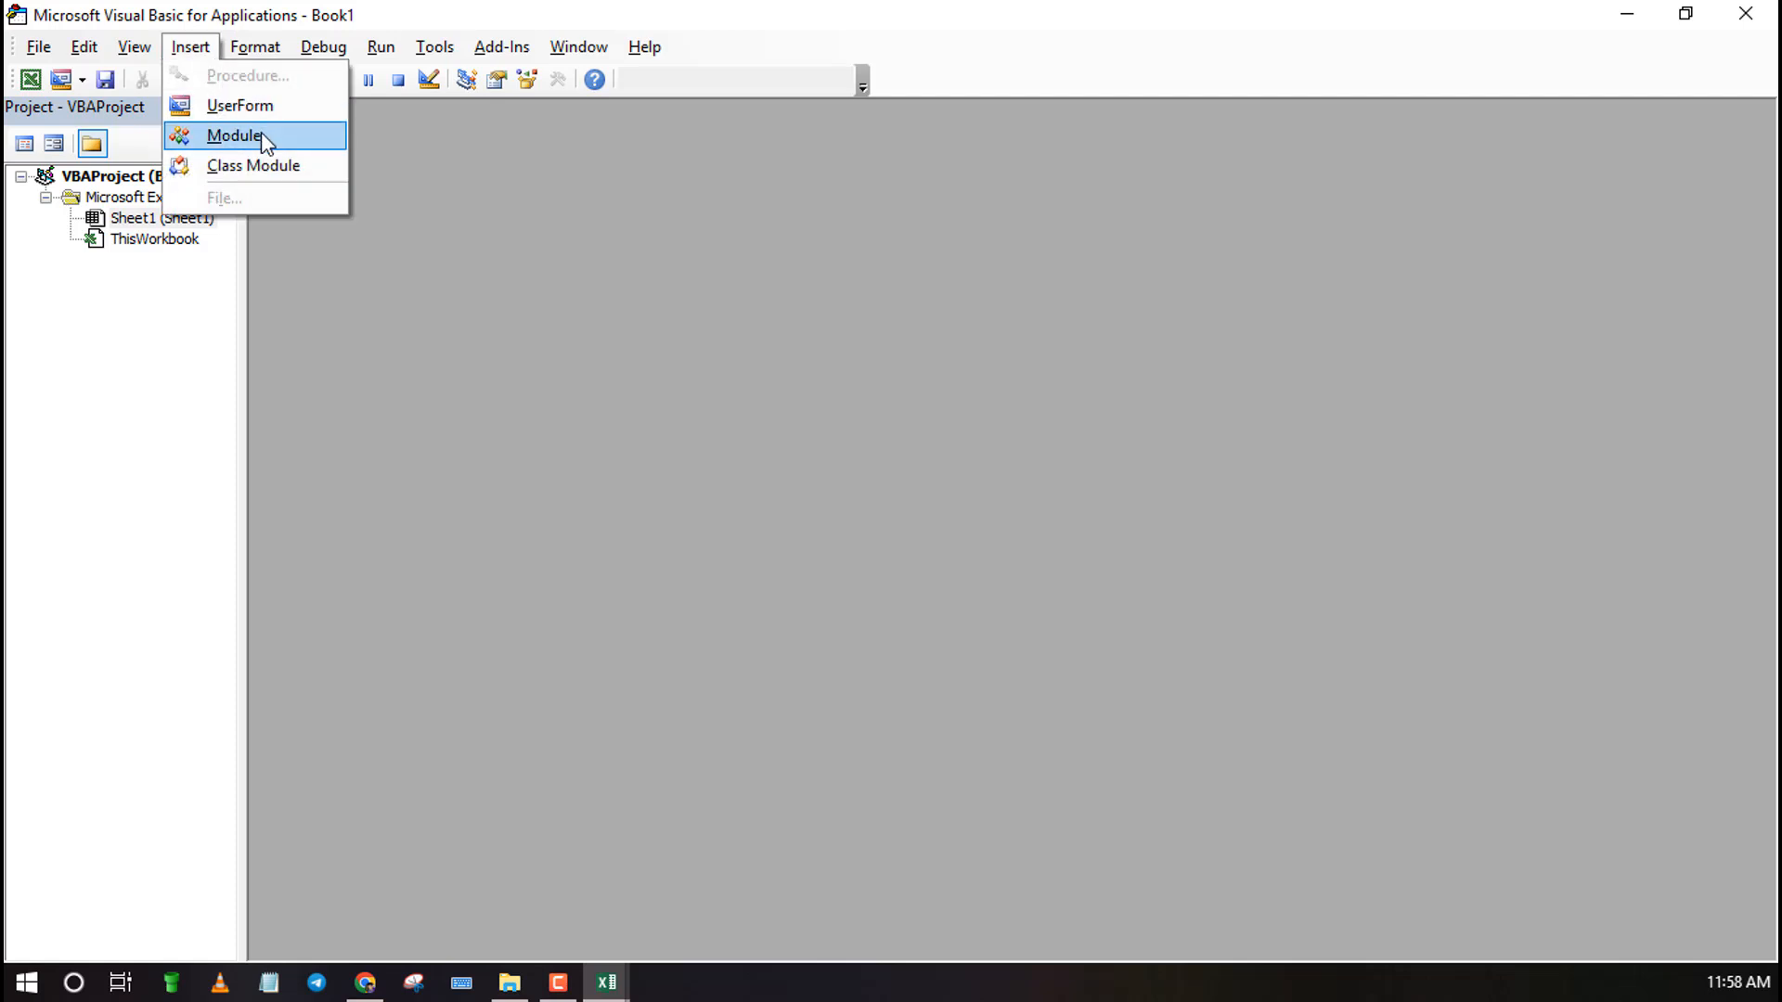
left_click(234, 136)
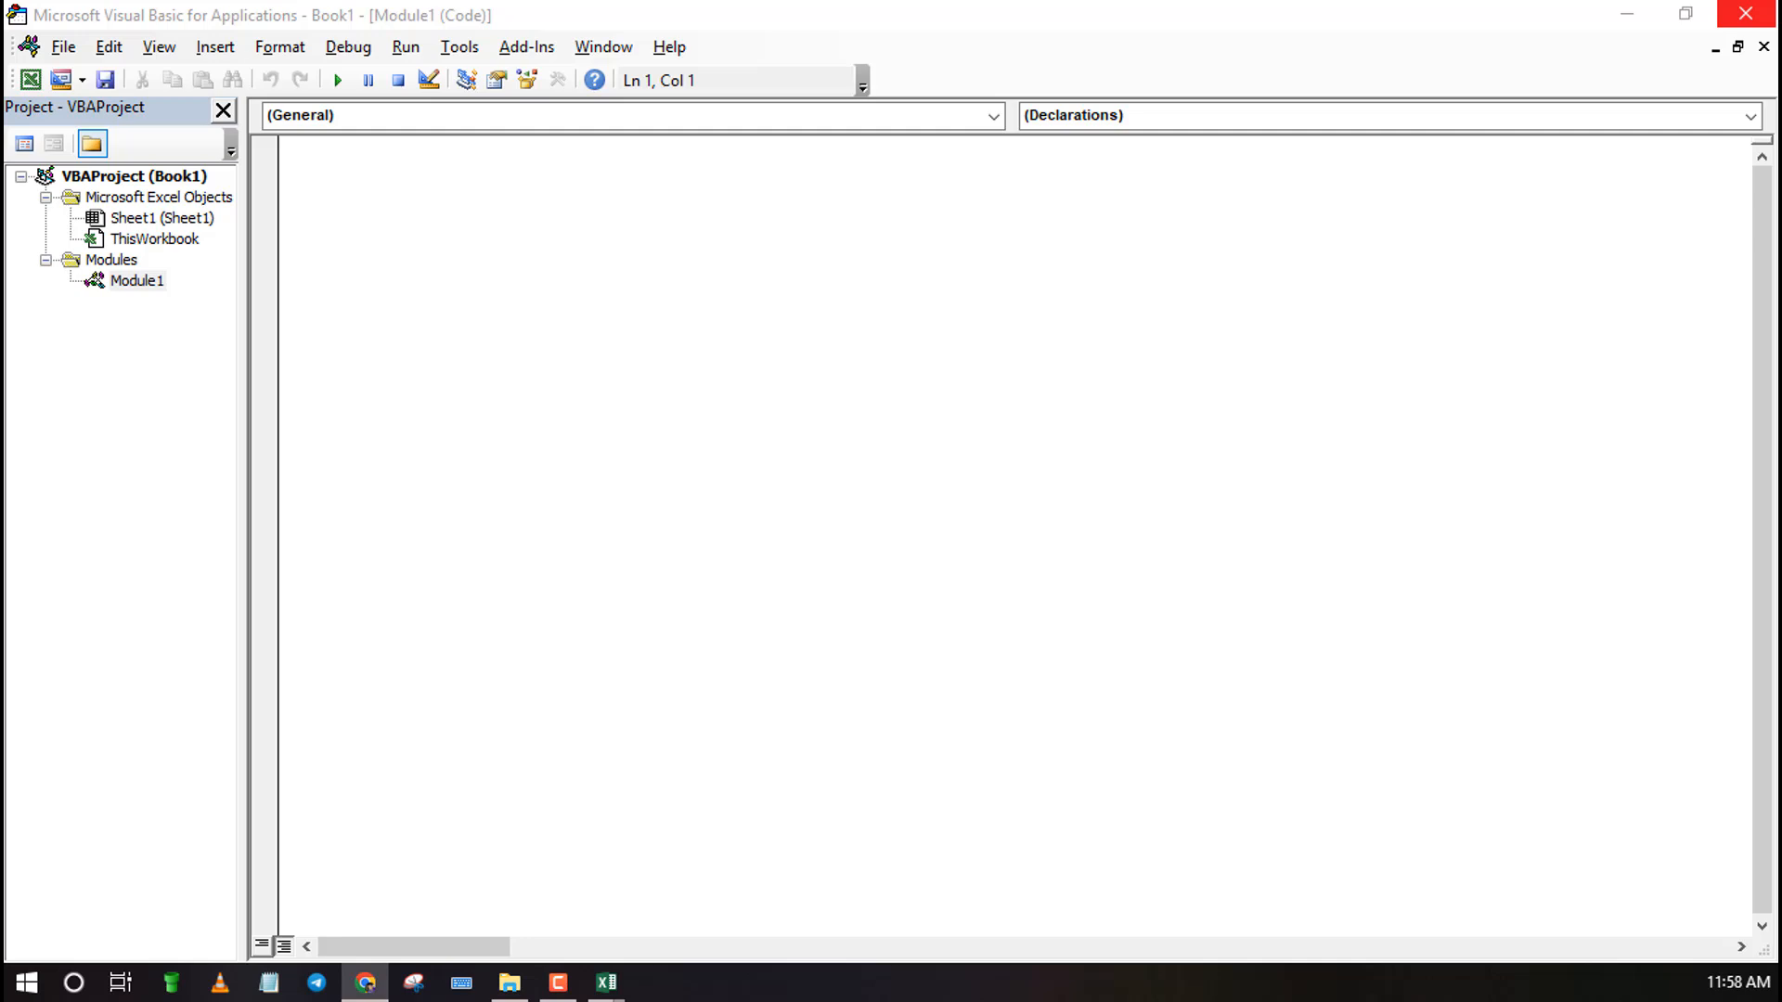
Paste the GetFileNamesInFolder macro into Module1 and run it
right_click(347, 160)
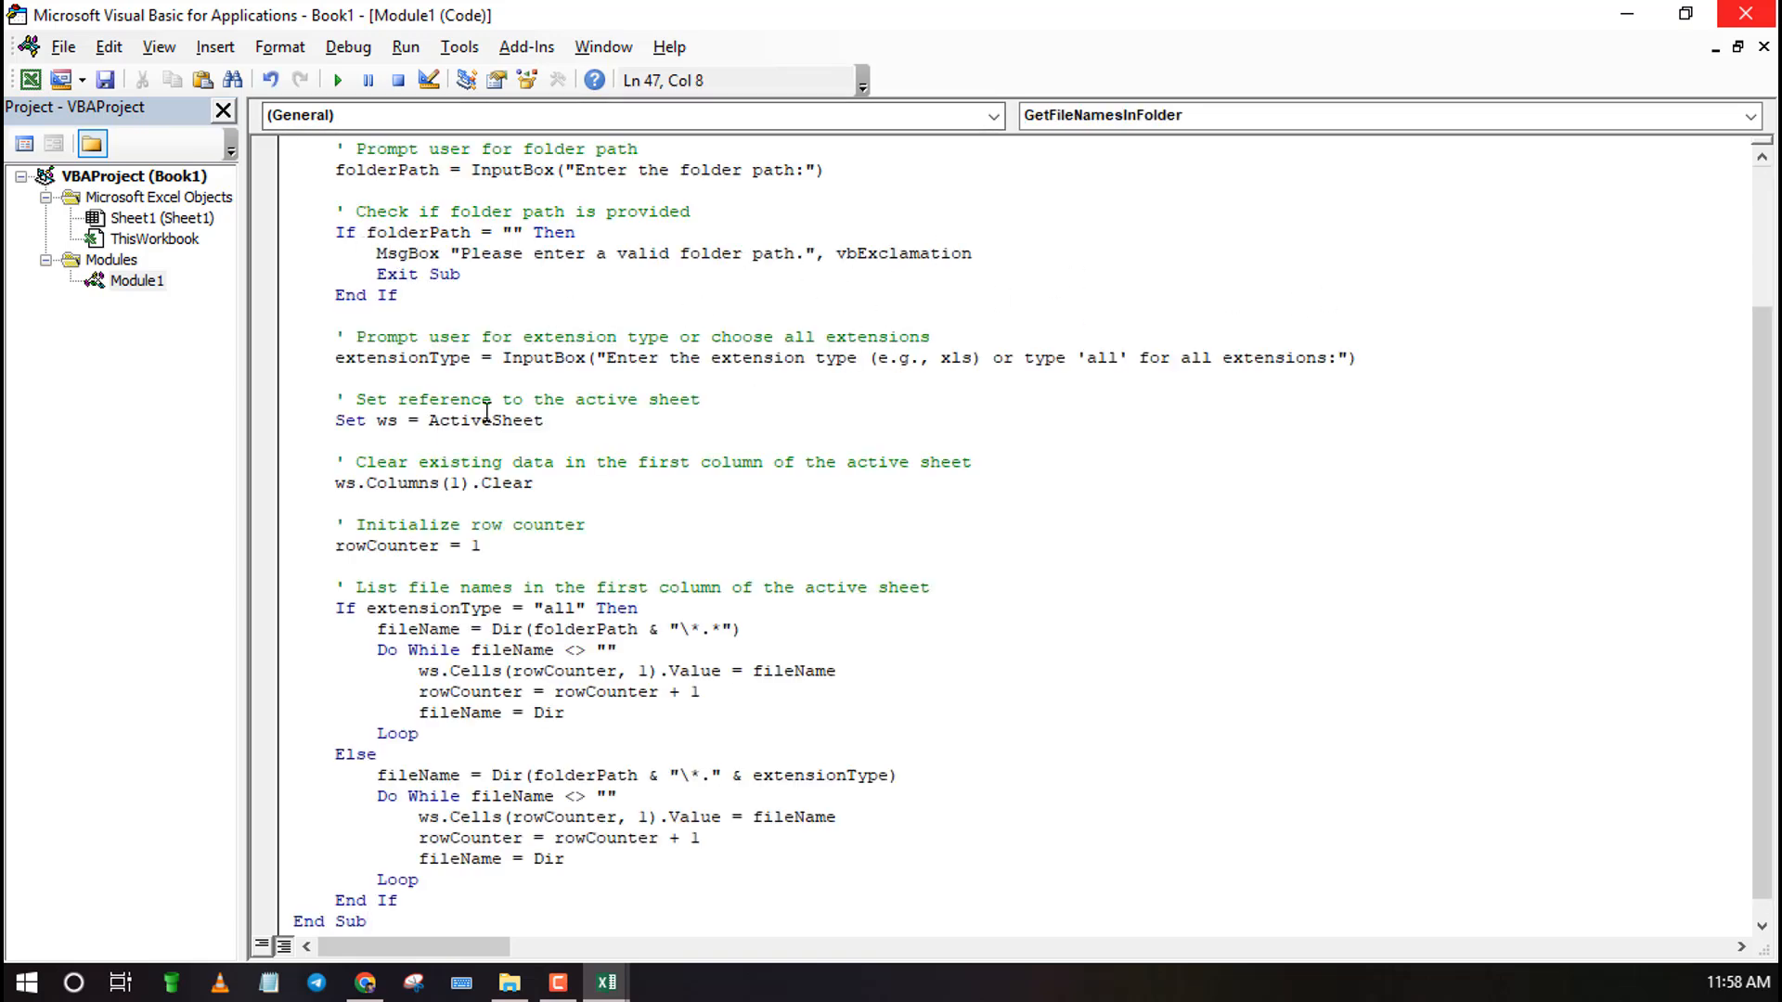
scroll("up", 3)
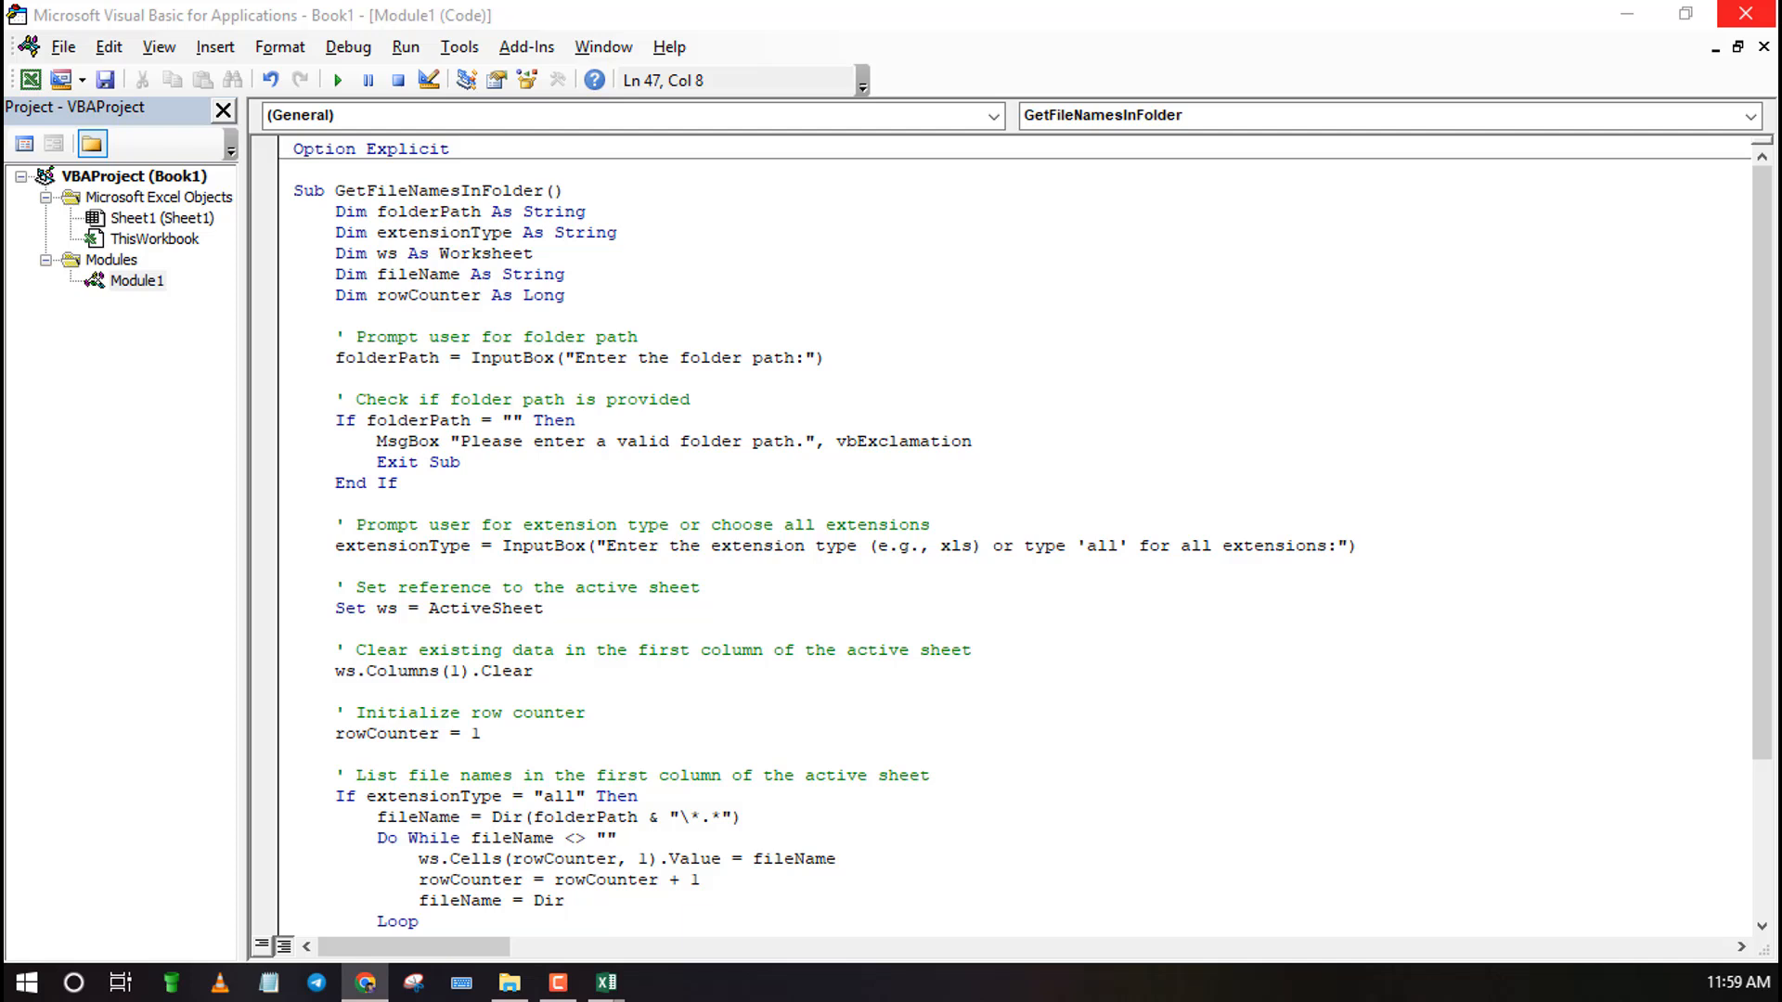
mouse_move(236, 75)
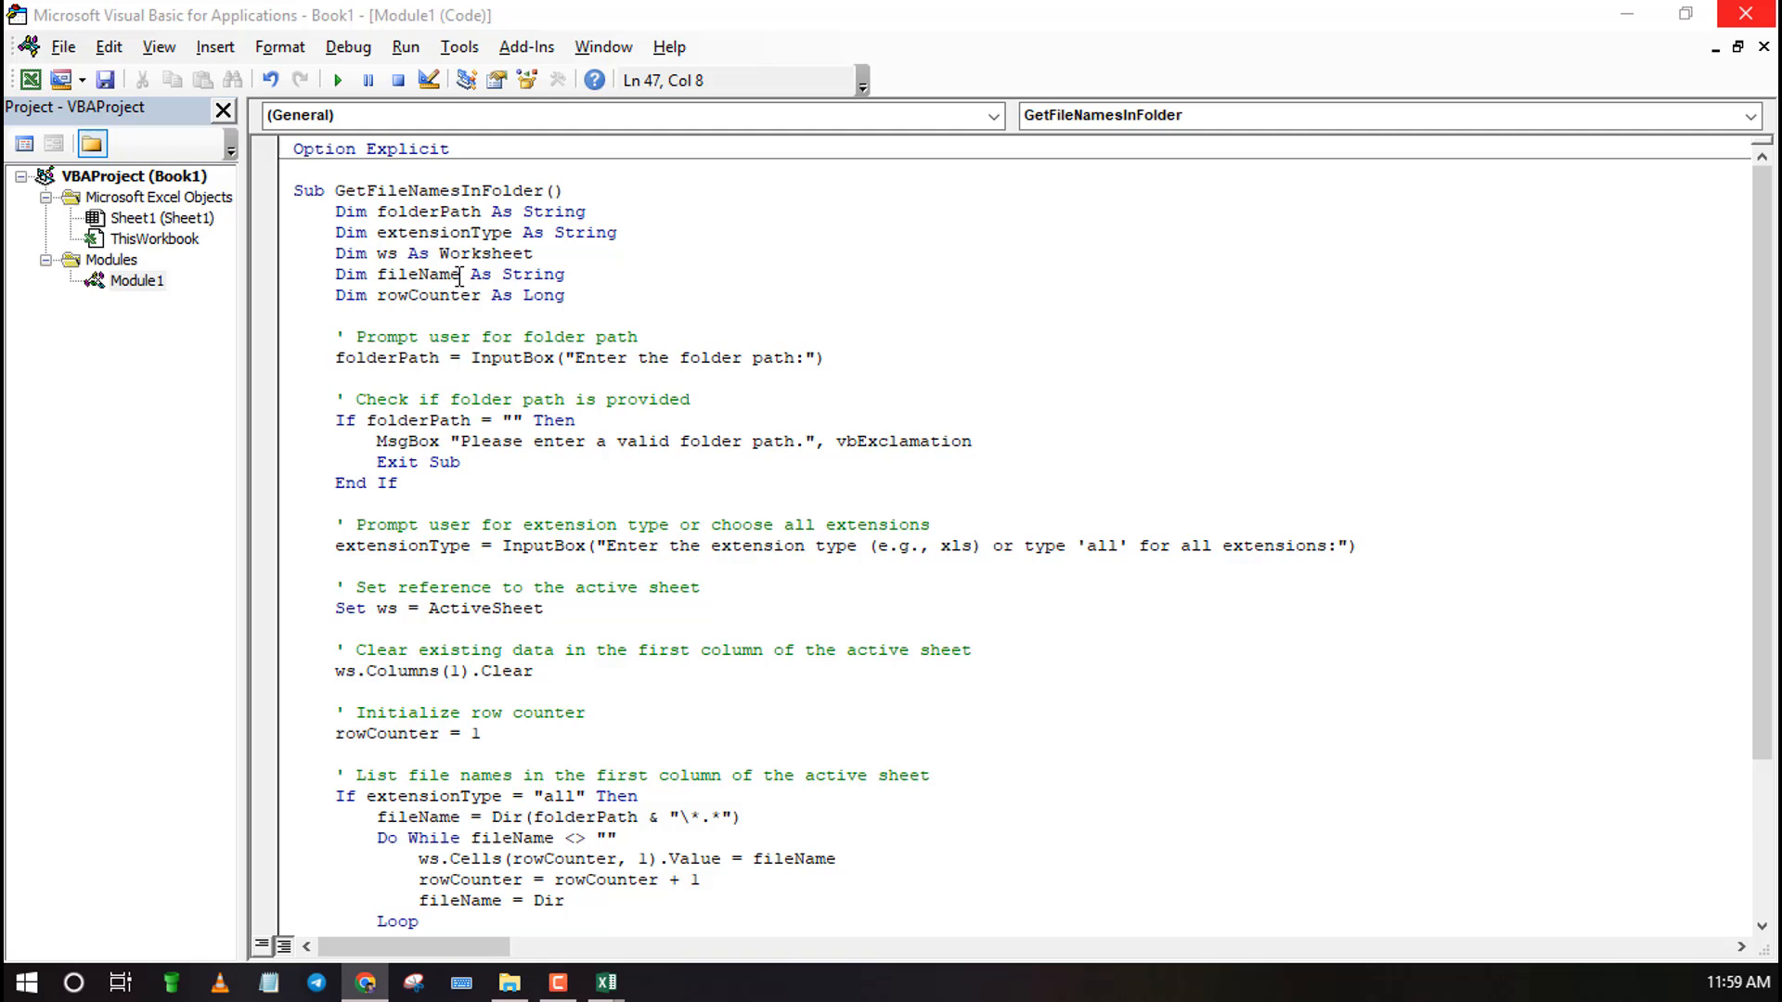
mouse_move(338, 80)
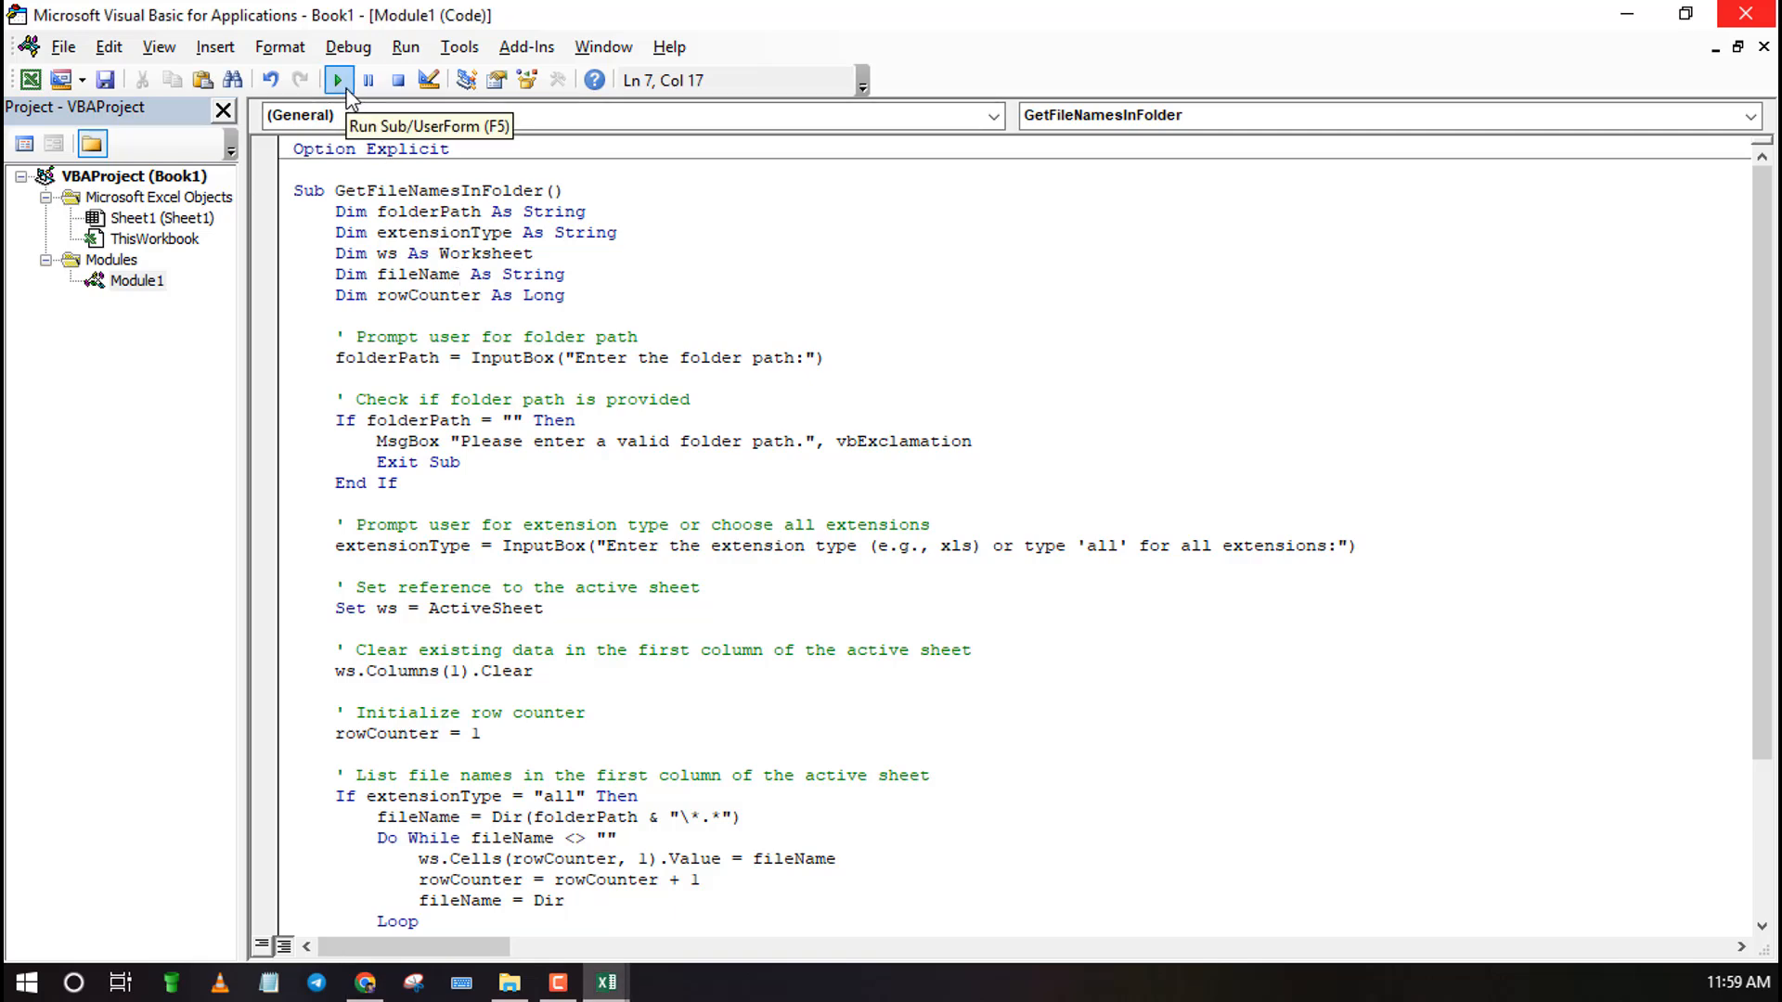
left_click(336, 80)
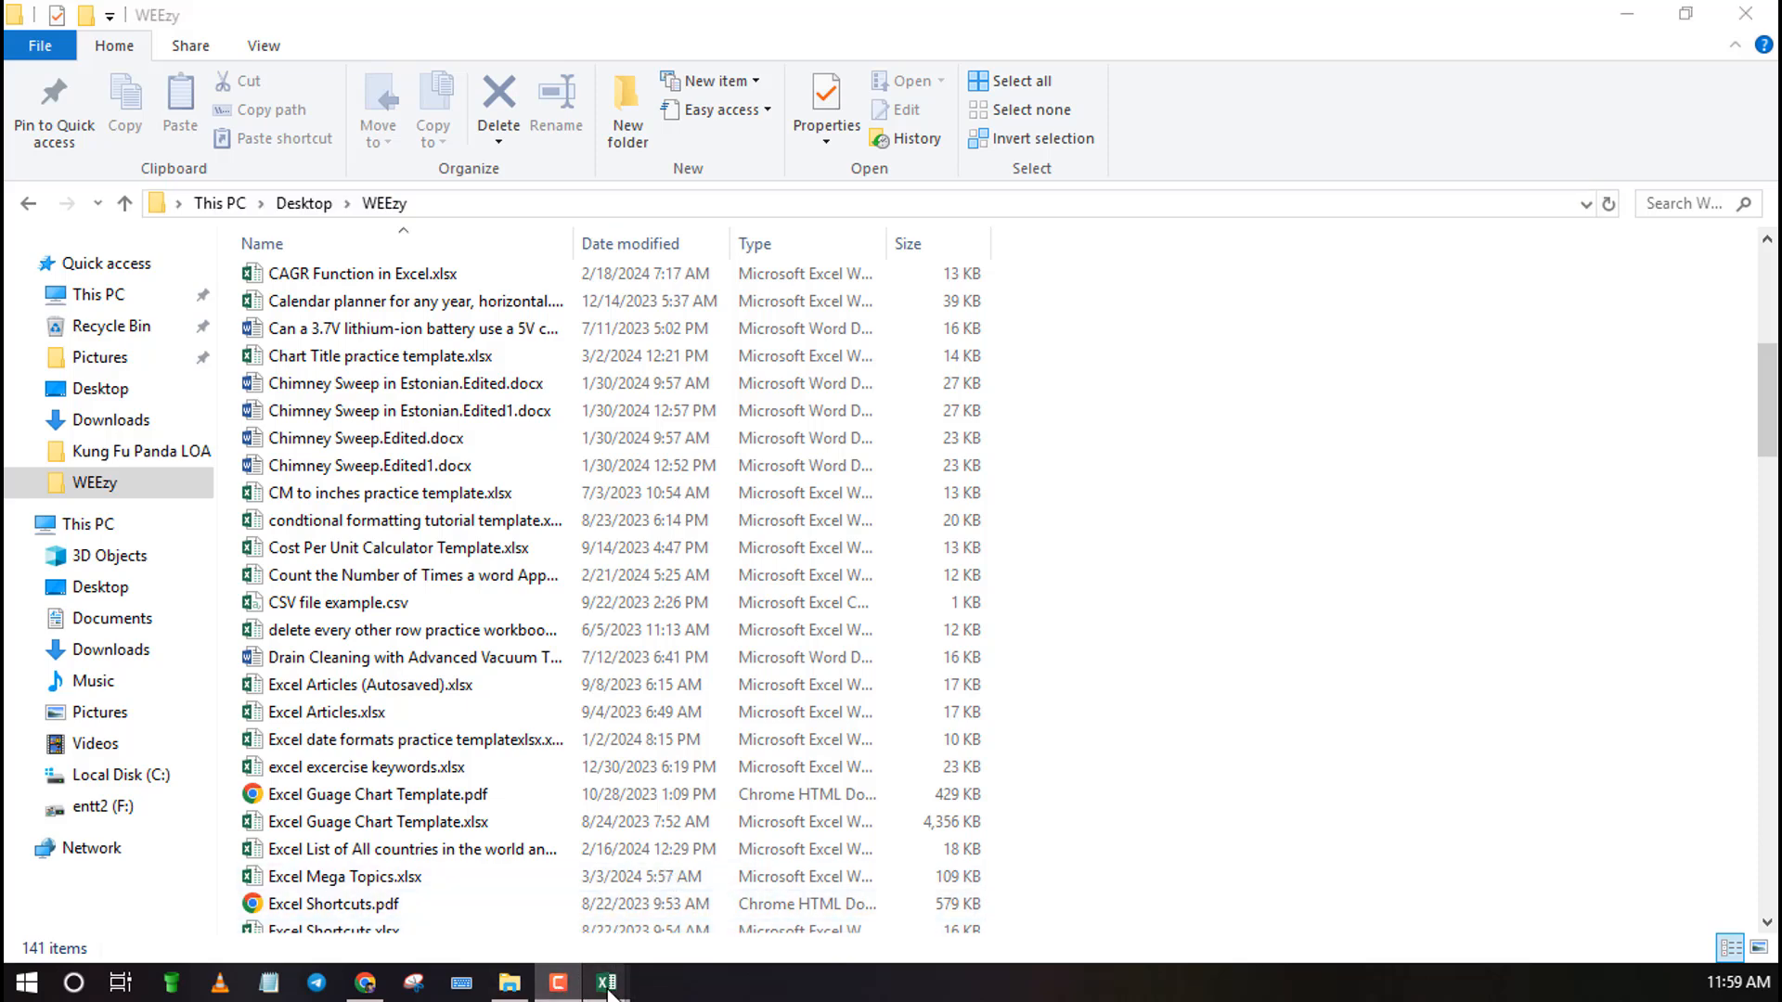
Answer the macro prompts with C:\Users\user\Desktop\WEEzy and 'all' to fill column A with file names
left_click(605, 982)
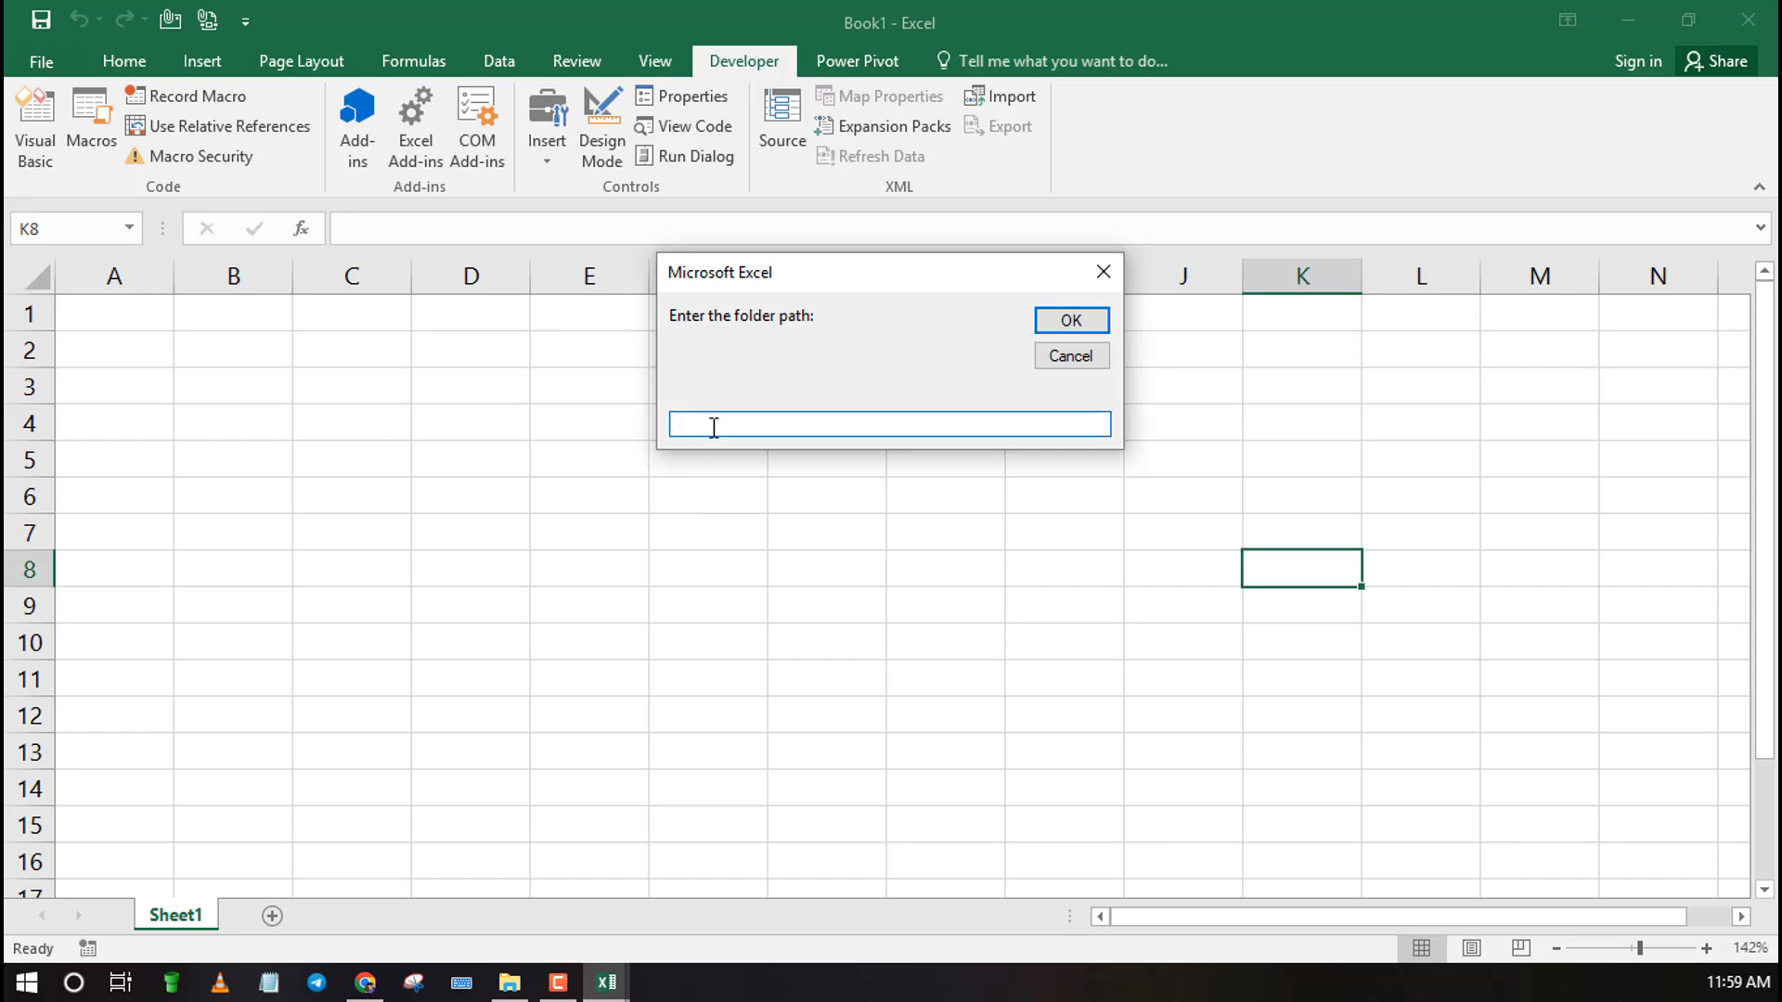
type("C:\\Users\\user\\Desktop\\WEEzy")
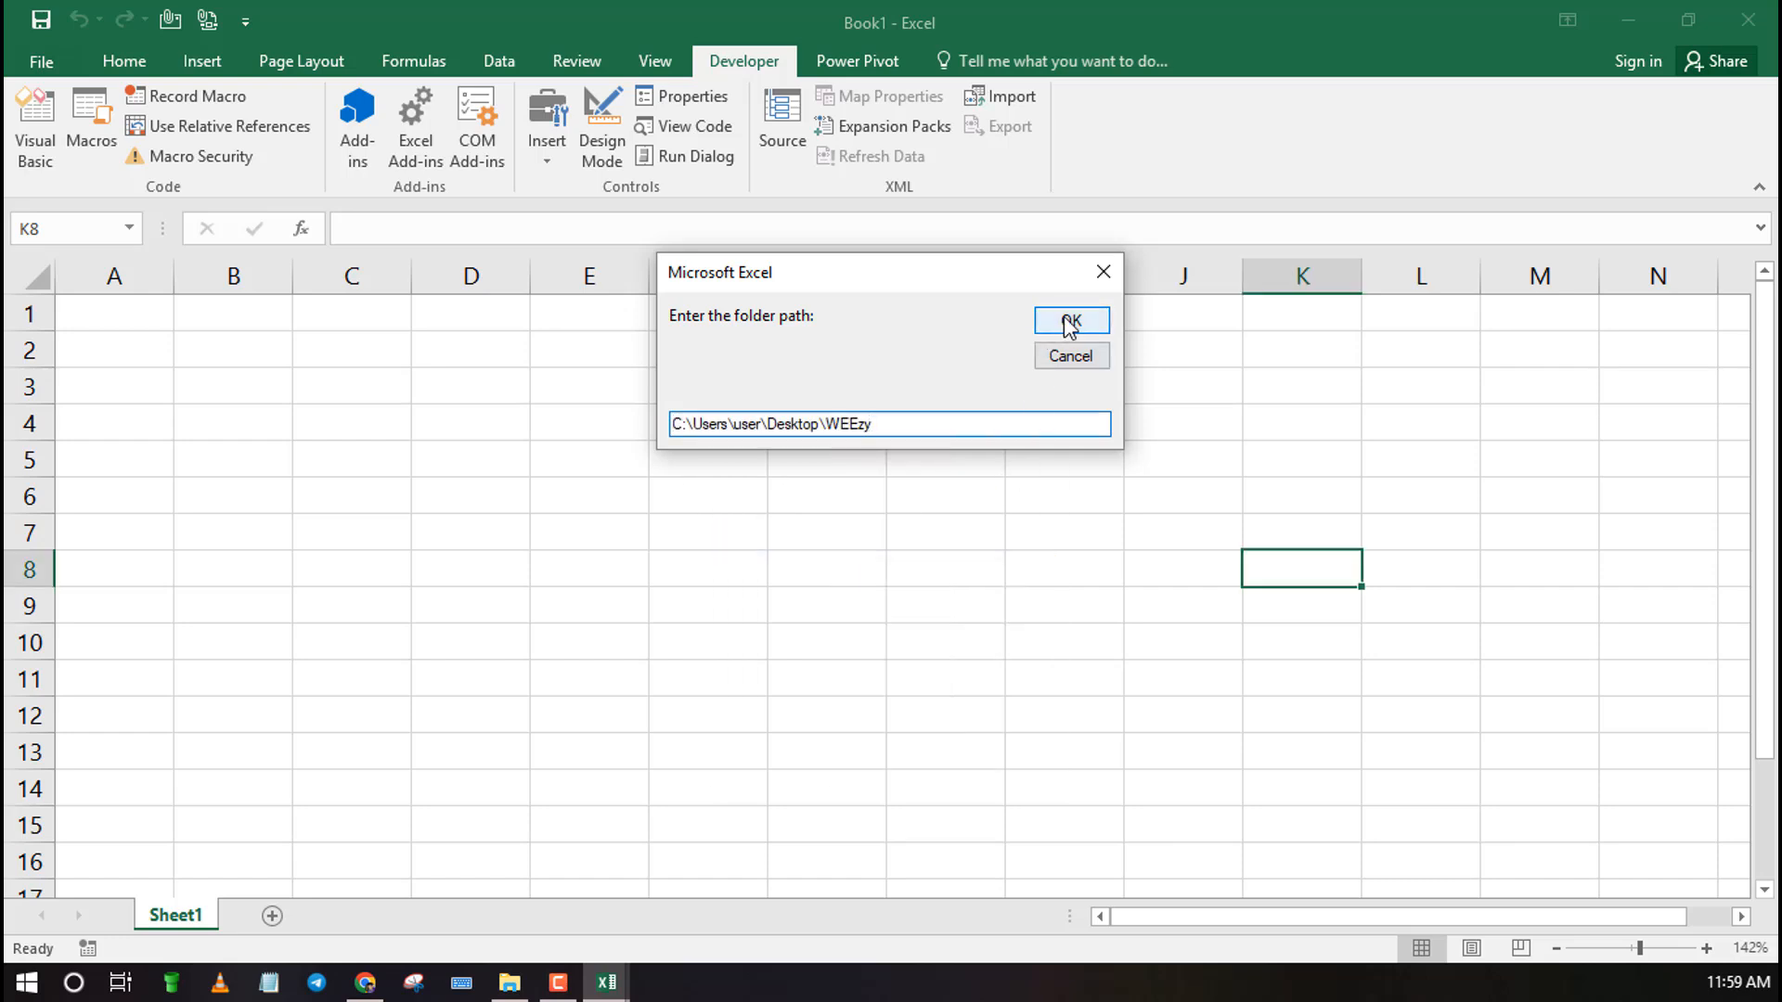
left_click(1071, 321)
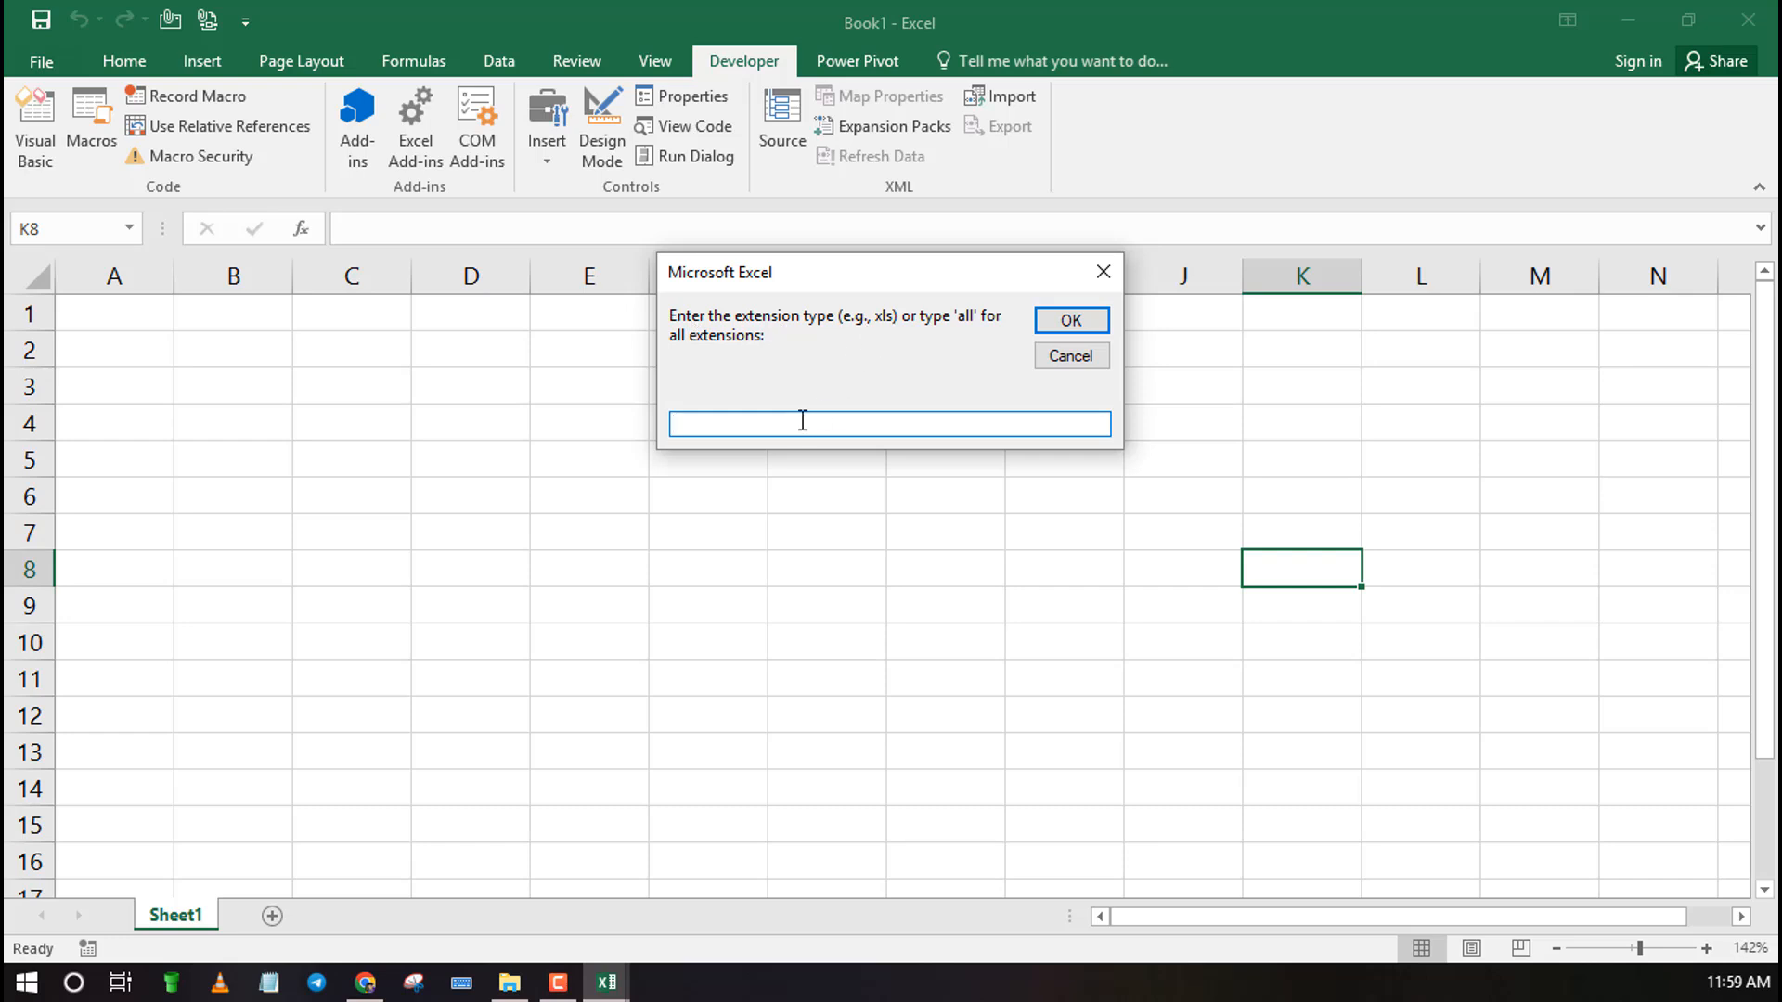
type("all")
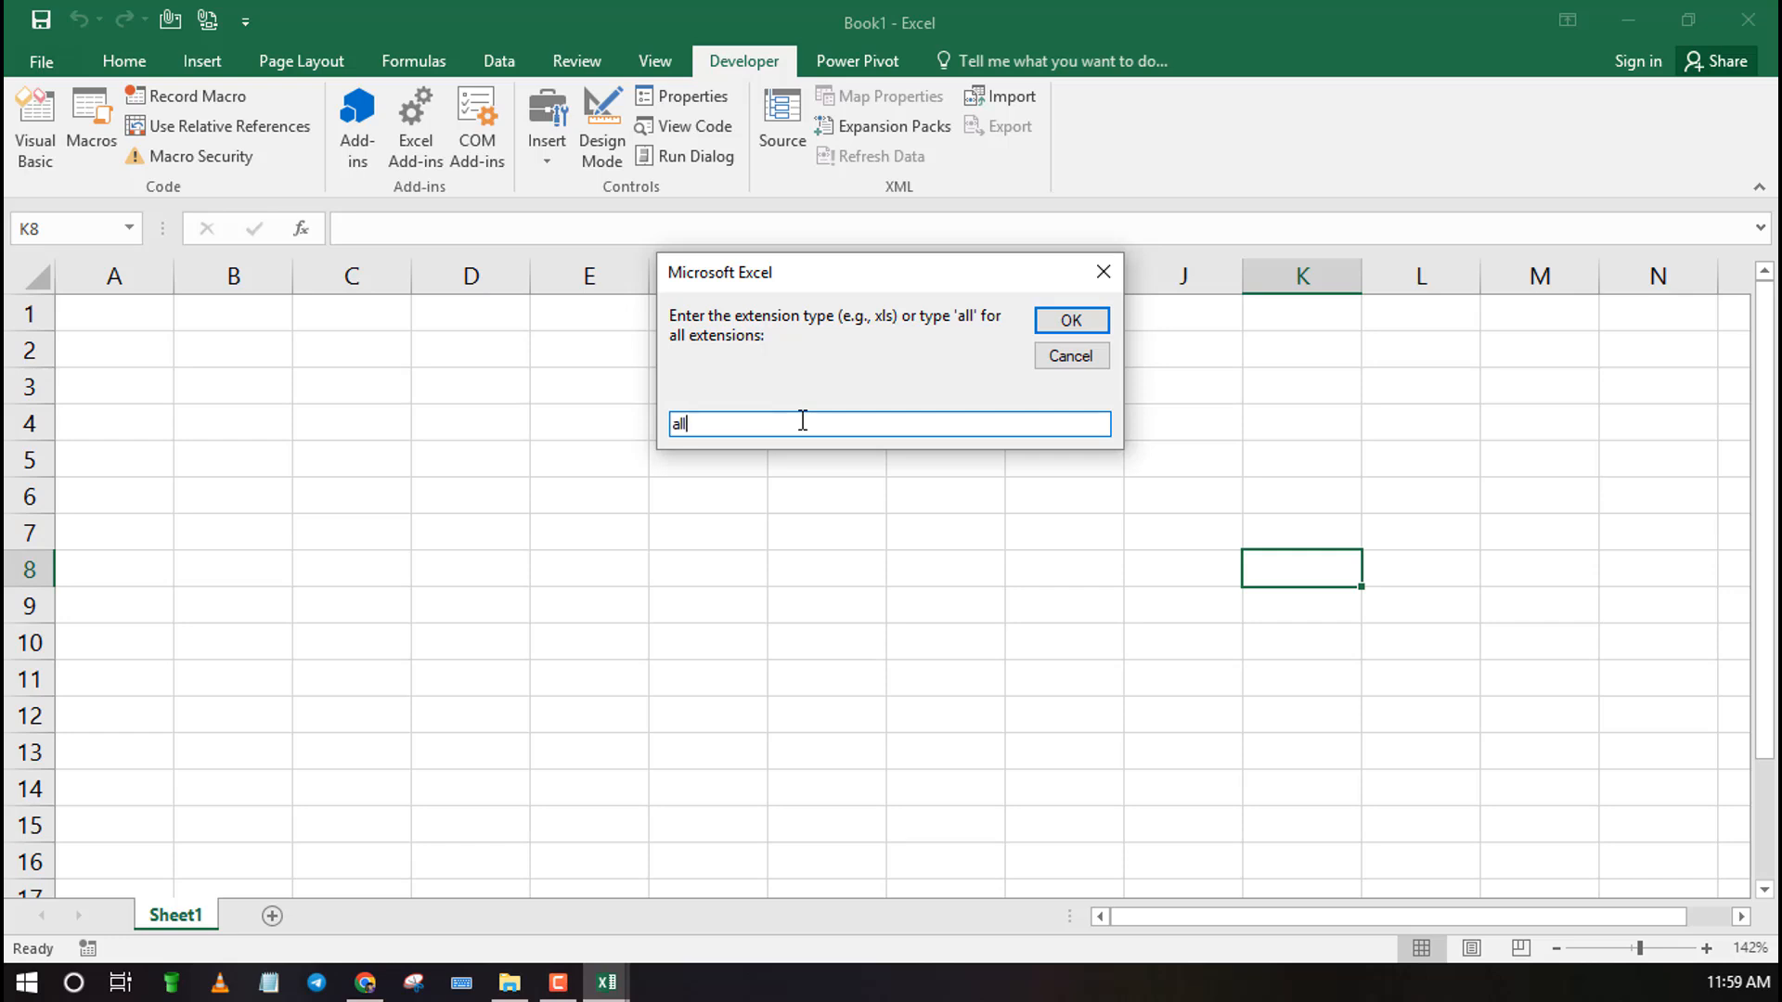
mouse_move(863, 351)
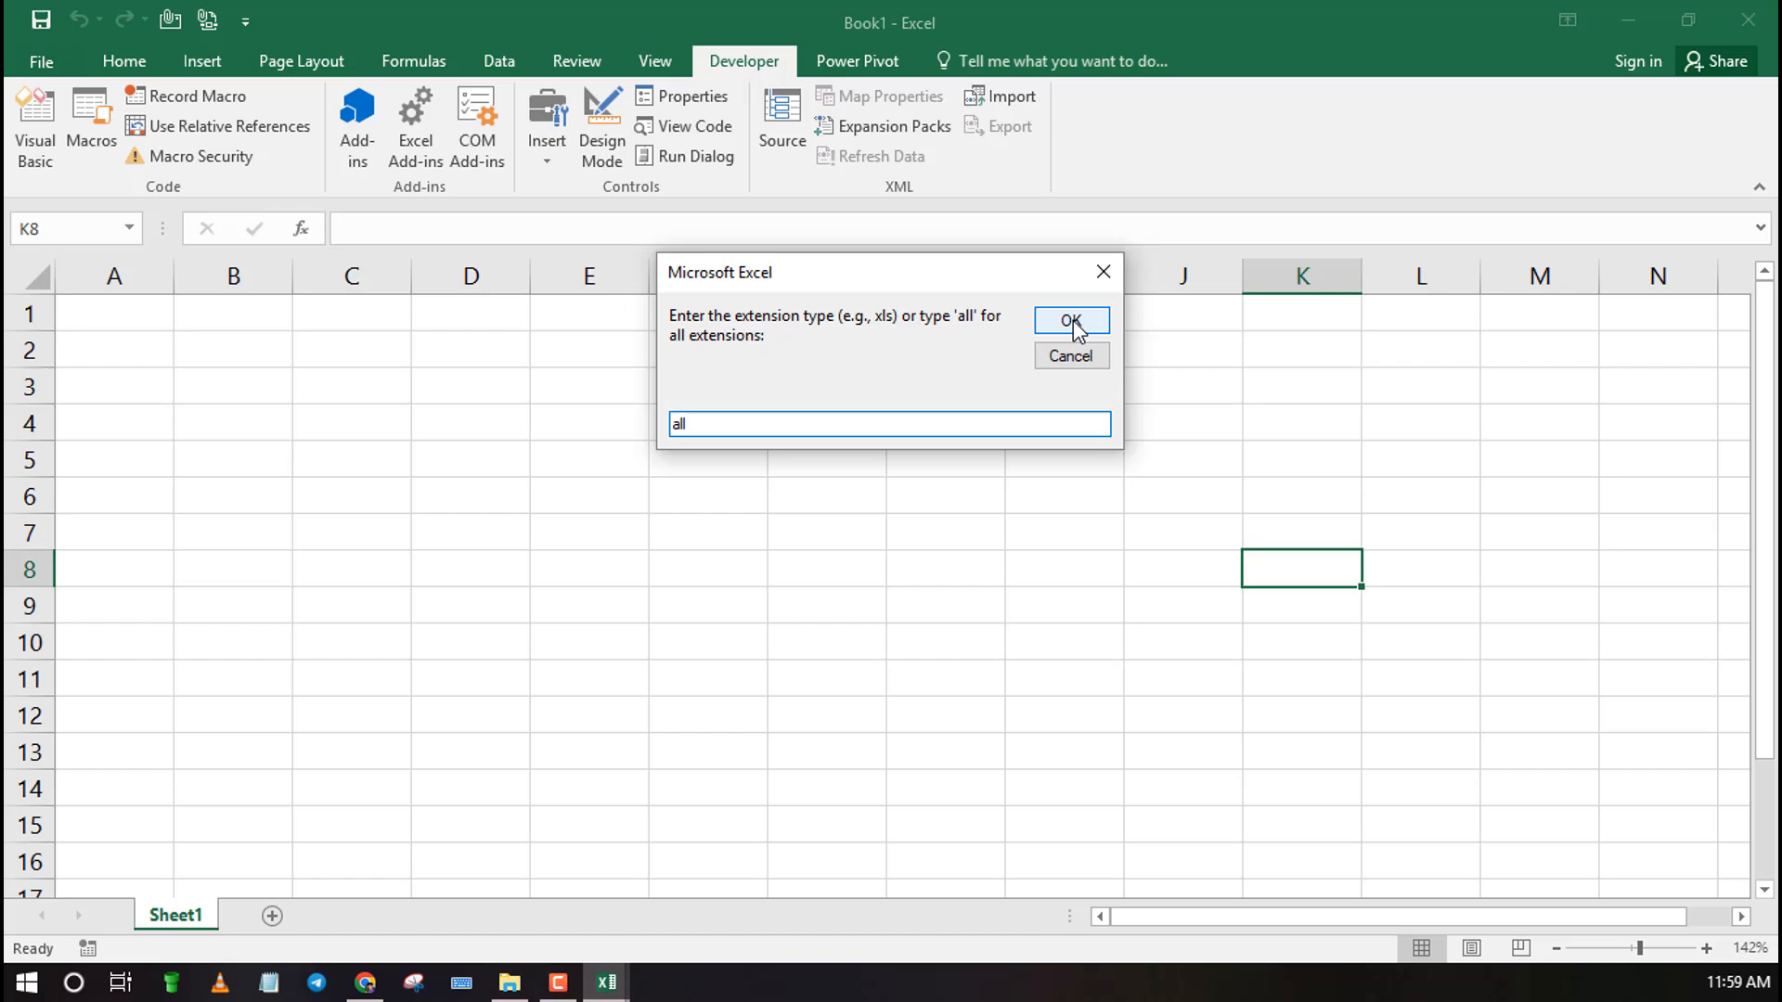
left_click(1069, 319)
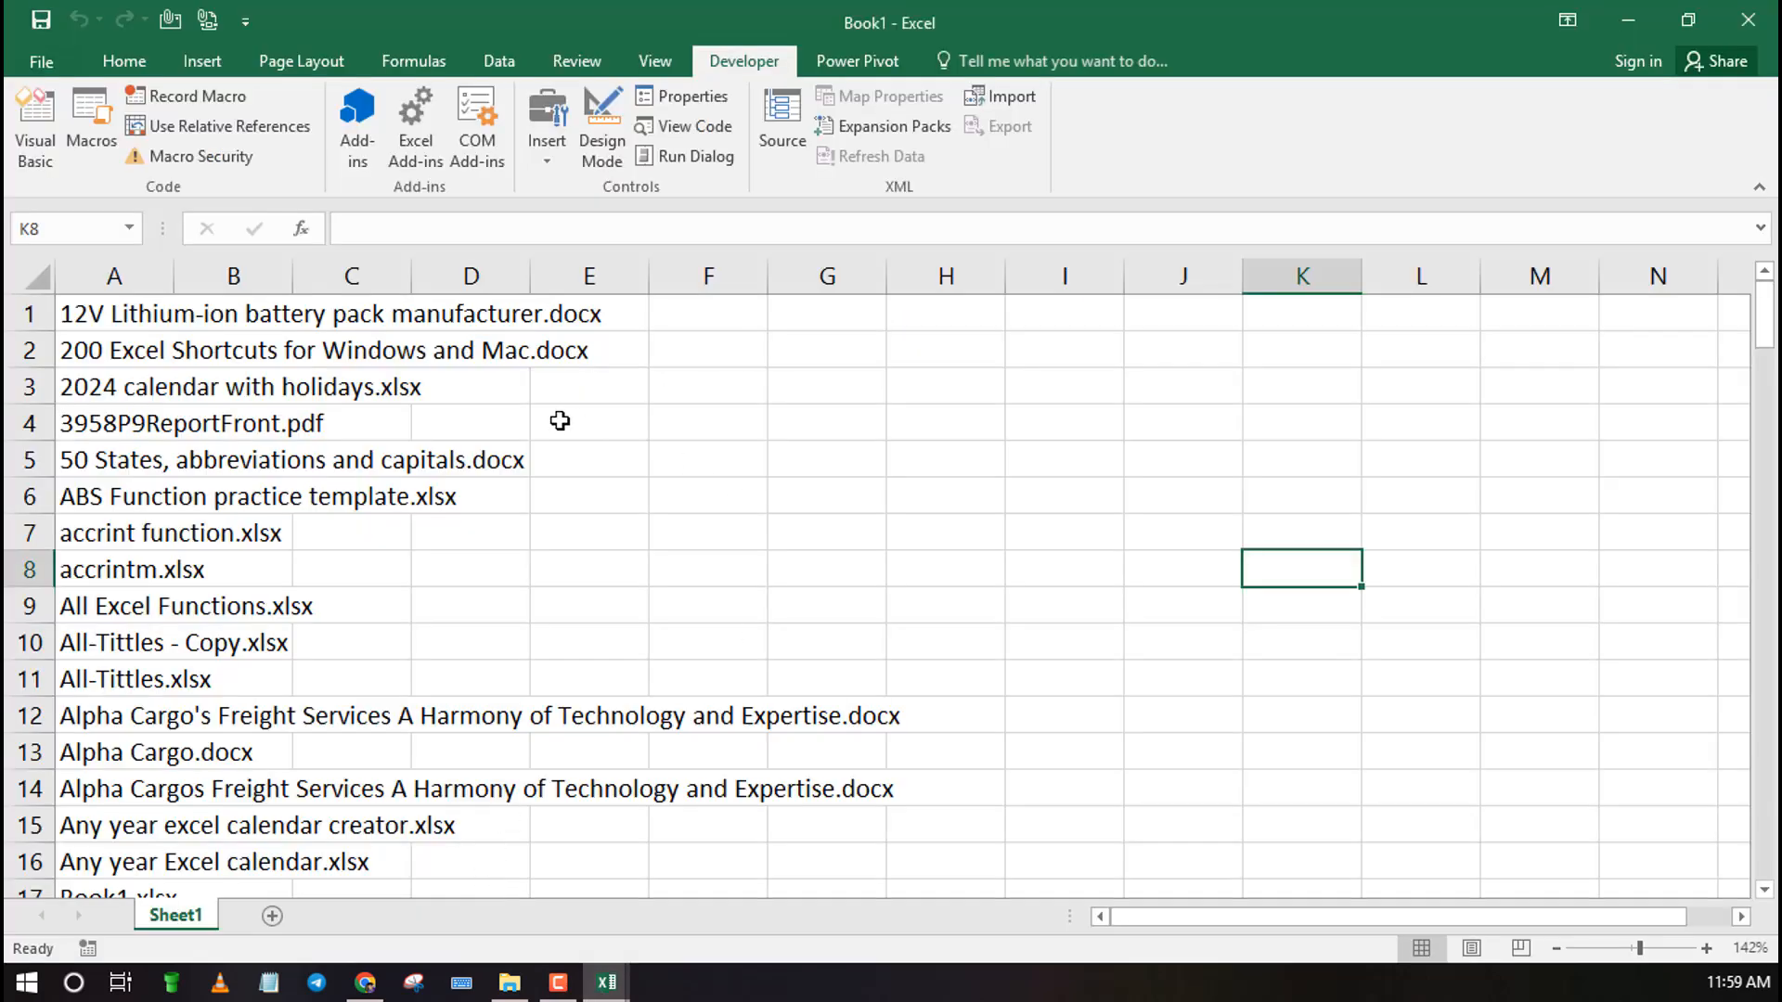
Scroll Sheet1's file-name list past row 50 and add a blank Sheet3
scroll("down", 3)
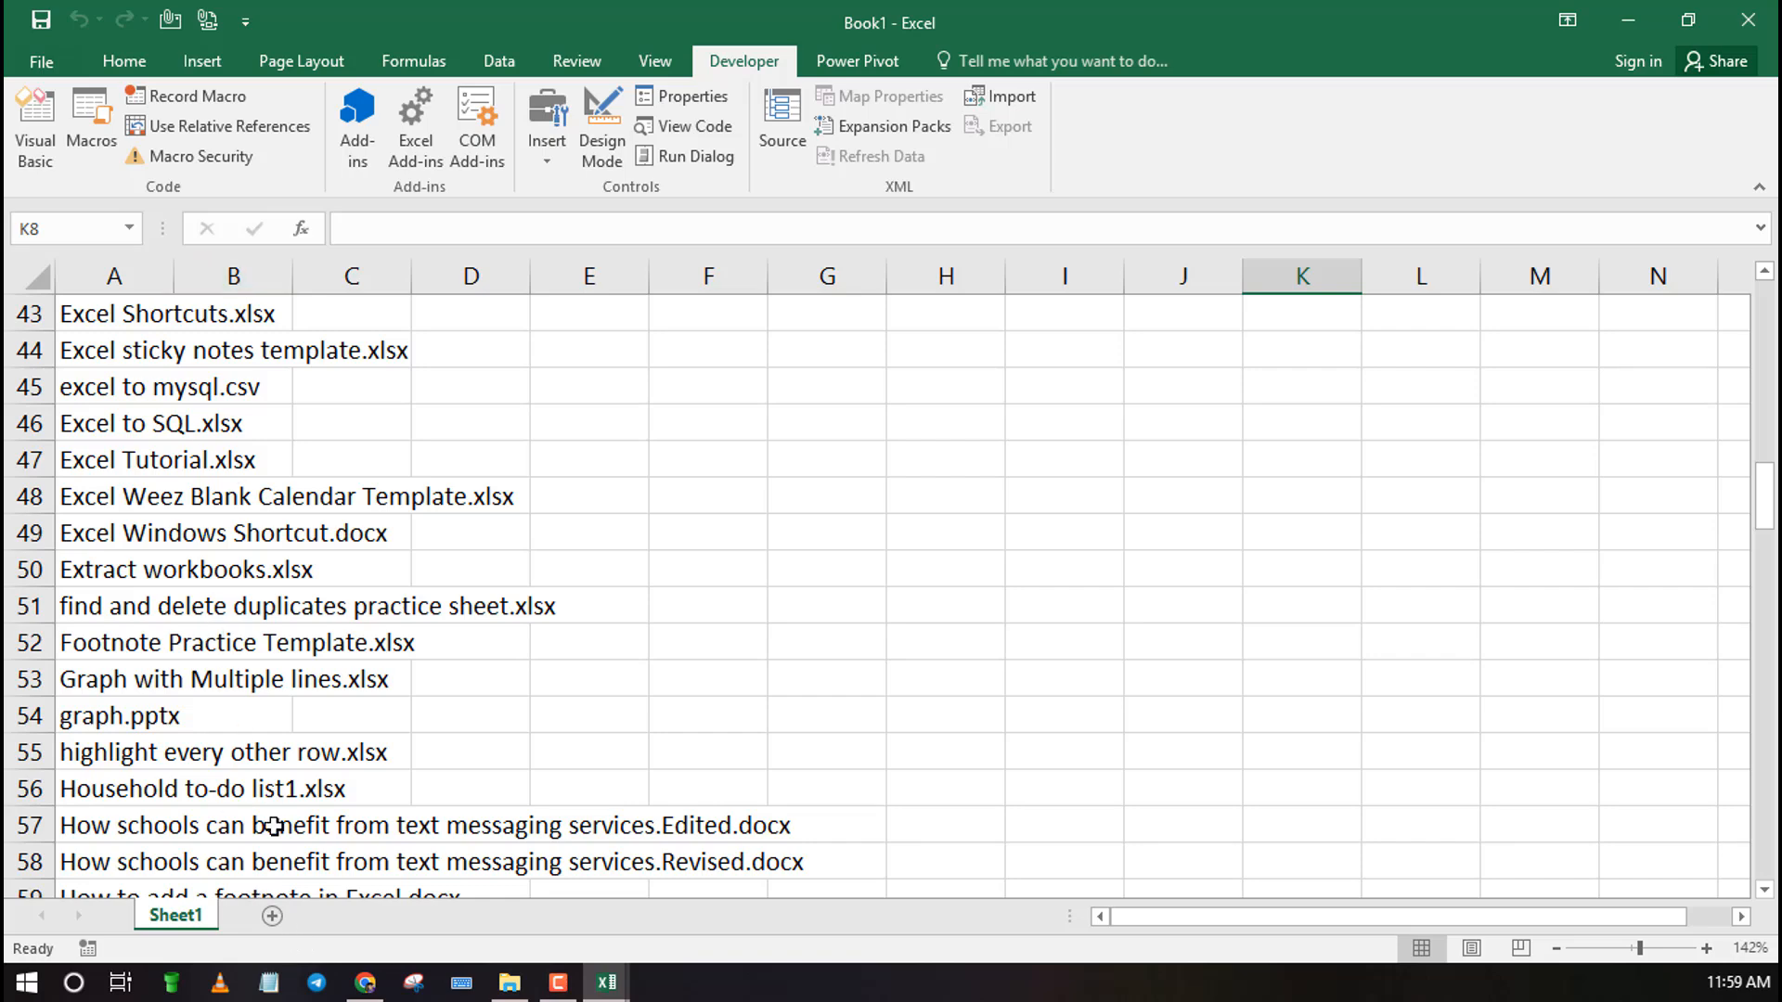
left_click(260, 915)
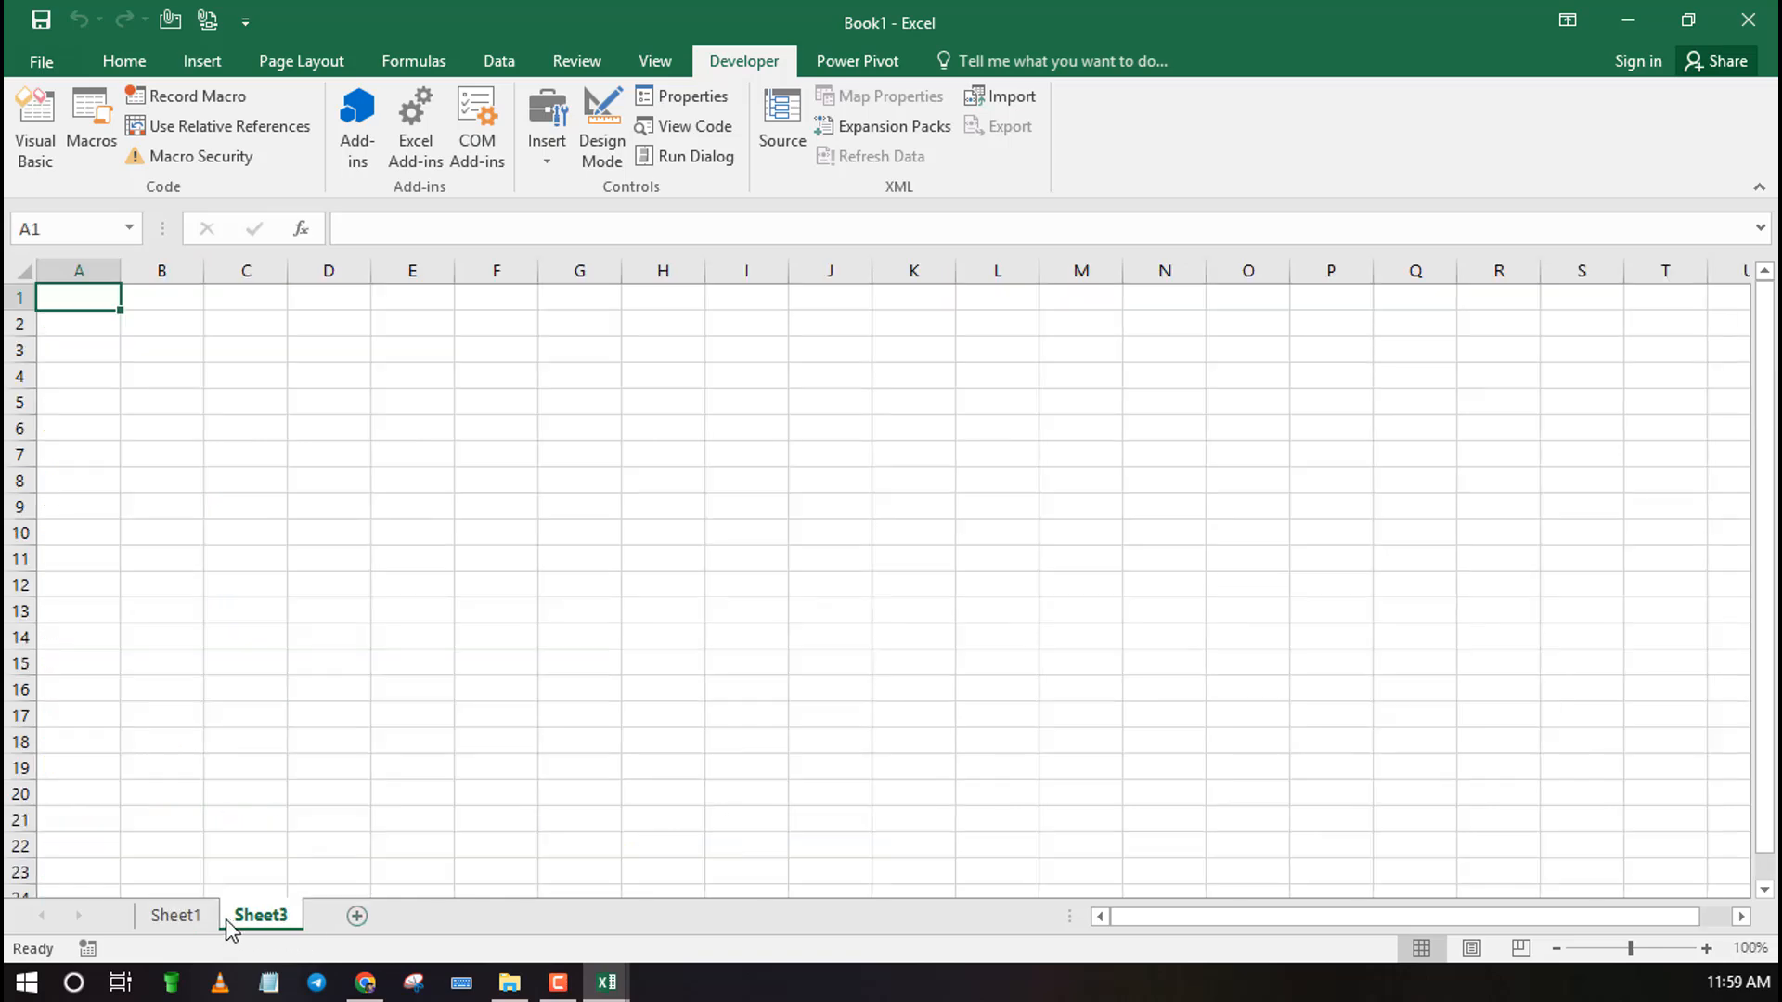
mouse_move(422, 889)
type("C:\\Users\\user\\Desktop\\WEEzy")
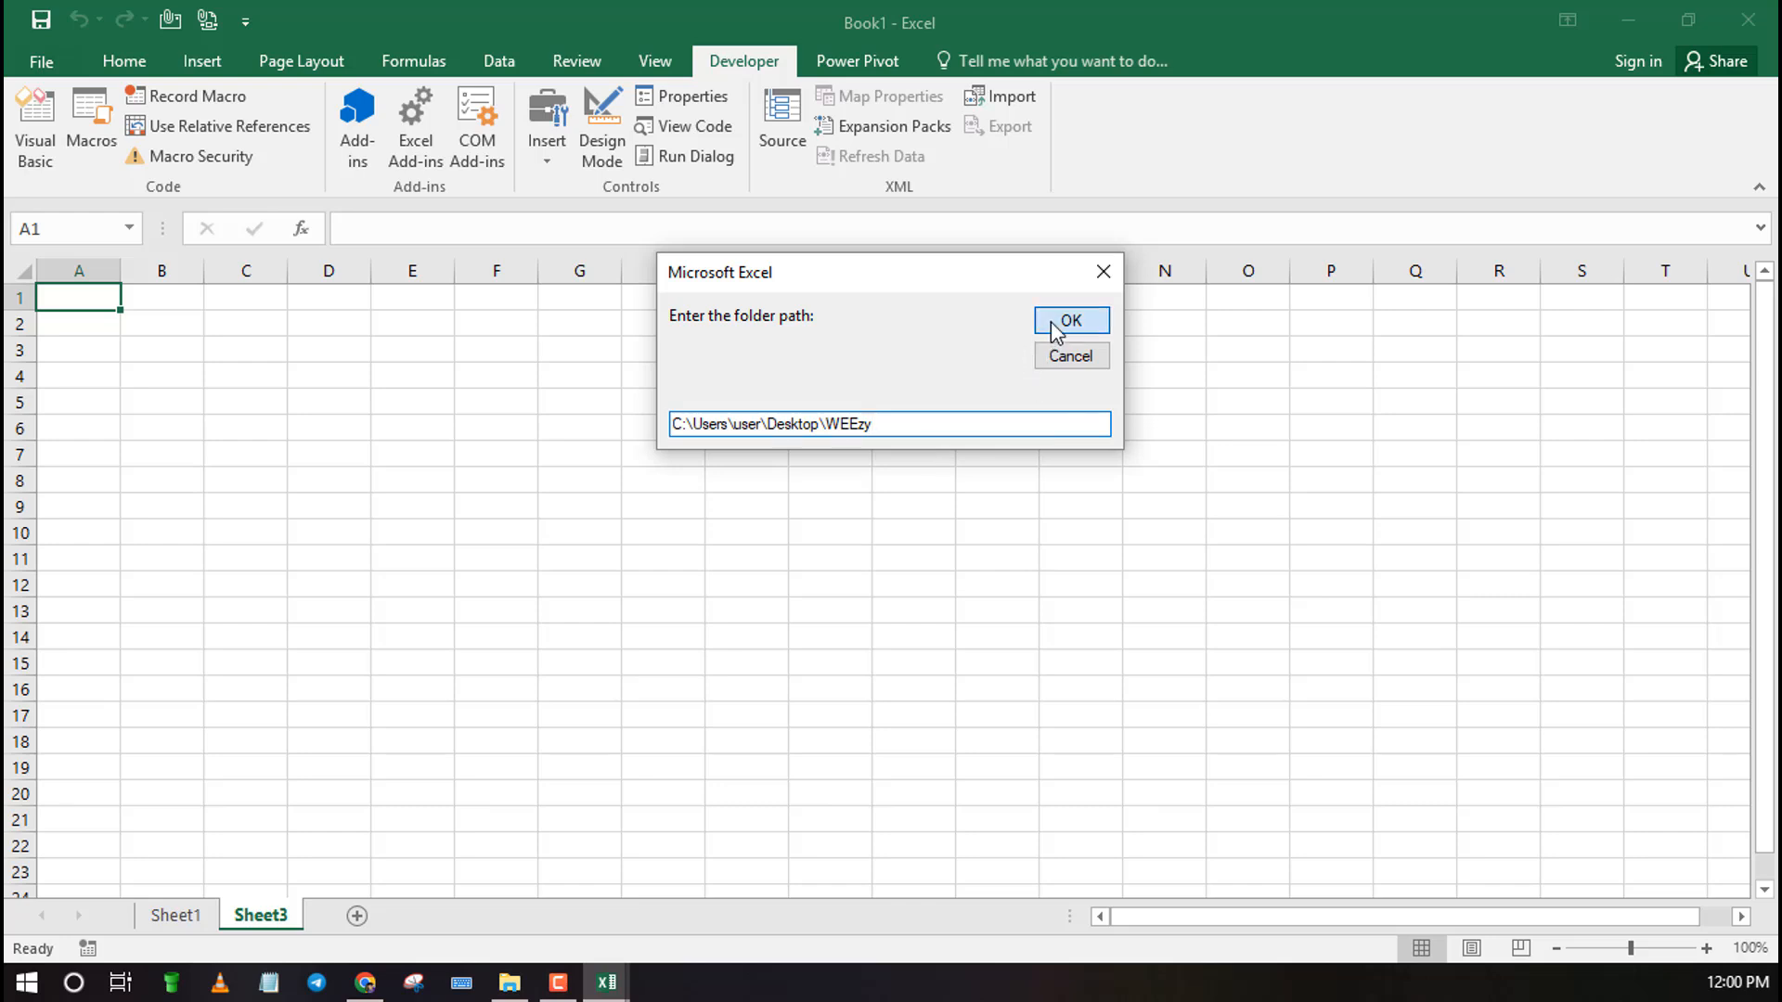
Rerun the macro with the WEEzy folder path and xlsx extension, then return to the workbook
left_click(1069, 322)
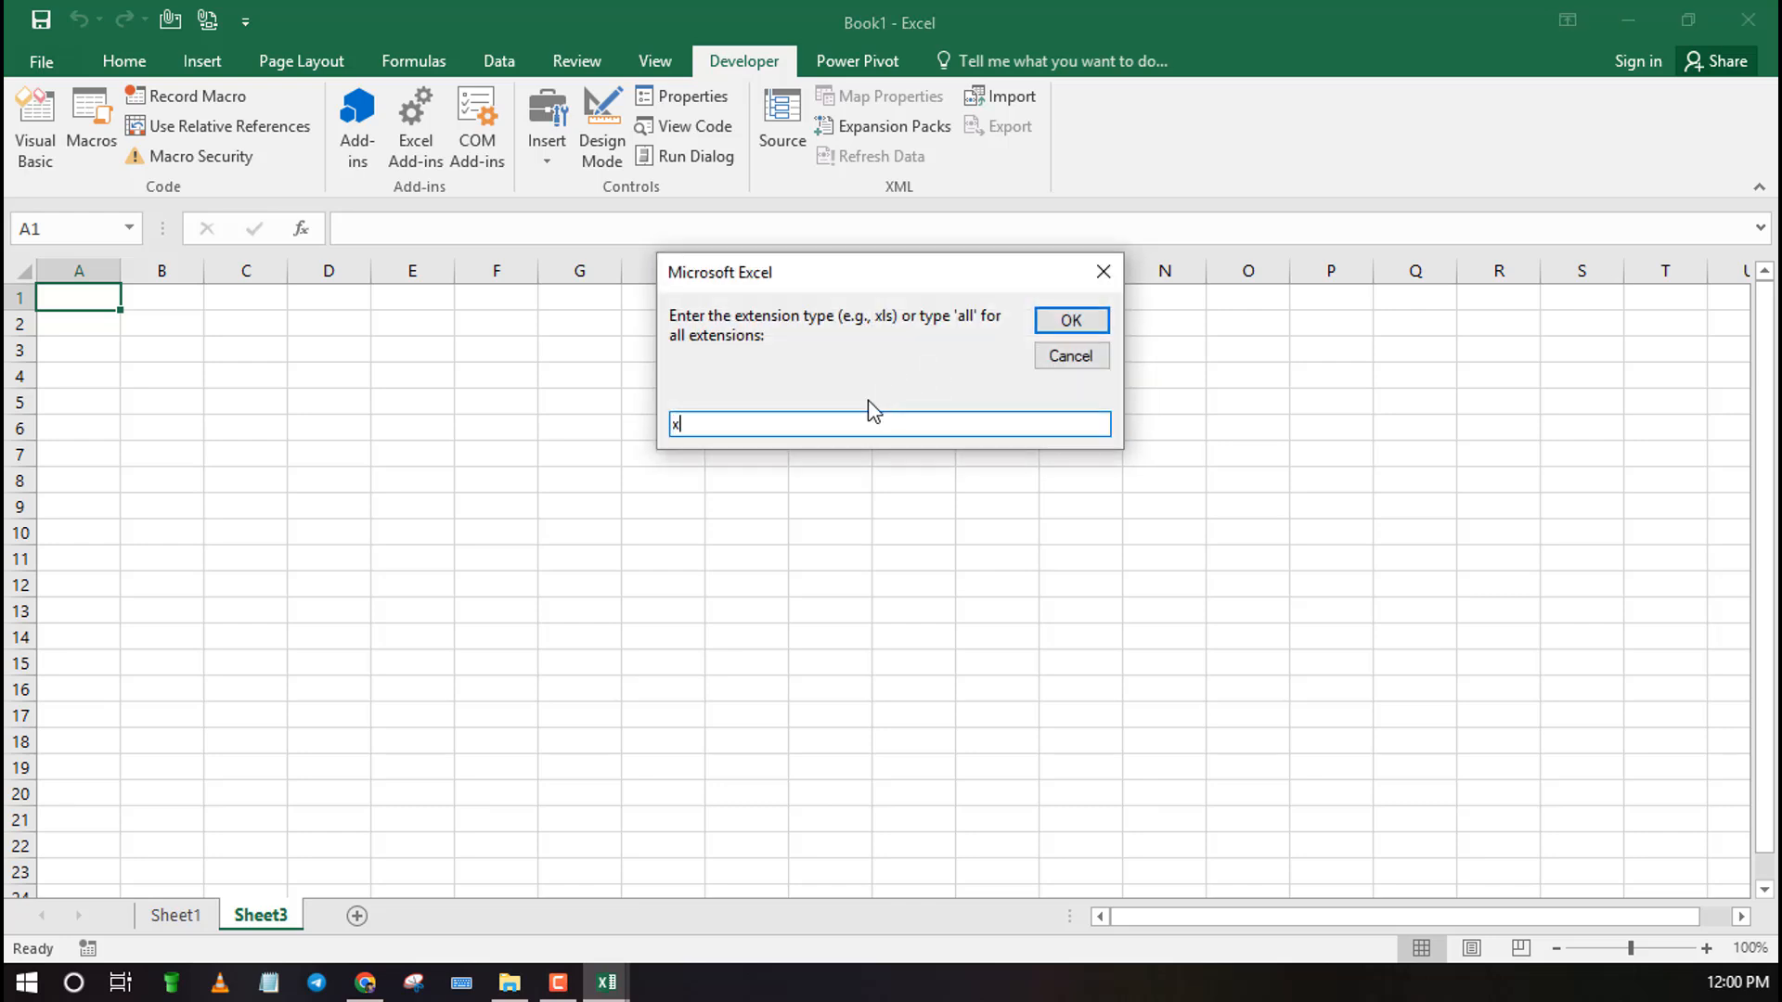
type("lsx")
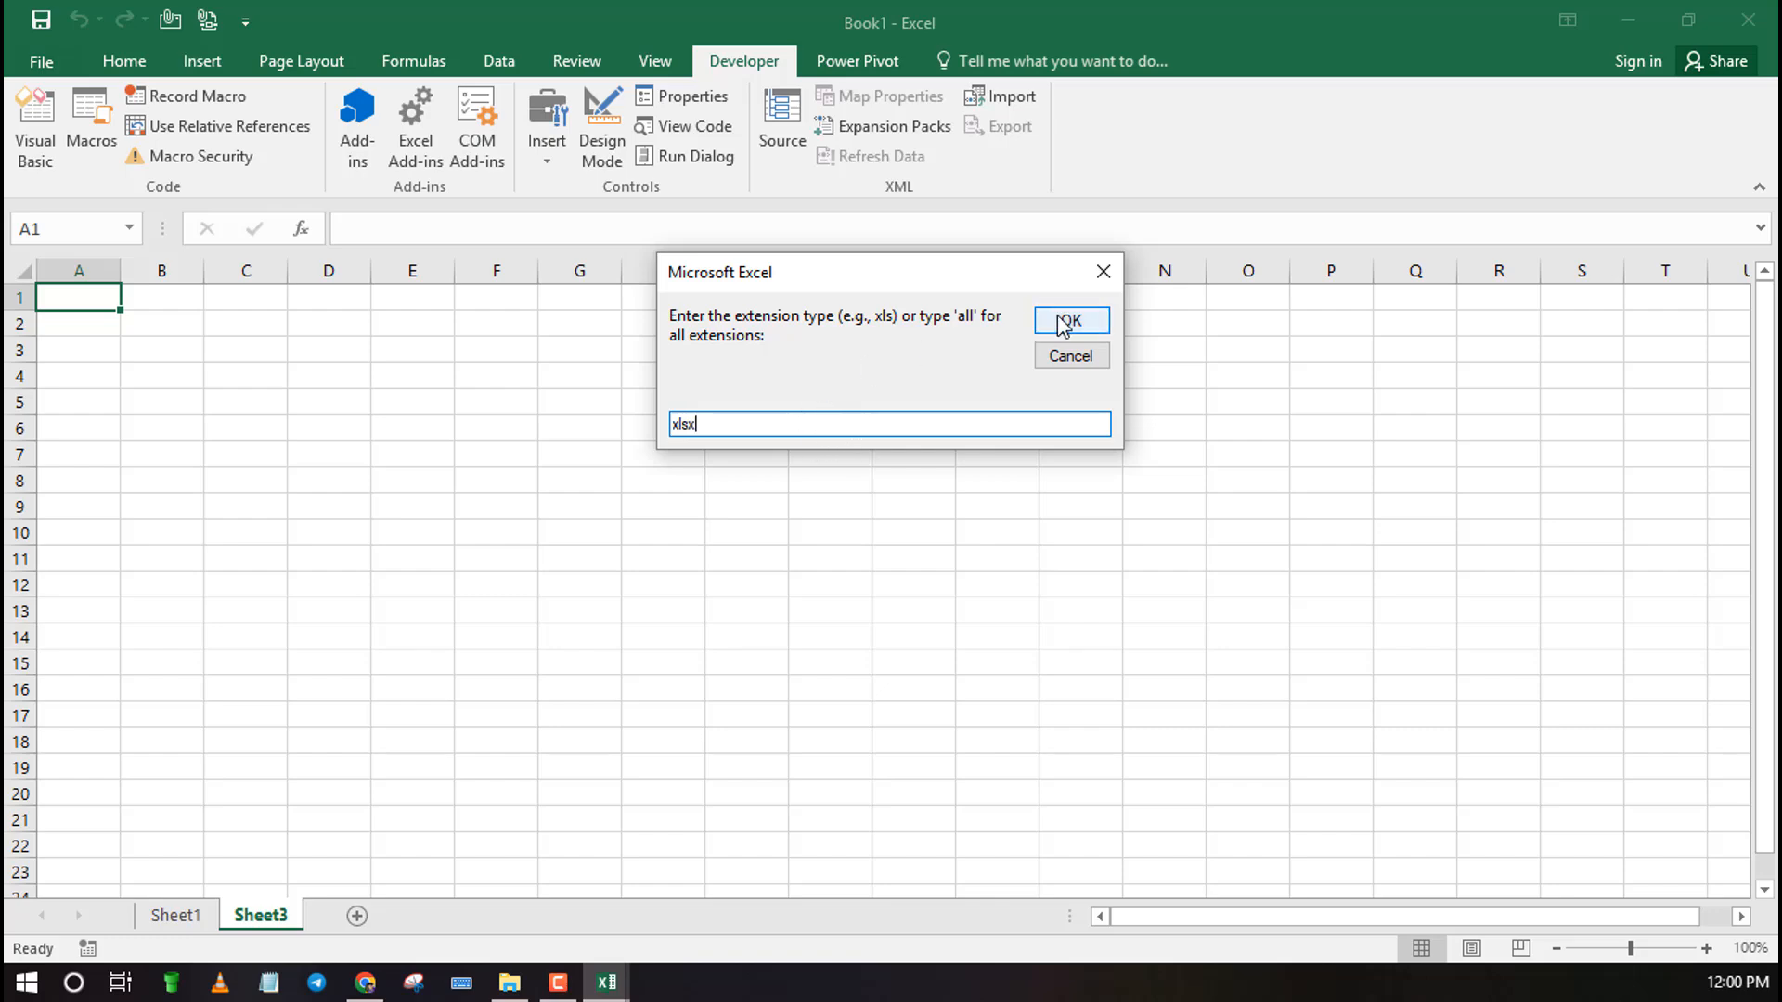
left_click(1069, 321)
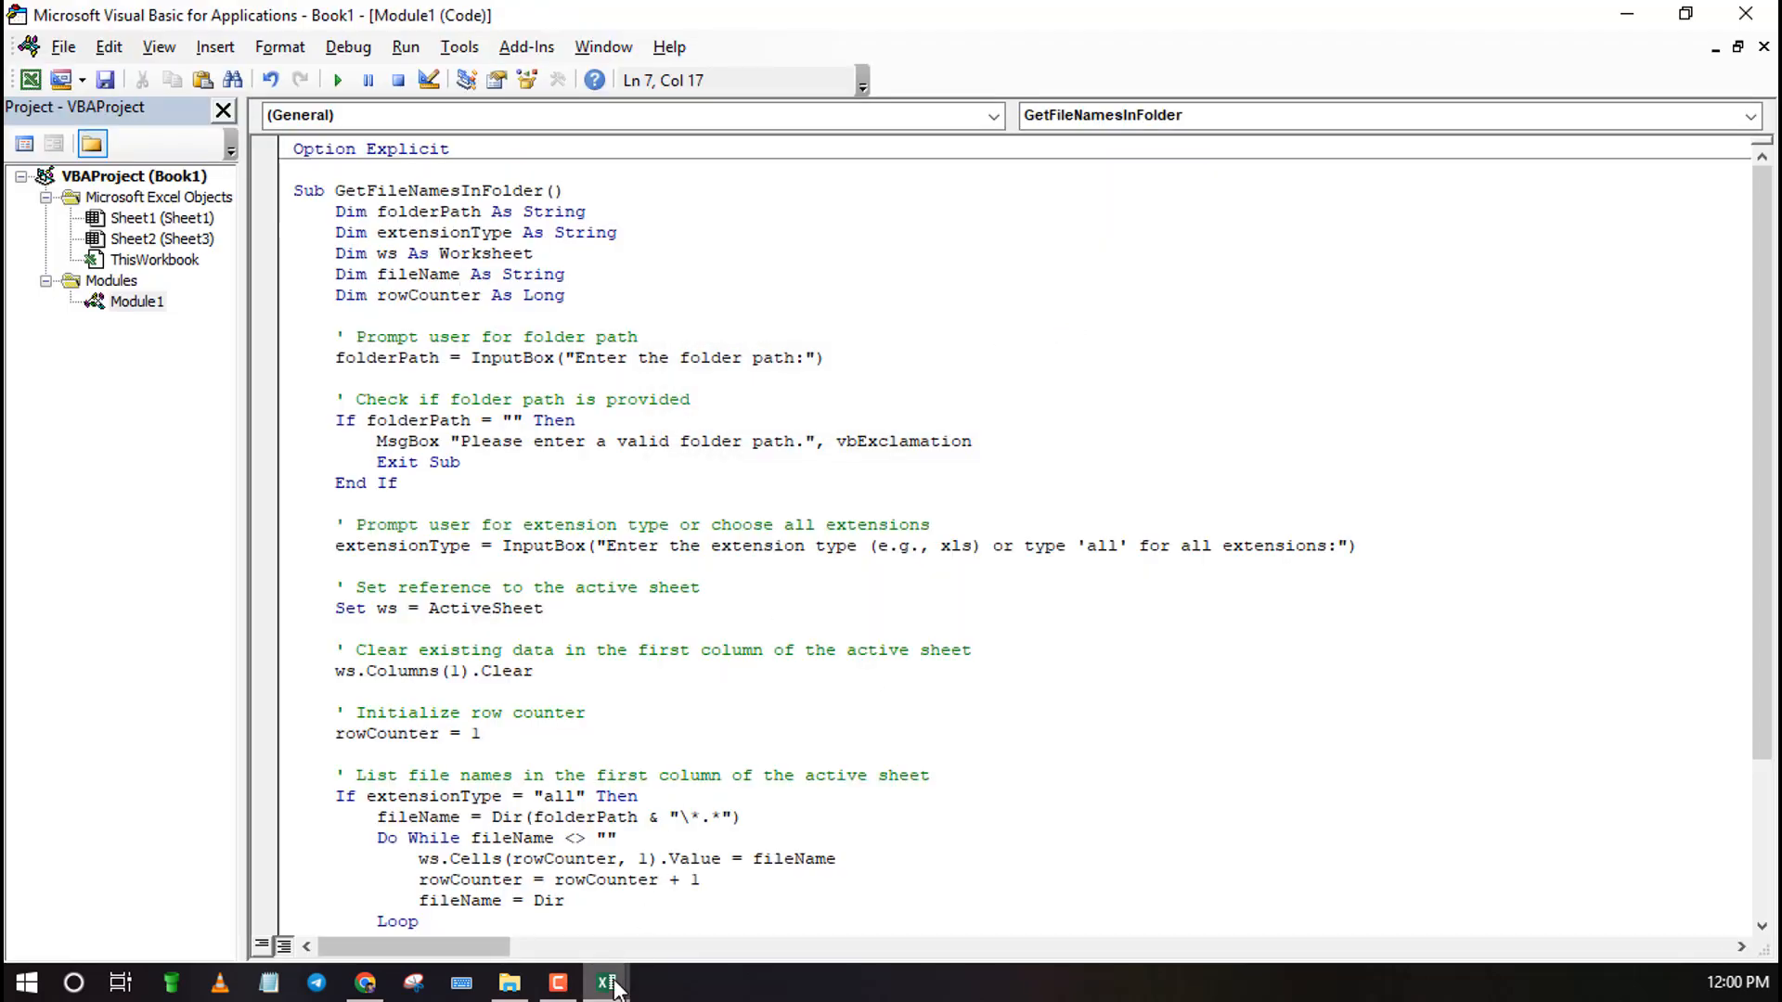
left_click(605, 982)
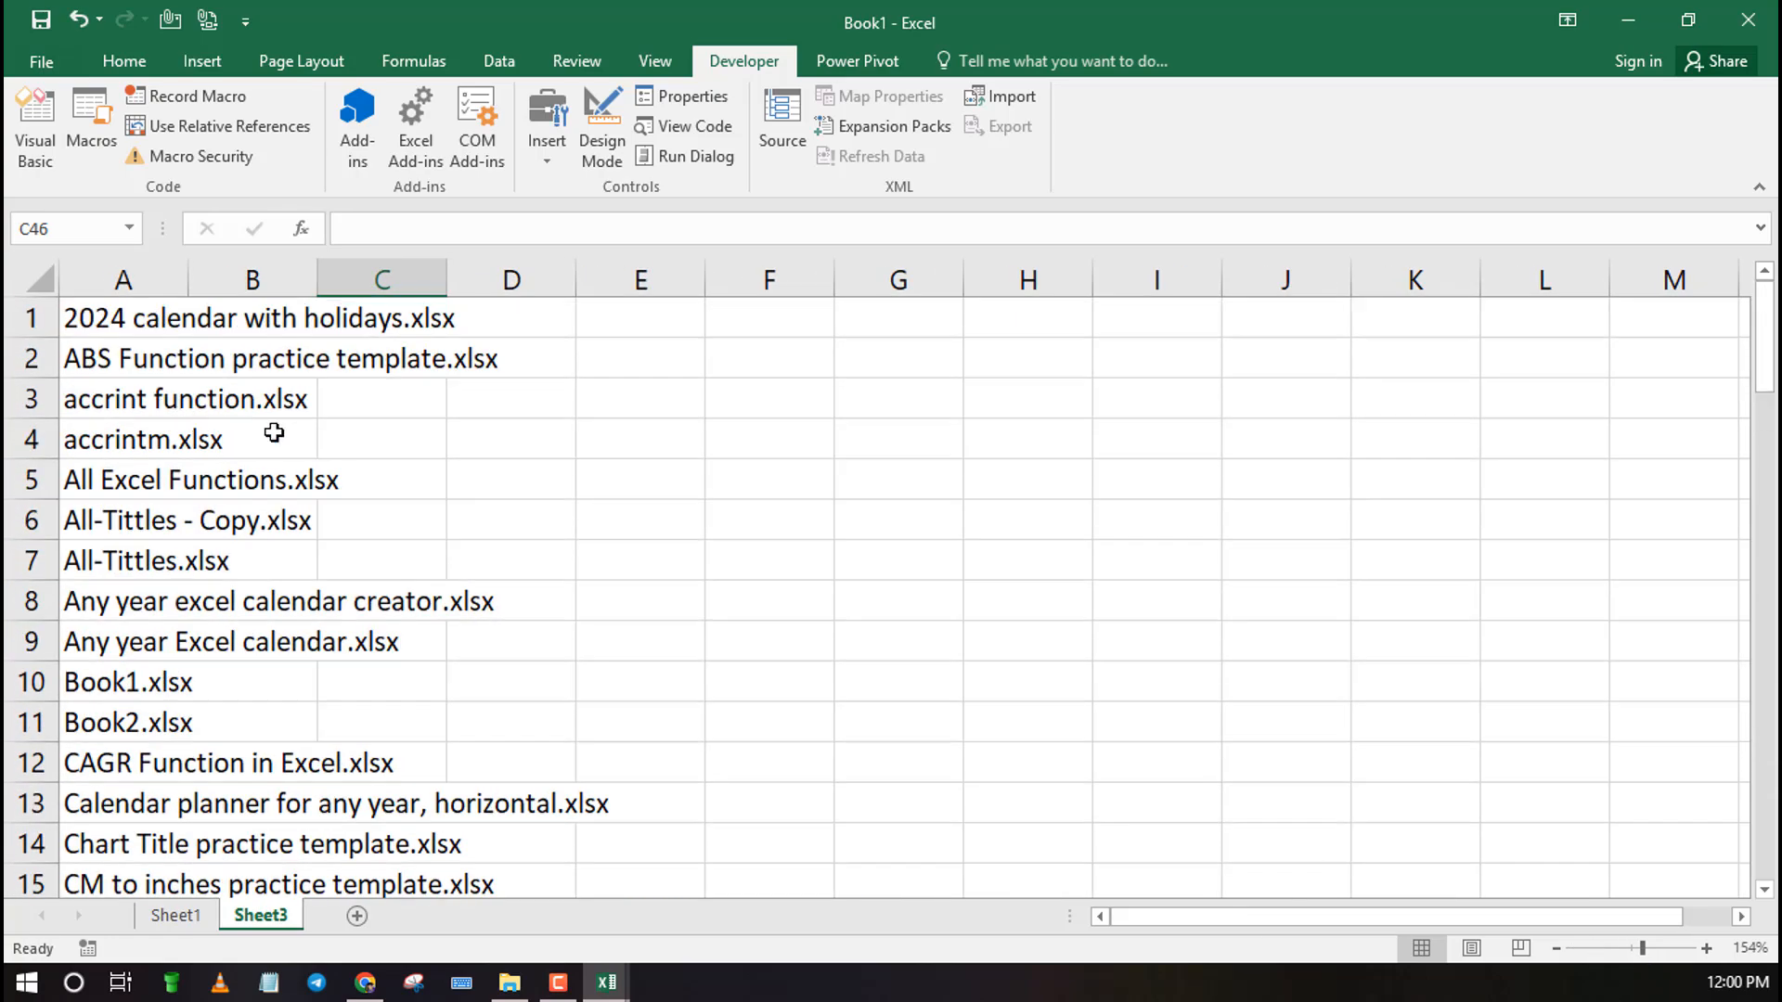
Scroll Sheet3's xlsx file-name list and add a blank Sheet4
scroll("down", 3)
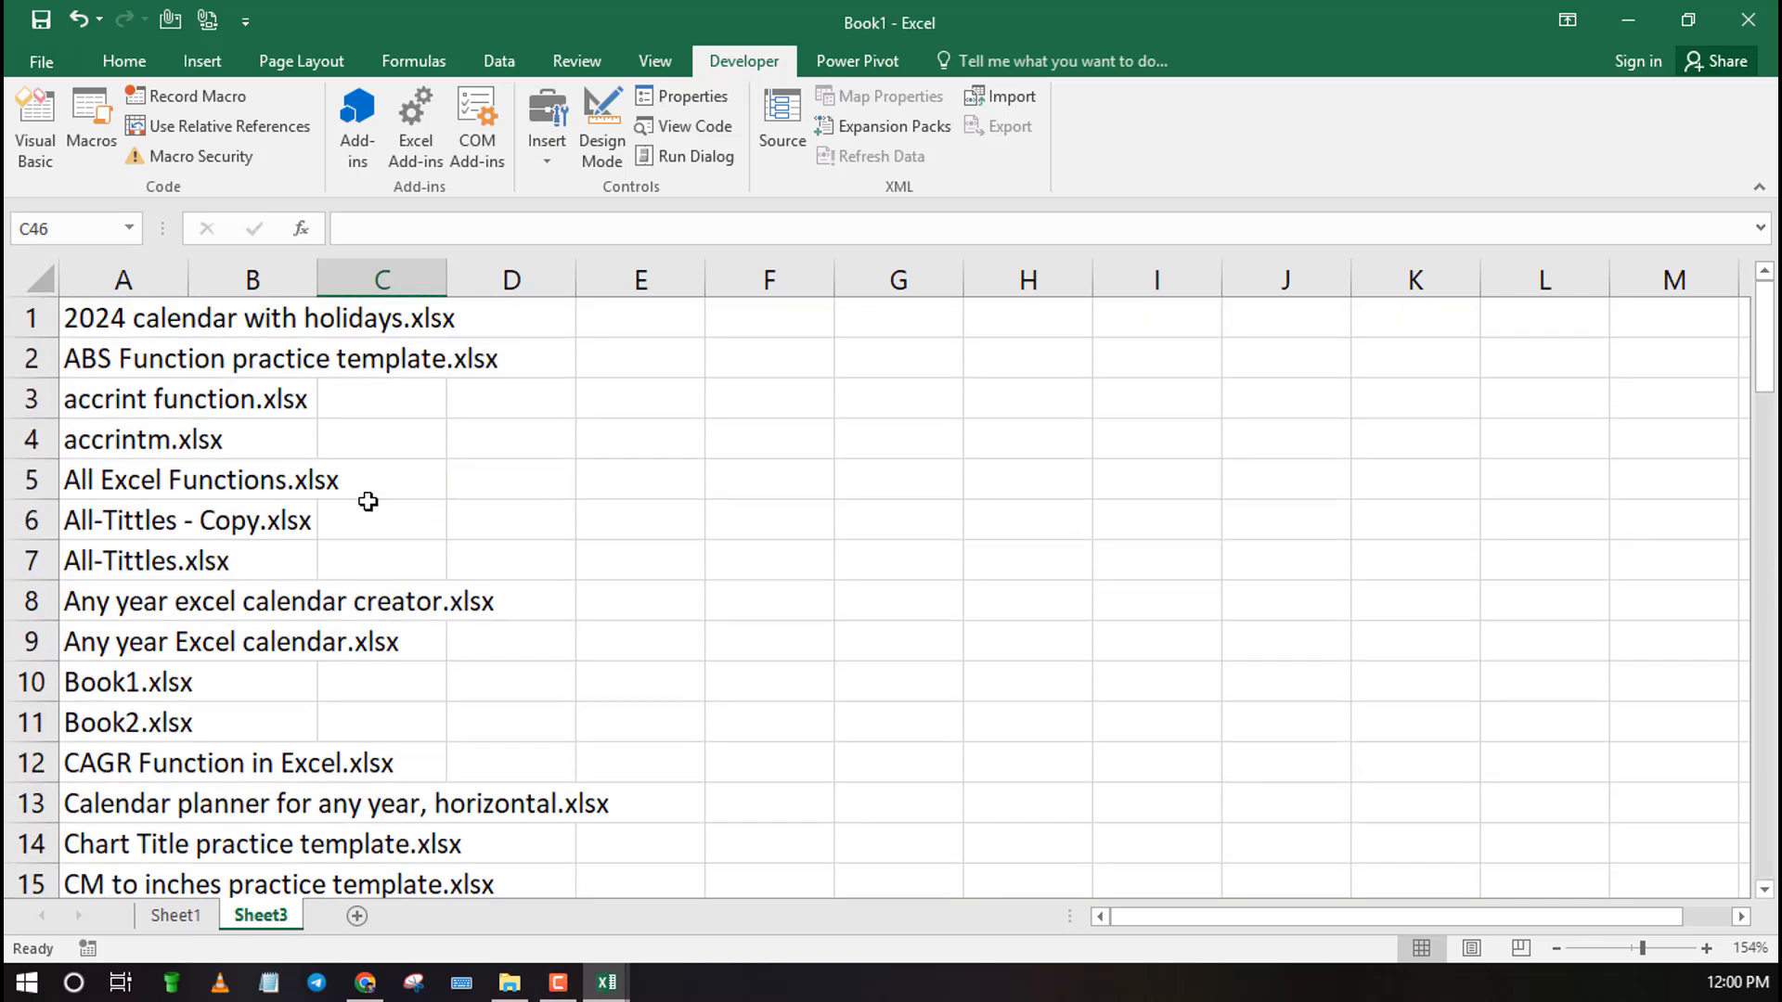
mouse_move(605, 982)
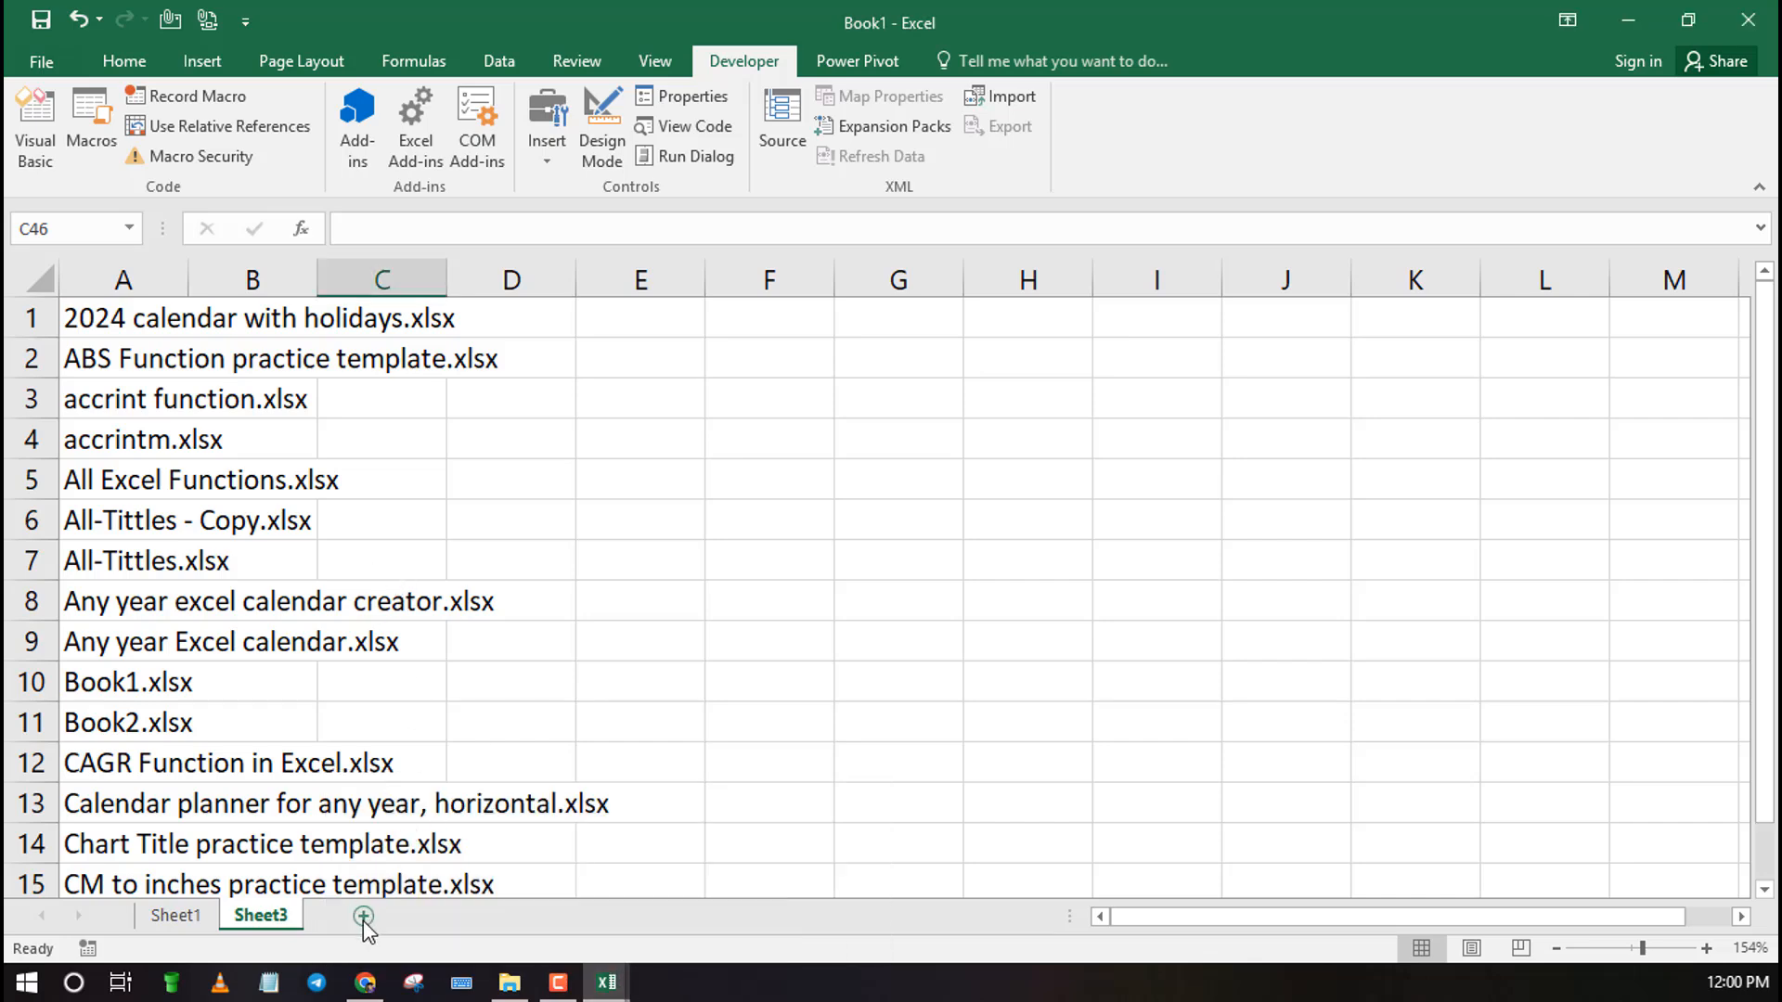
left_click(364, 915)
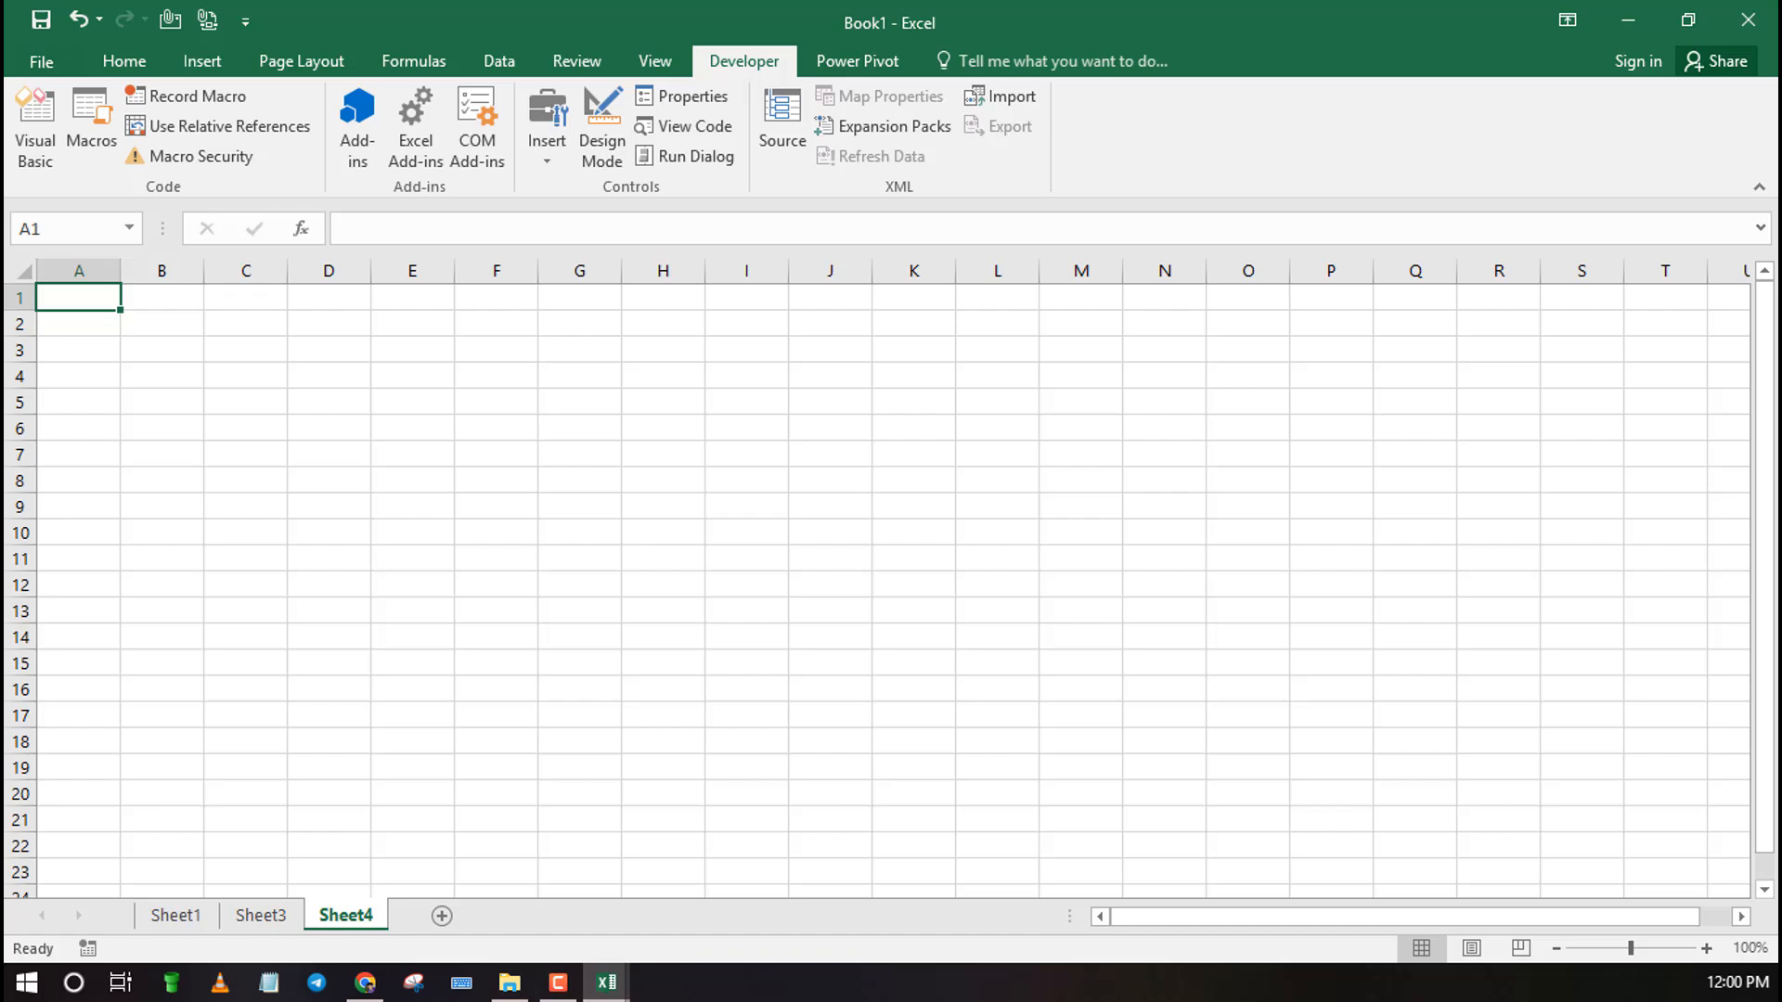